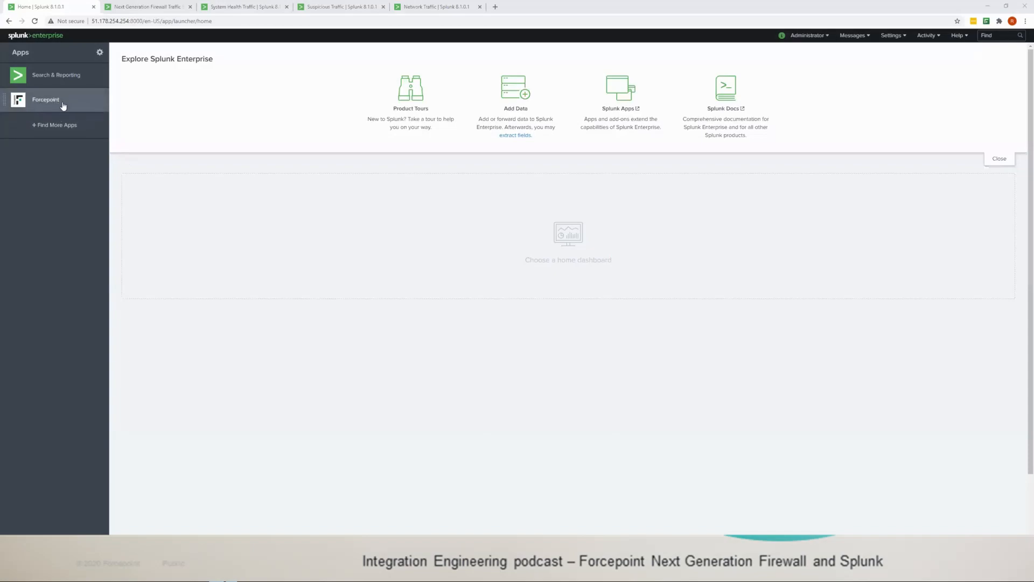
mouse_move(63, 102)
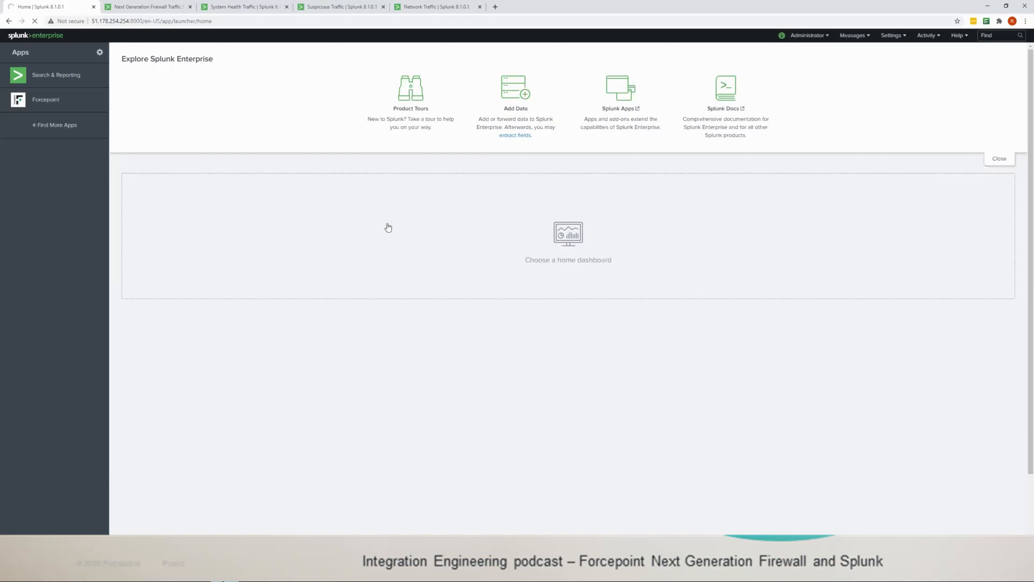
Launch the Forcepoint app from the Apps sidebar on the Splunk home page
click(46, 99)
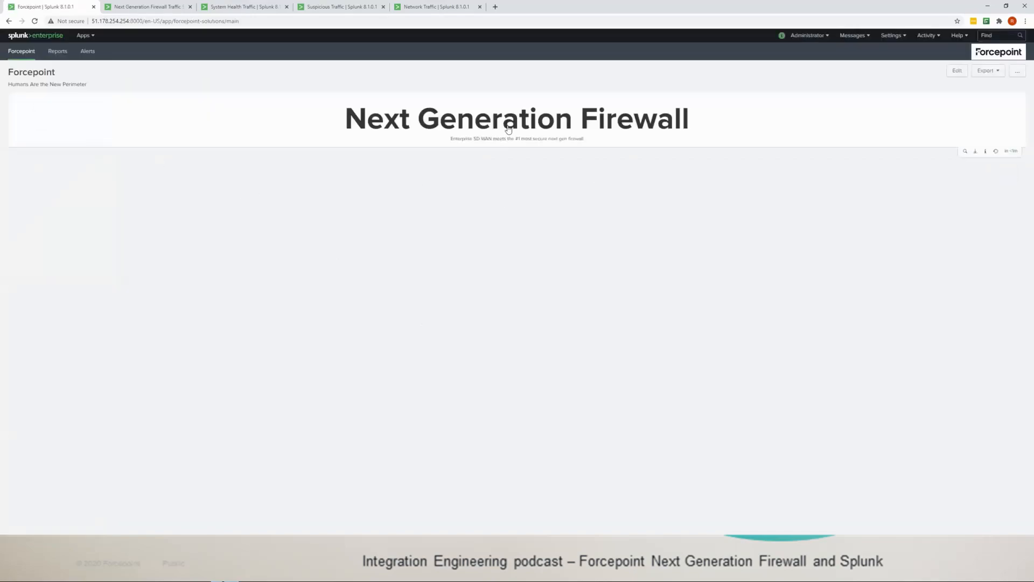
mouse_move(516, 119)
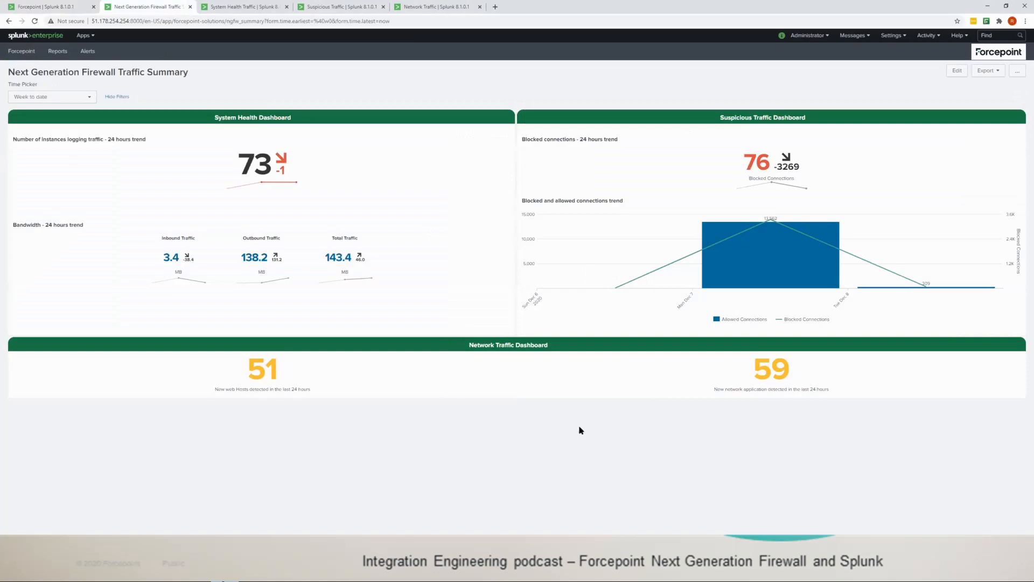
mouse_move(349, 317)
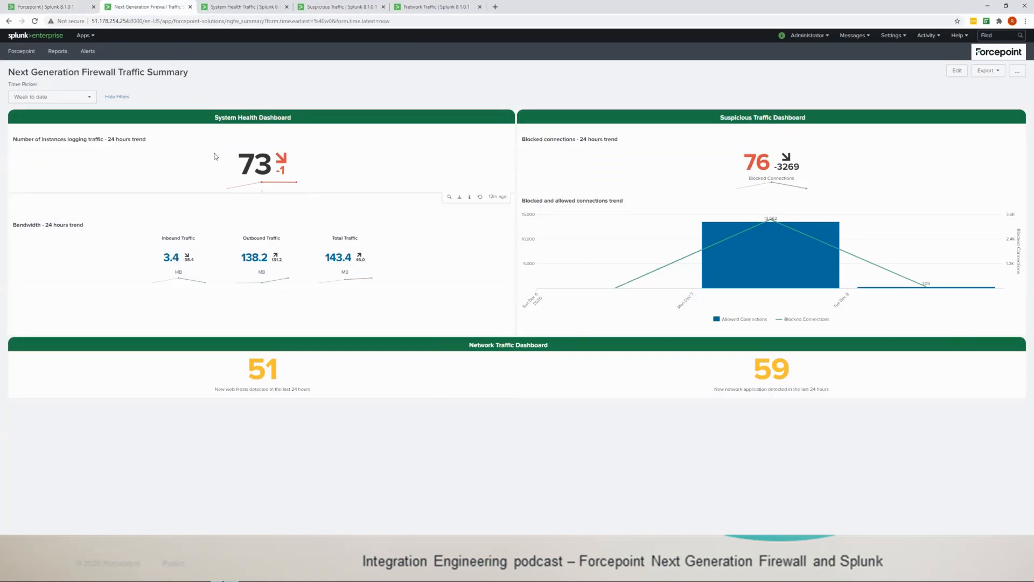
mouse_move(374, 163)
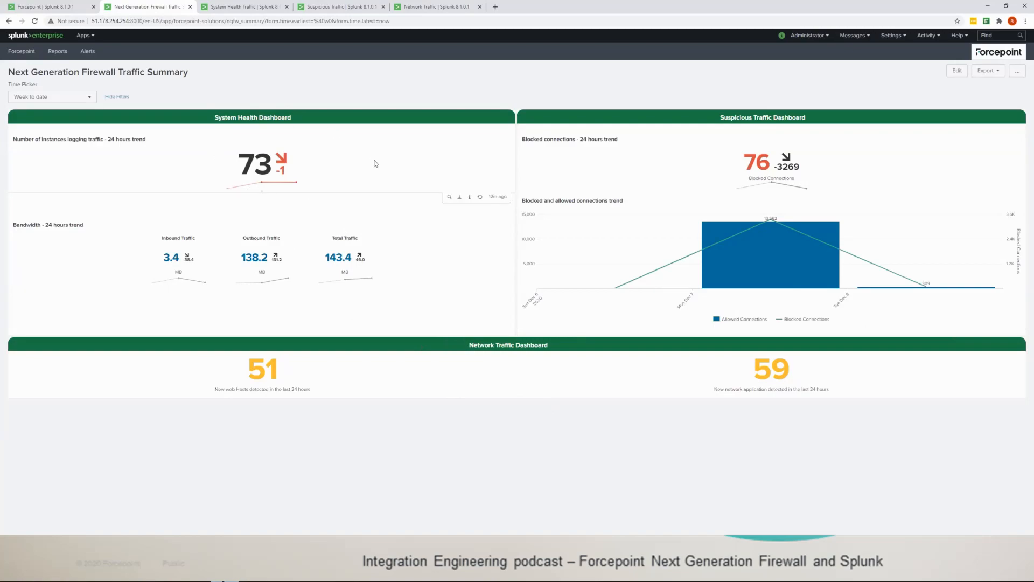
mouse_move(721, 130)
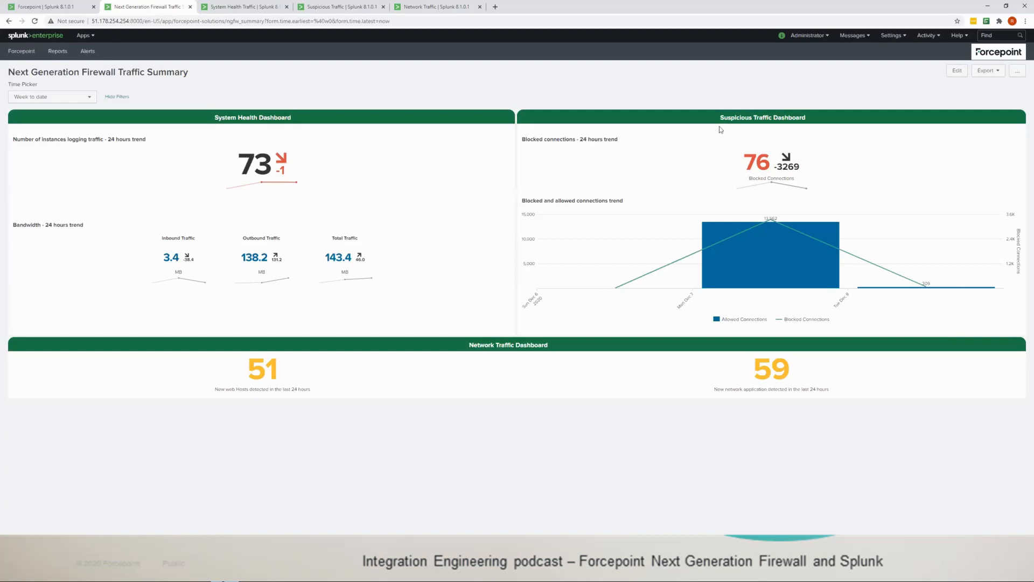
mouse_move(760, 129)
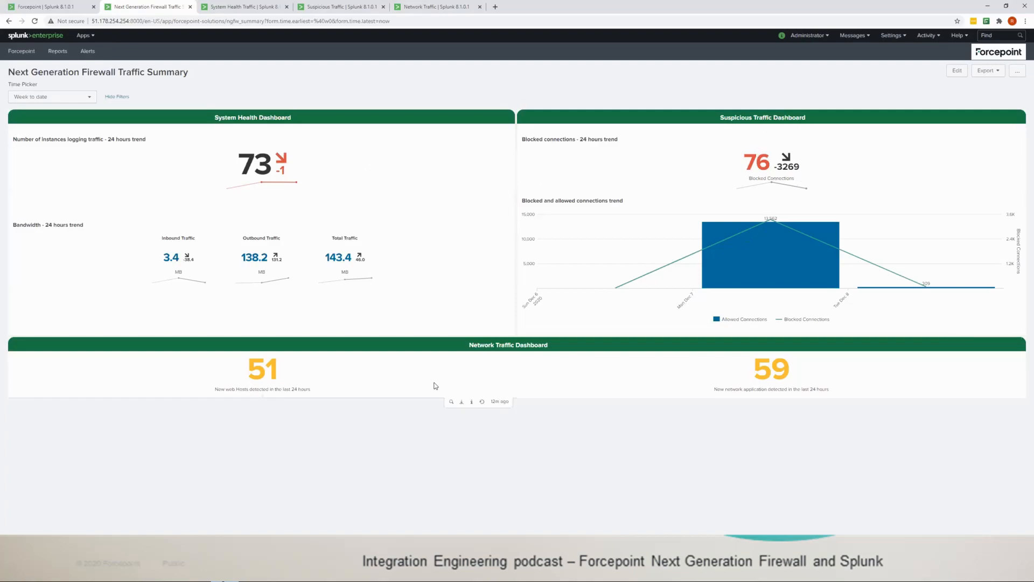
mouse_move(575, 367)
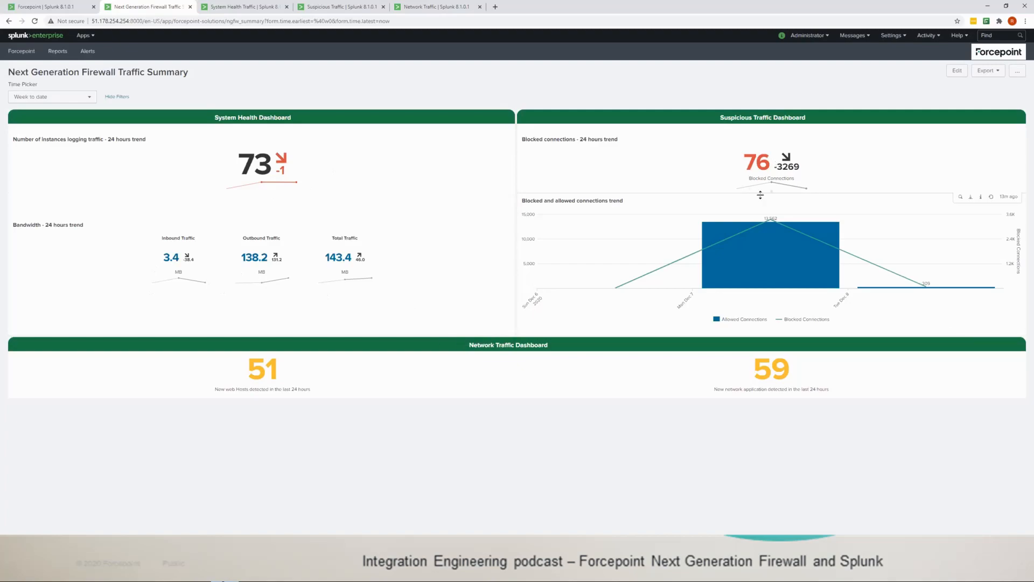
mouse_move(758, 174)
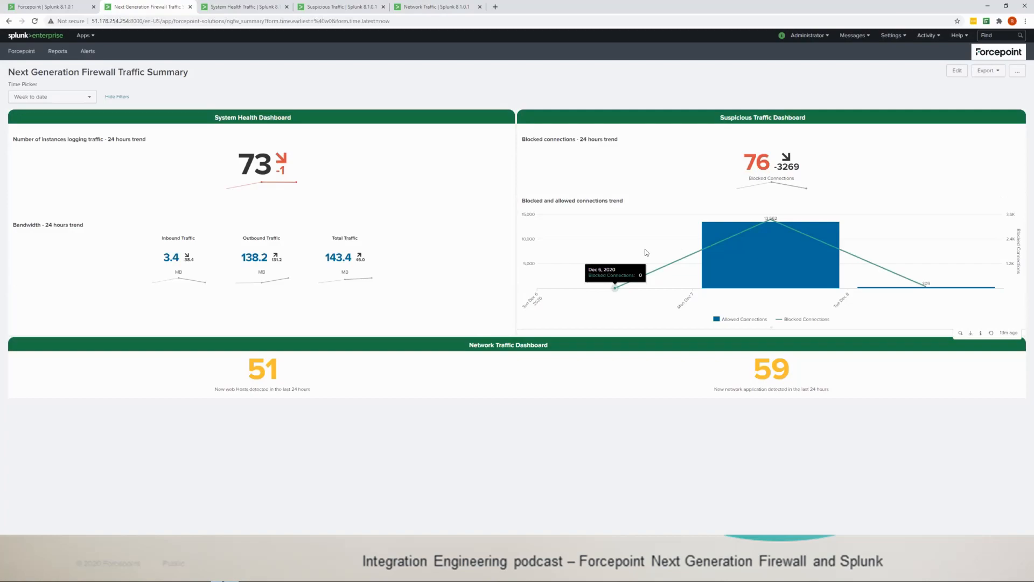
mouse_move(770, 221)
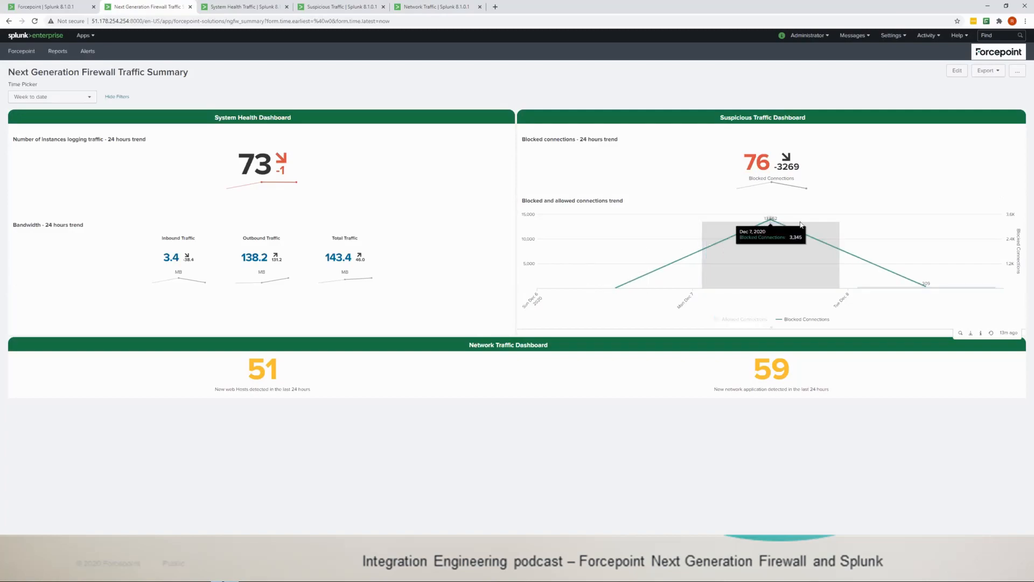
mouse_move(778, 280)
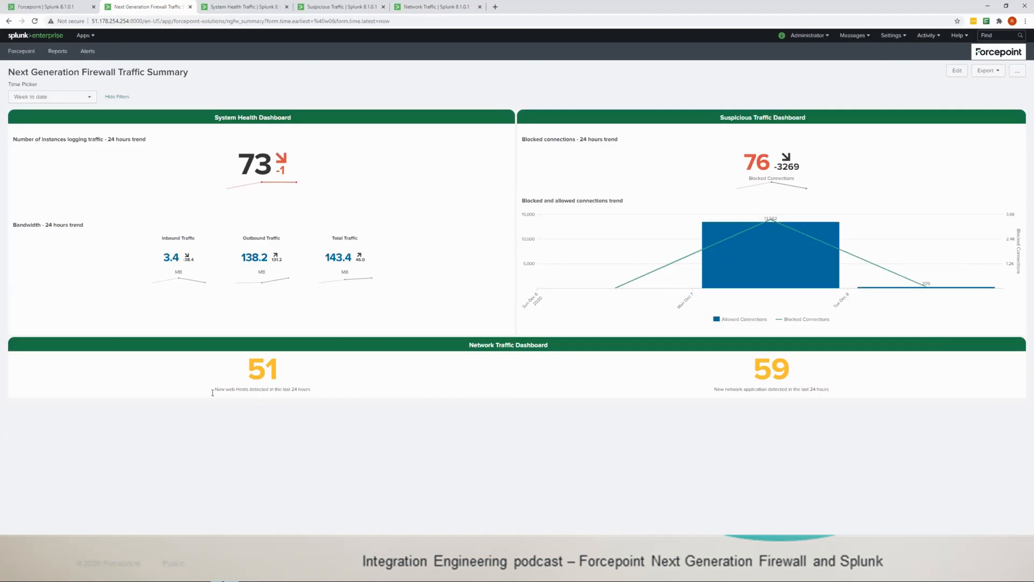
mouse_move(292, 434)
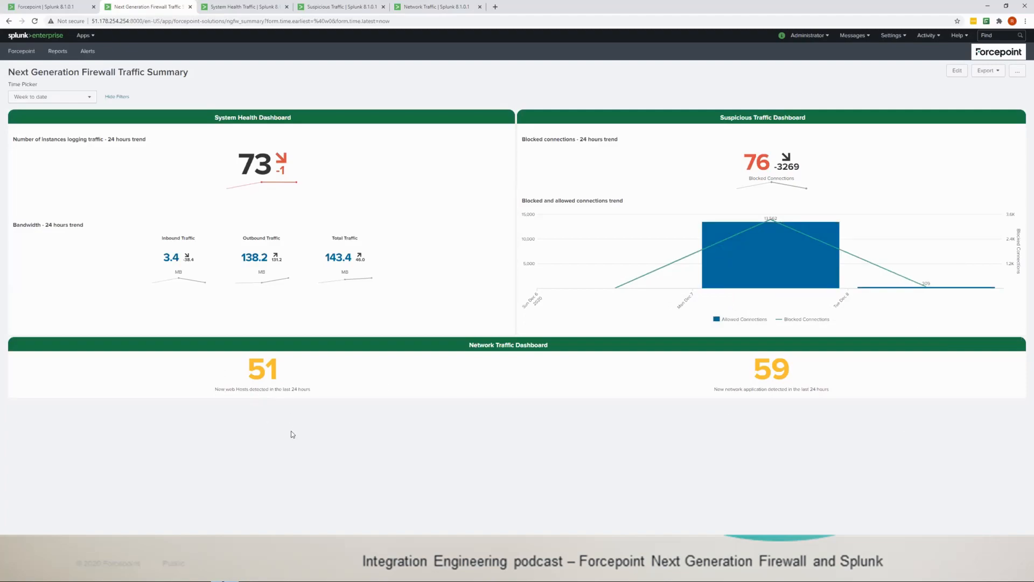
mouse_move(341, 215)
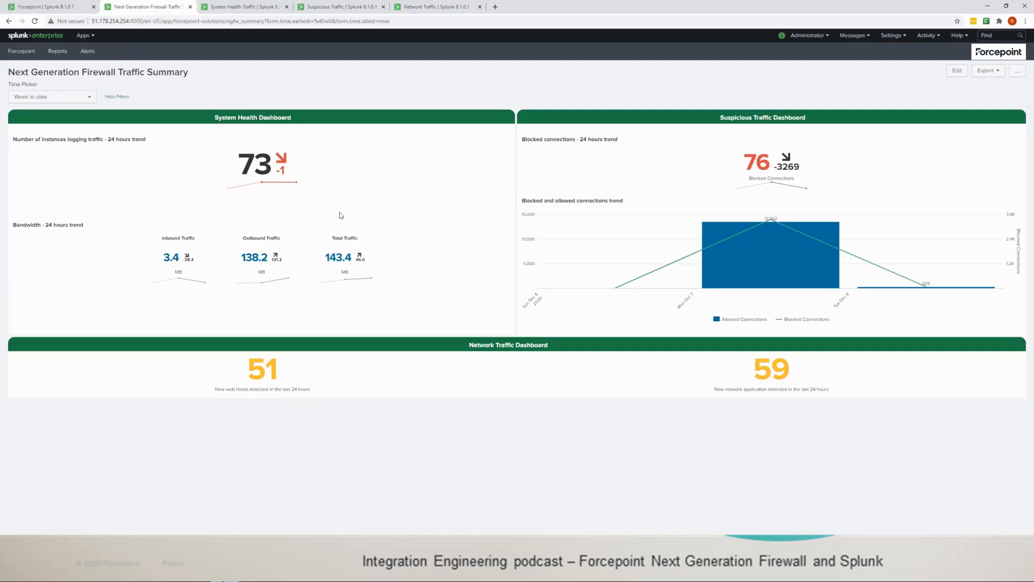
Switch to the System Health Traffic dashboard with its node and login counters
click(243, 6)
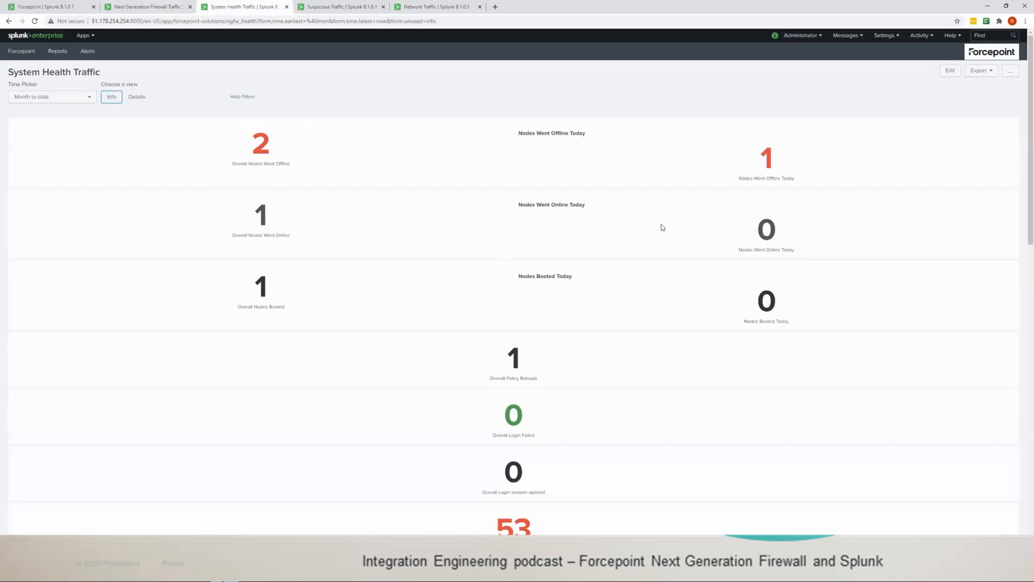
mouse_move(471, 198)
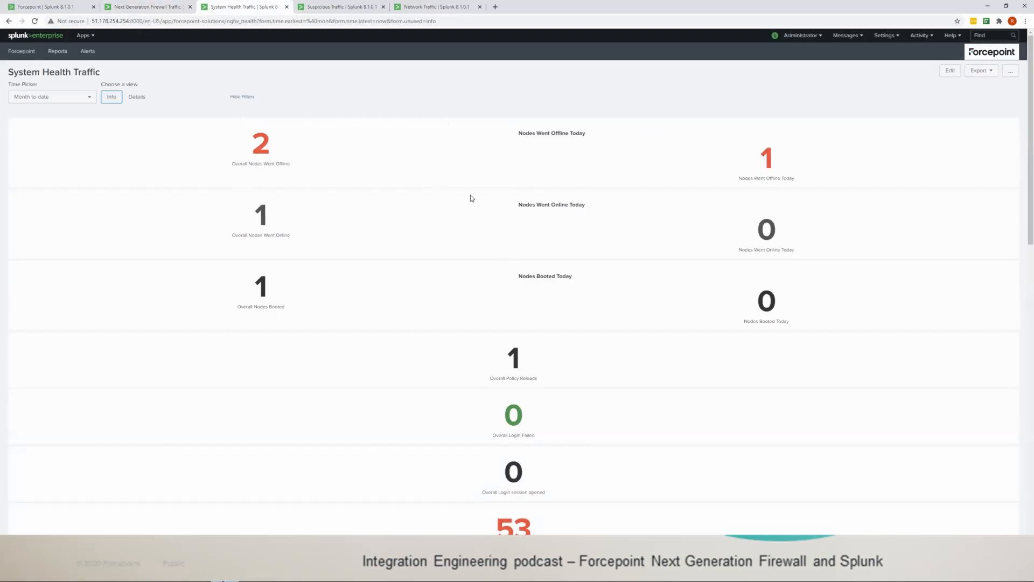
mouse_move(441, 377)
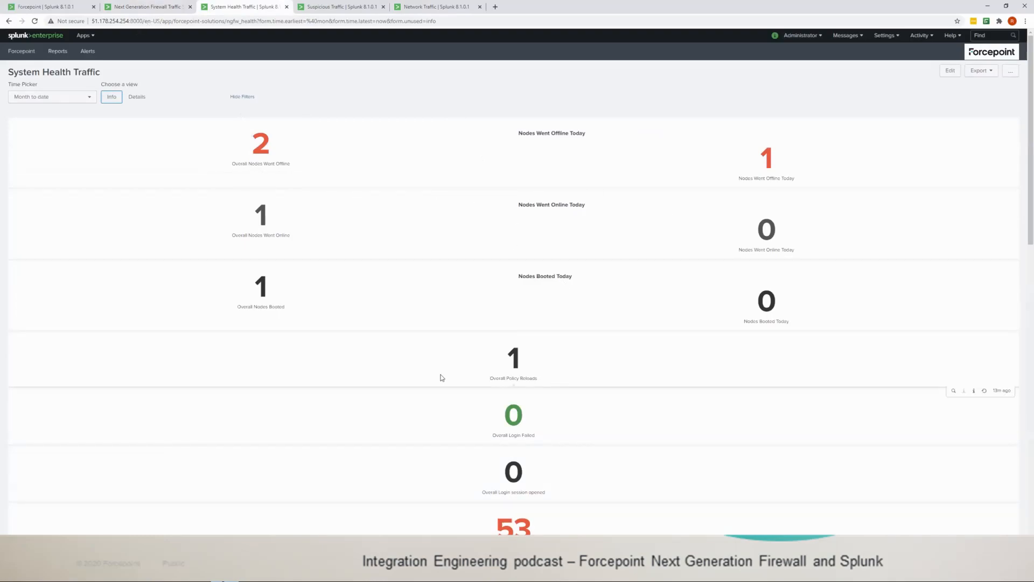
mouse_move(501, 160)
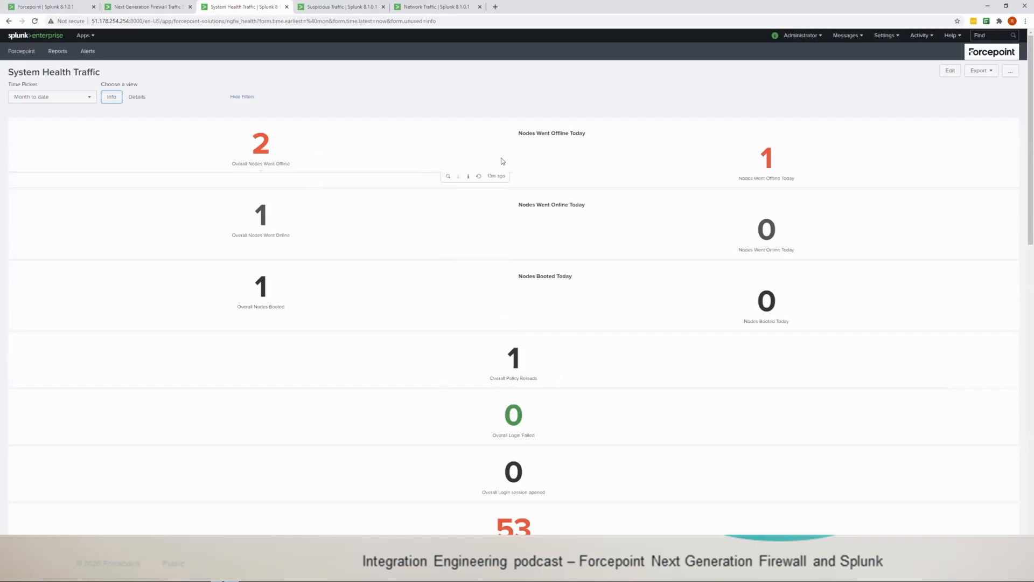
mouse_move(236, 142)
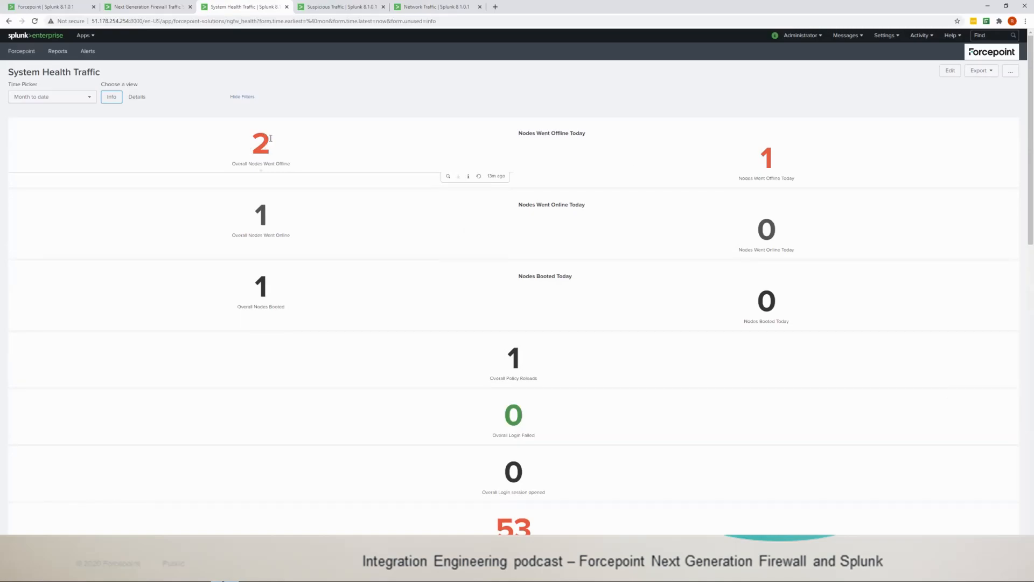
mouse_move(26, 100)
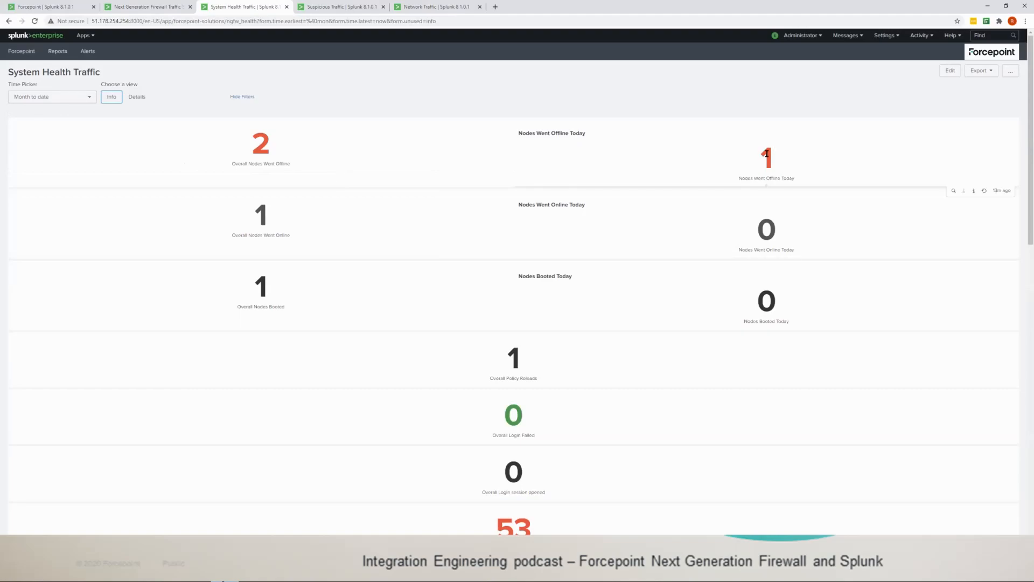
mouse_move(776, 161)
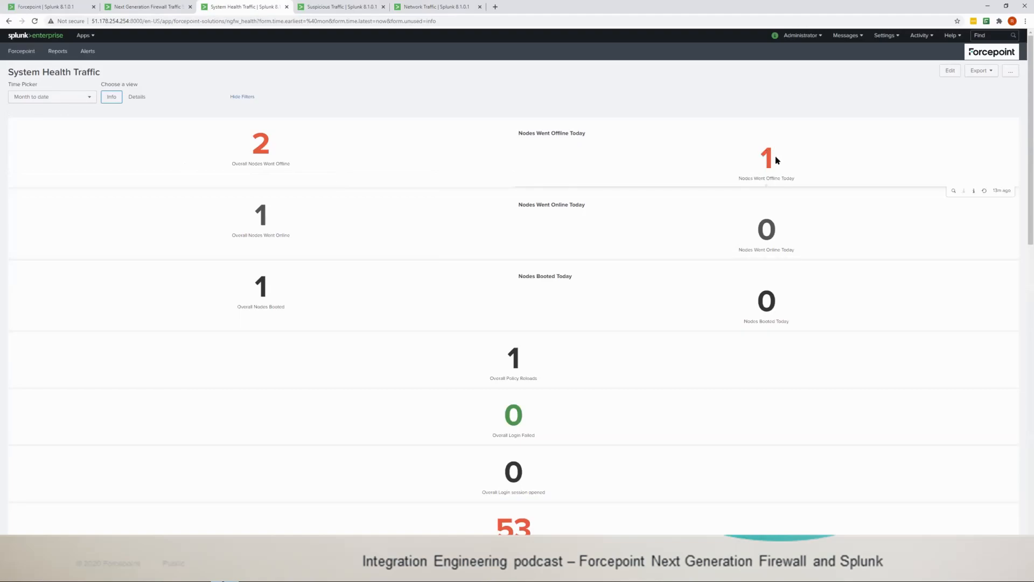
mouse_move(248, 252)
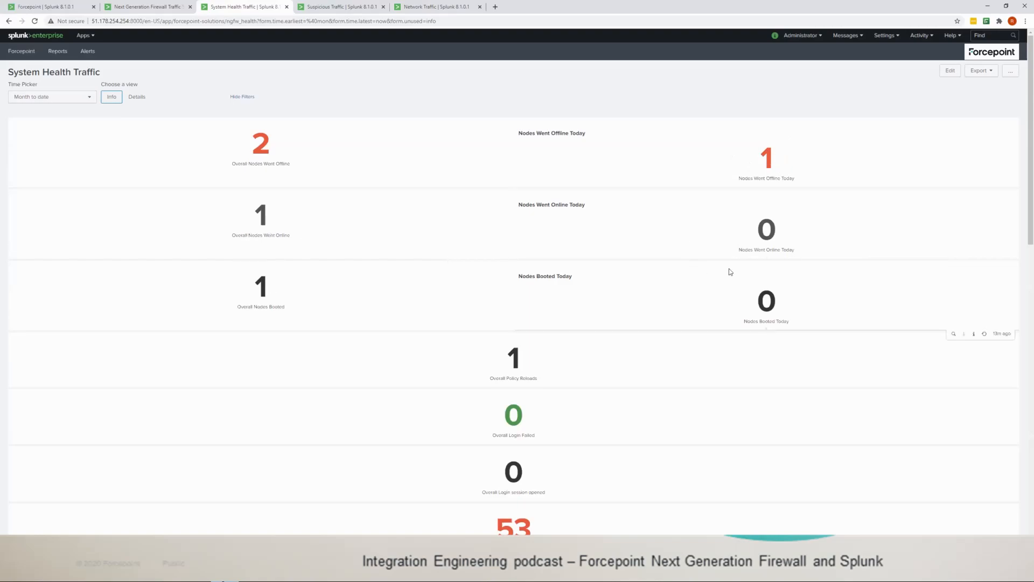
mouse_move(755, 283)
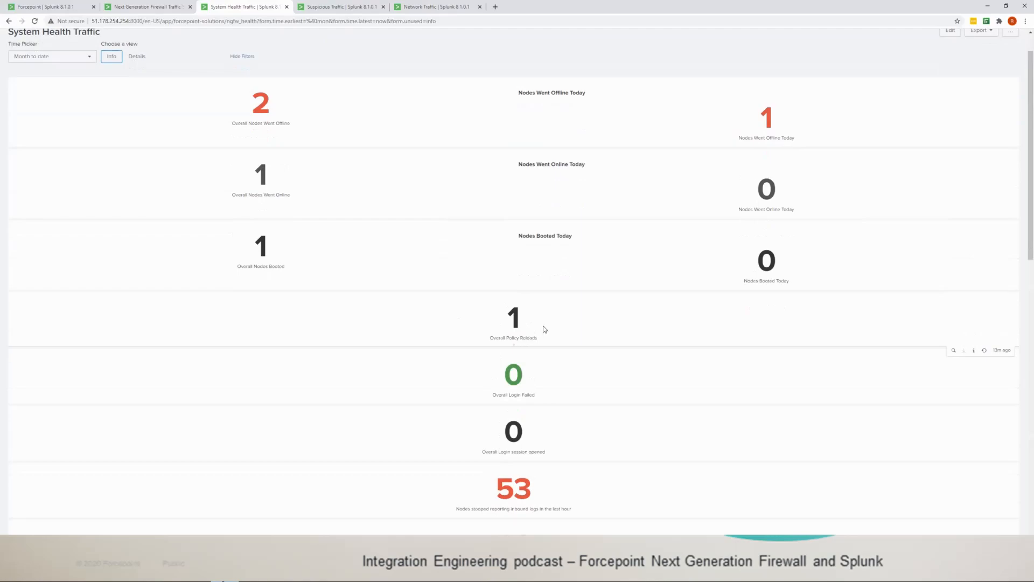
mouse_move(513, 434)
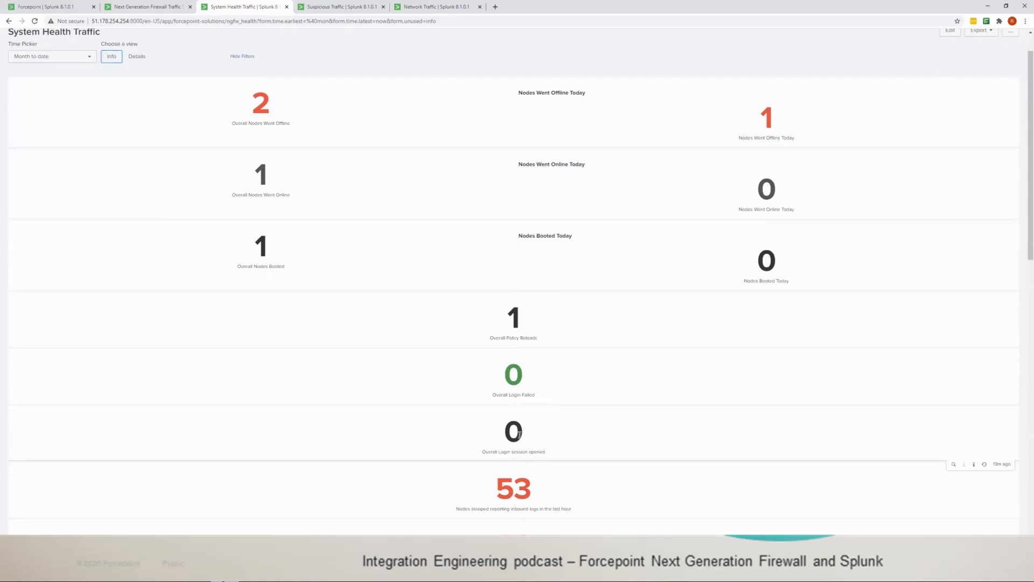
scroll(down, 3)
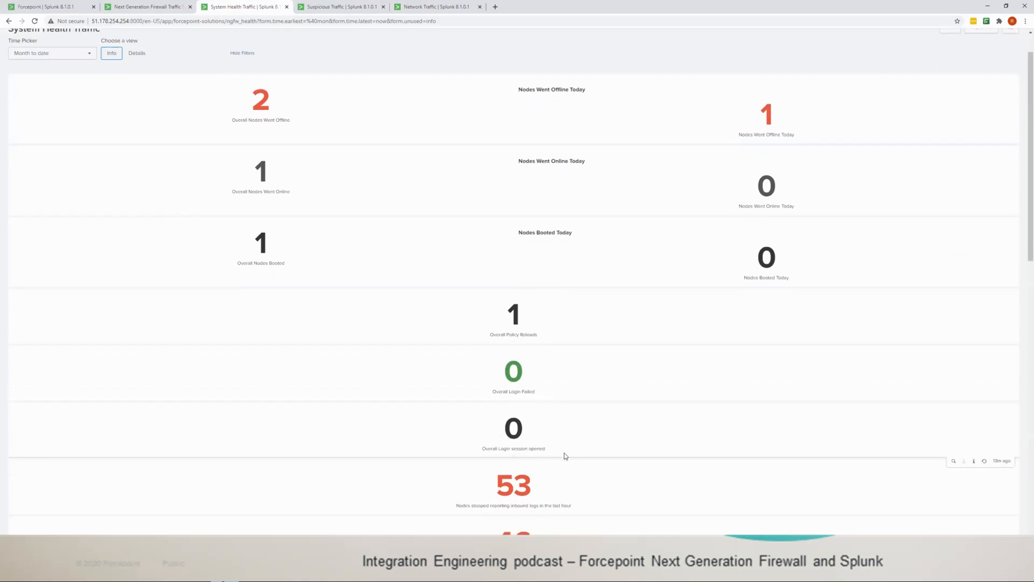
scroll(down, 3)
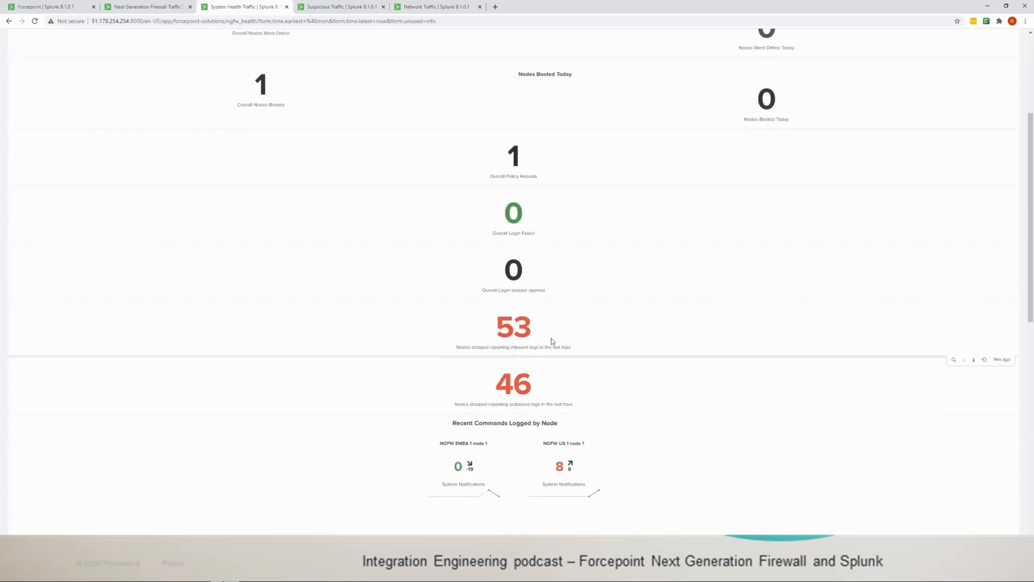
mouse_move(486, 348)
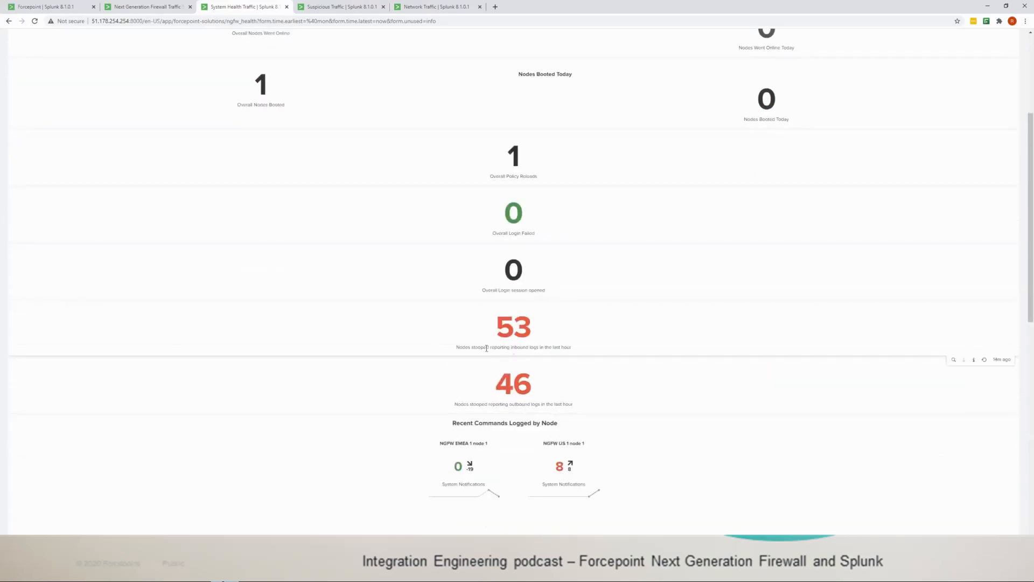
mouse_move(572, 346)
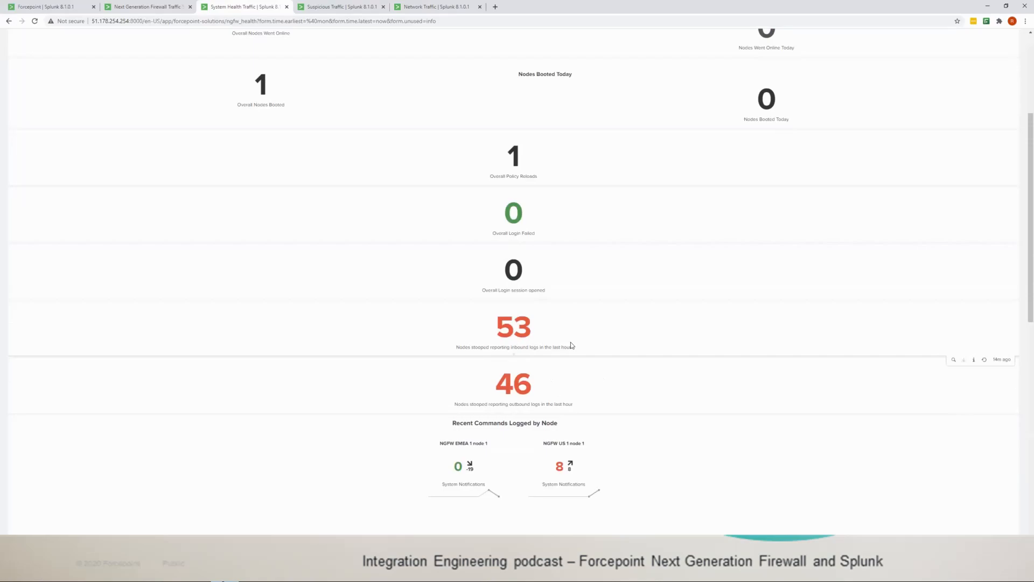
mouse_move(549, 358)
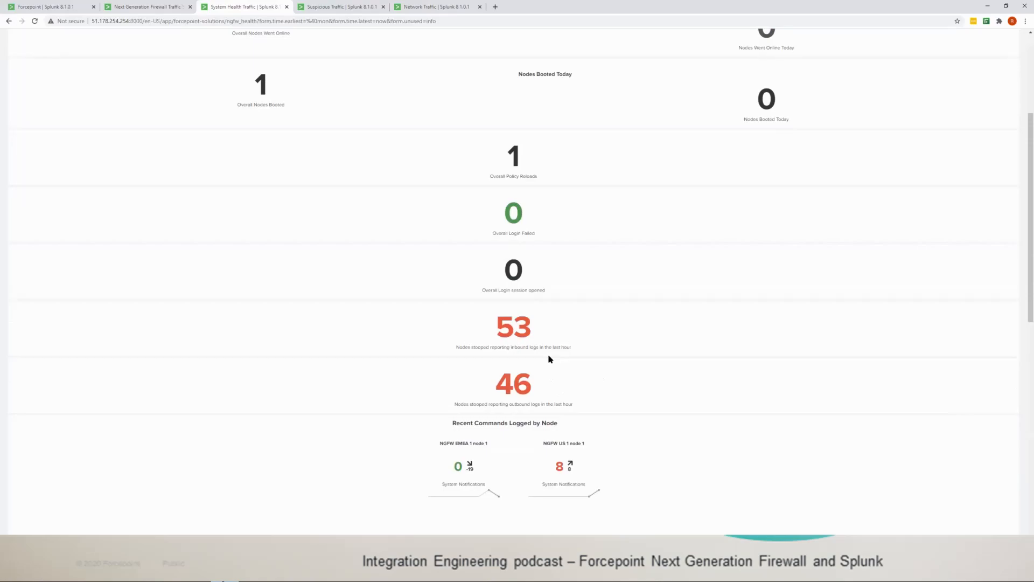
mouse_move(583, 362)
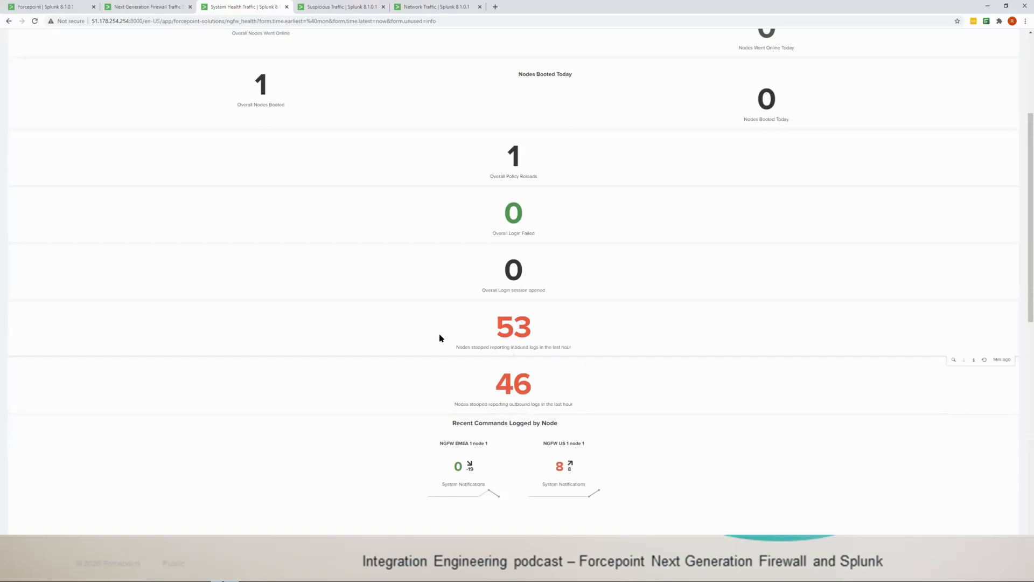
mouse_move(504, 341)
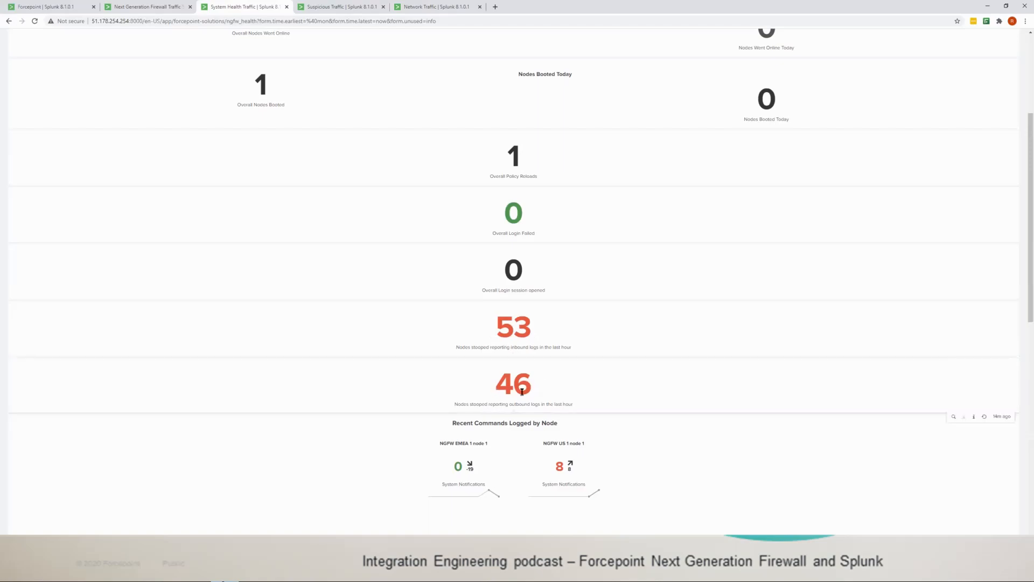
mouse_move(548, 392)
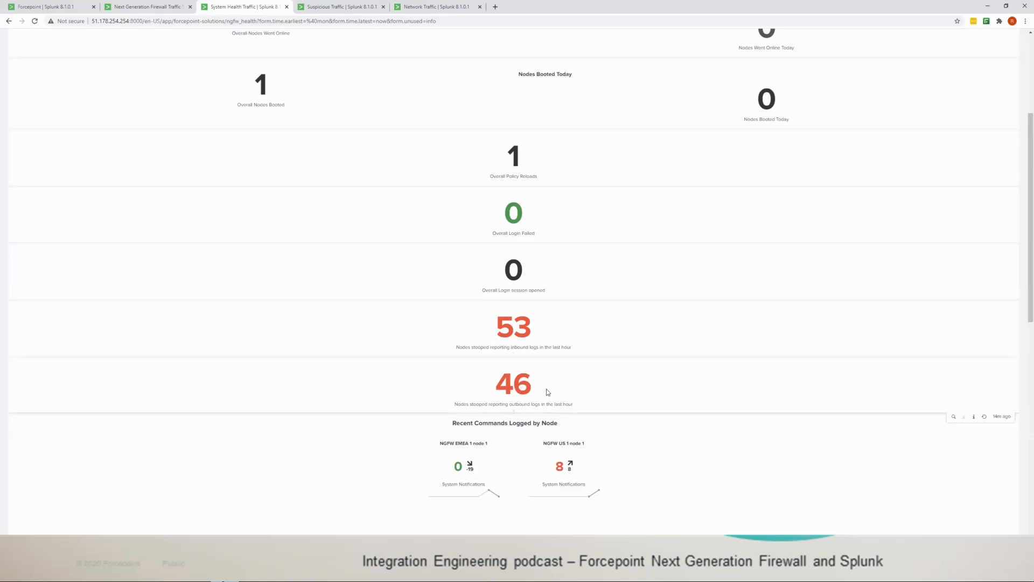
mouse_move(580, 393)
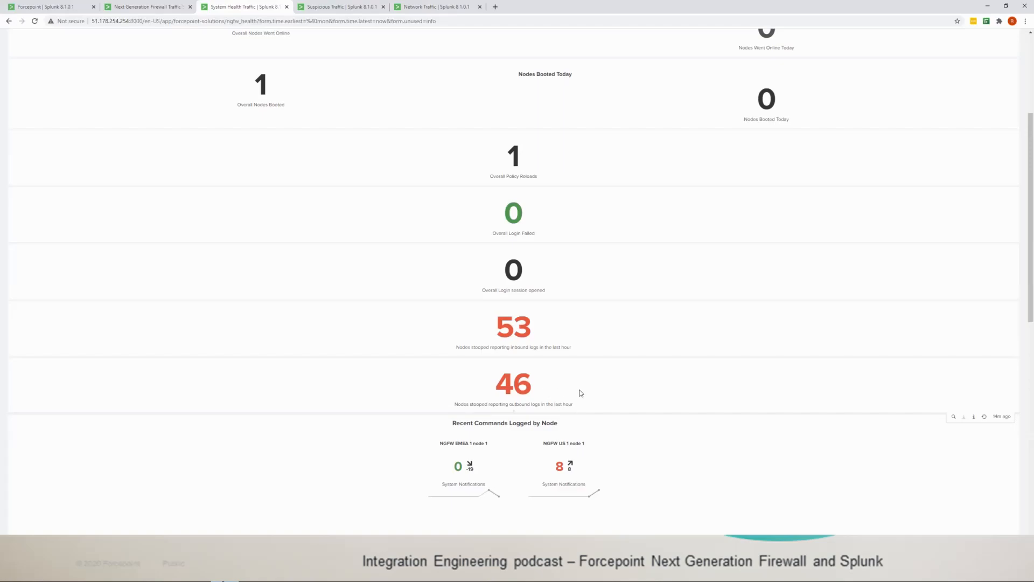
mouse_move(547, 340)
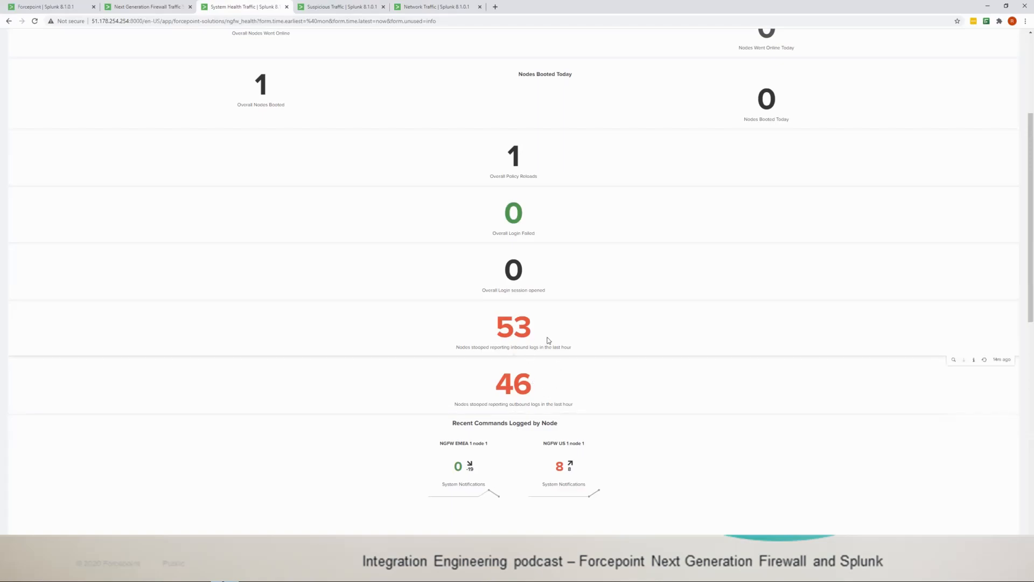
mouse_move(584, 507)
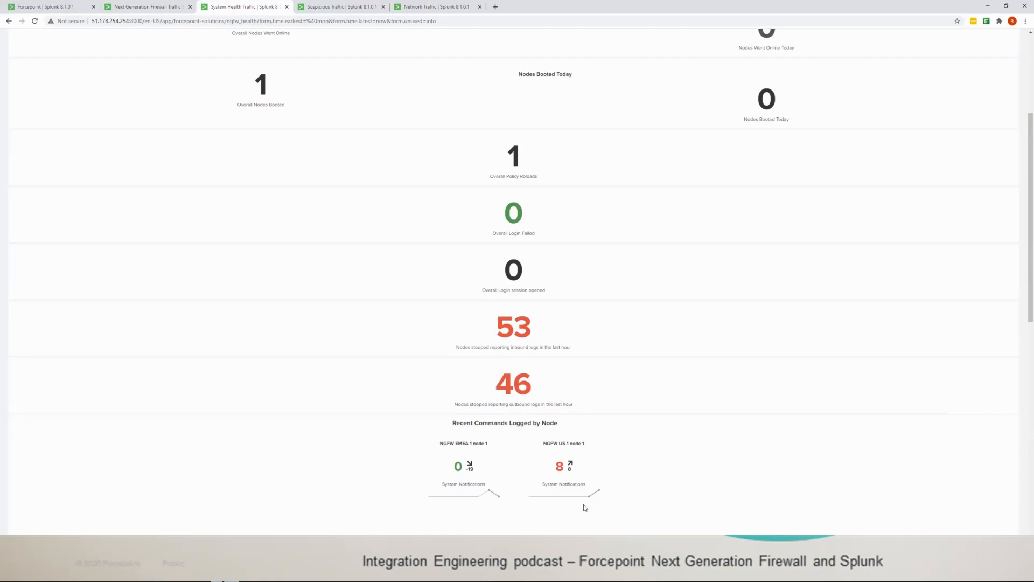
scroll(down, 3)
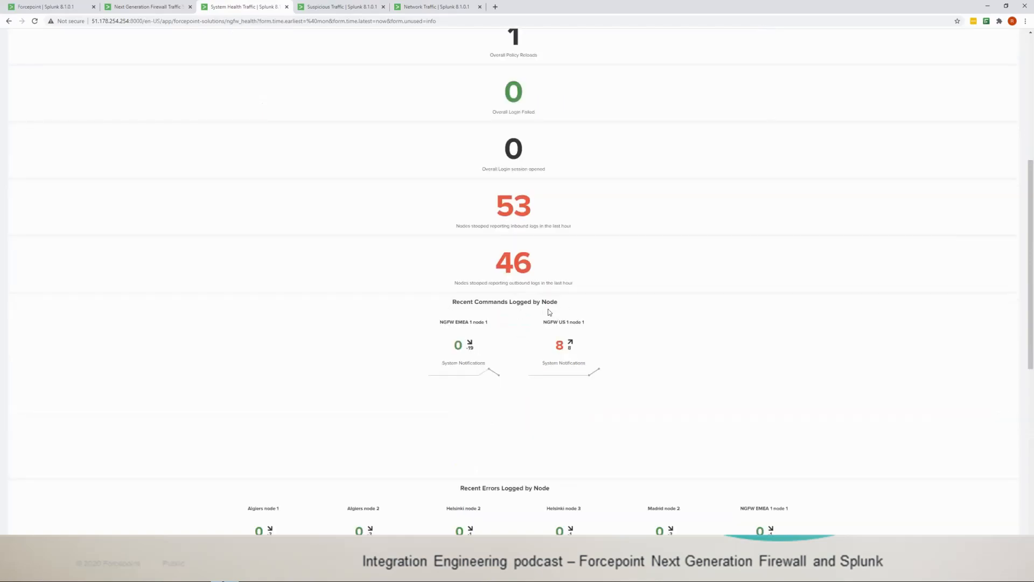
mouse_move(465, 397)
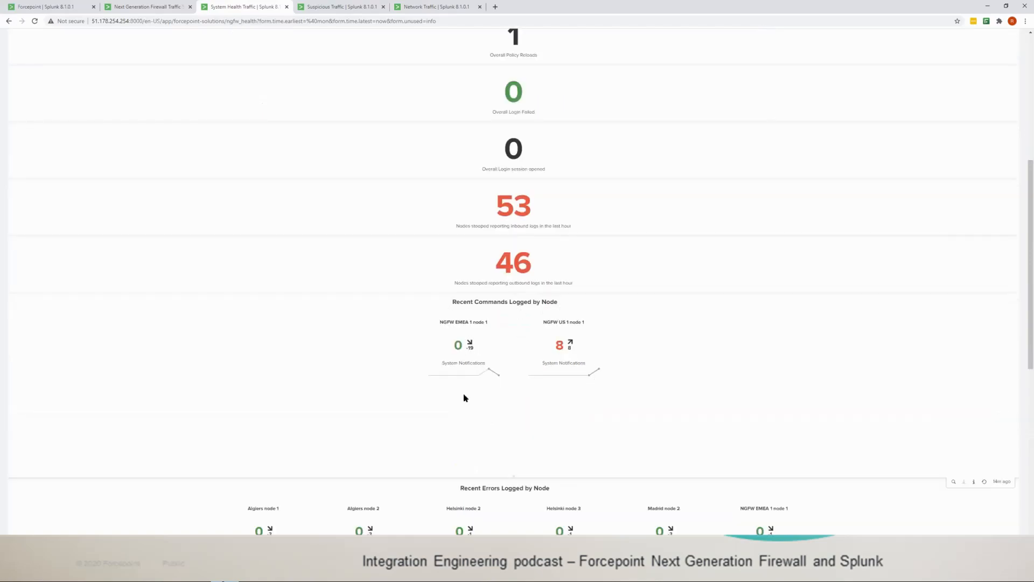
mouse_move(444, 353)
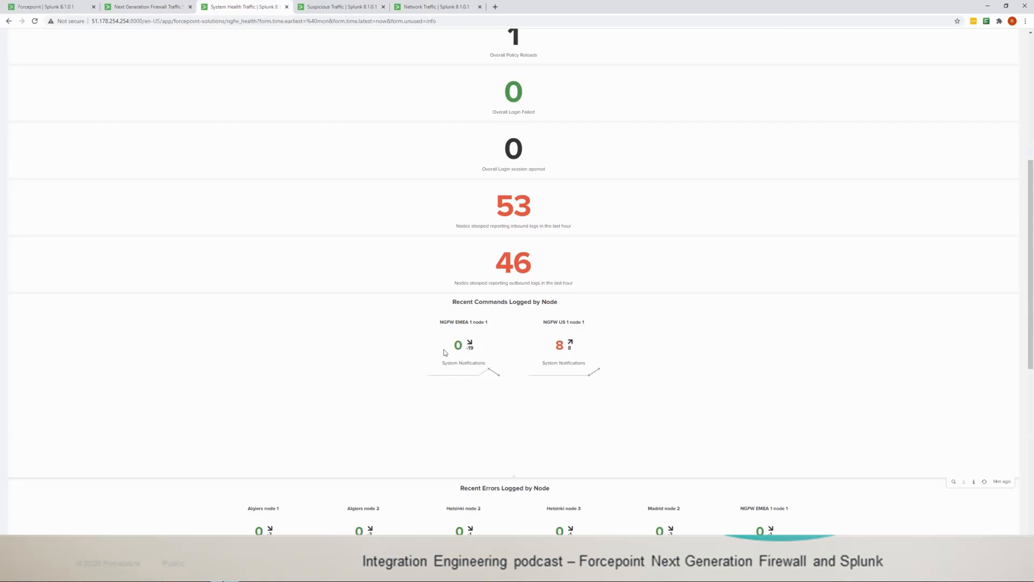
mouse_move(622, 354)
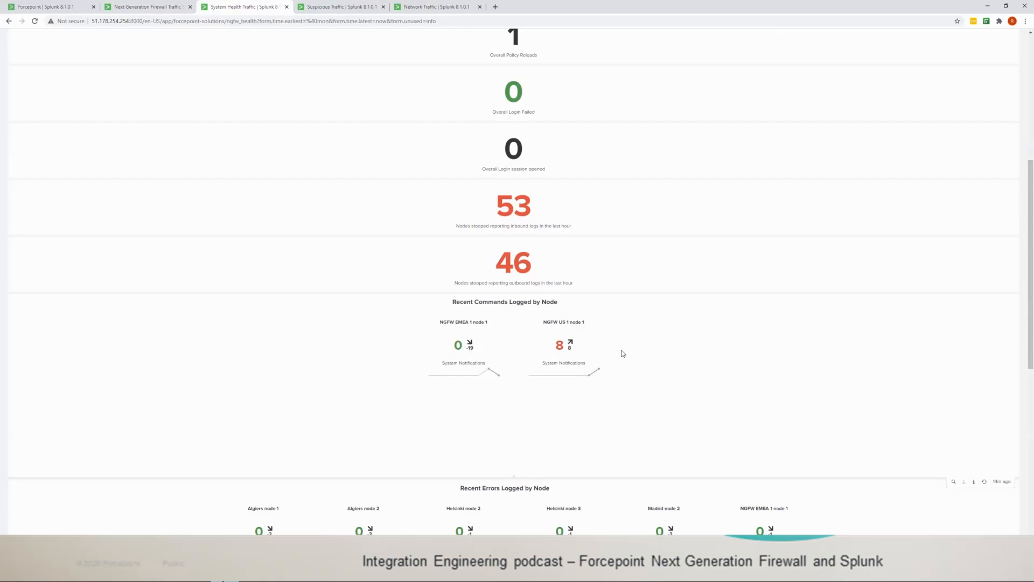
scroll(down, 3)
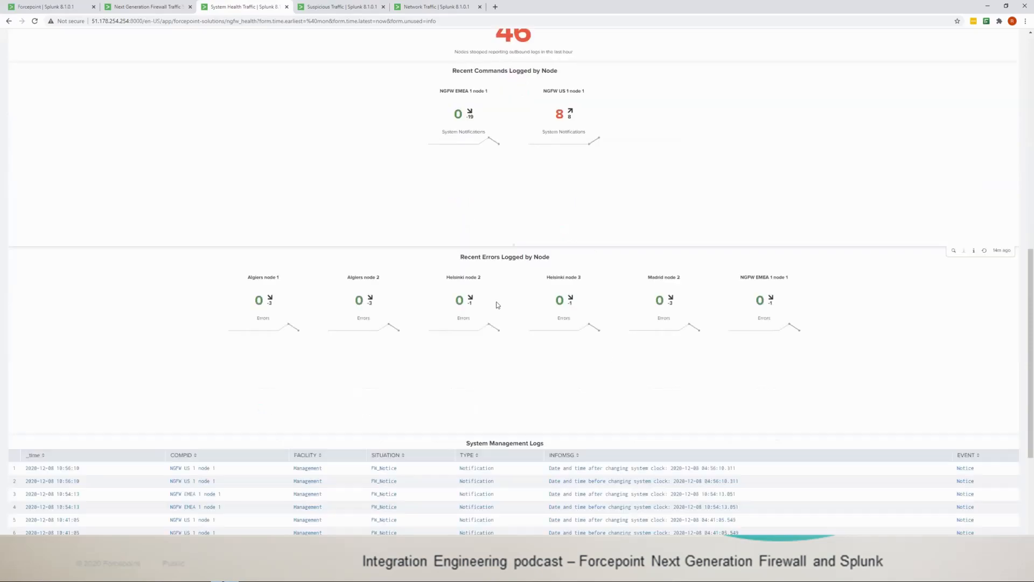
scroll(down, 3)
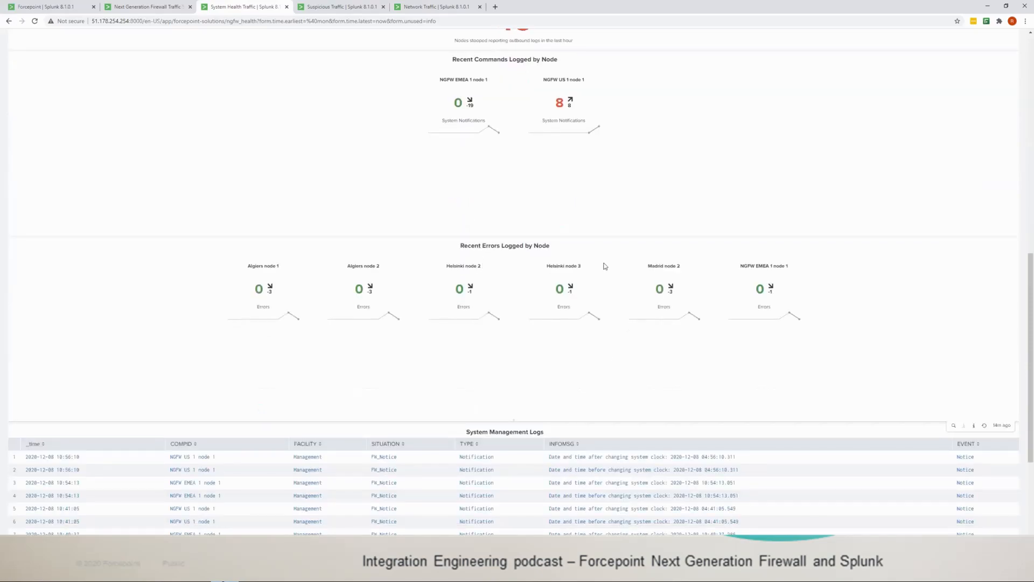
scroll(down, 3)
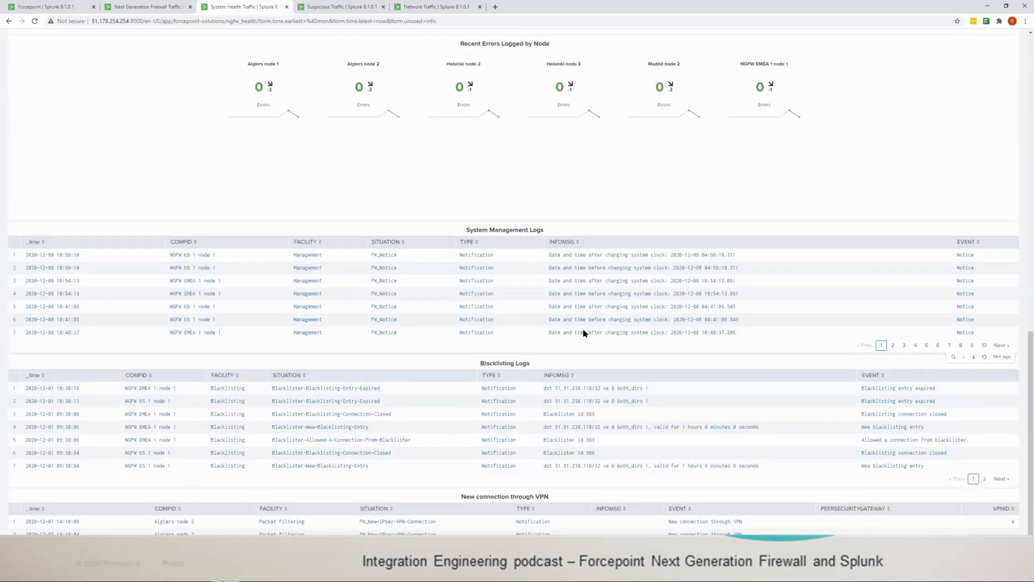
scroll(down, 3)
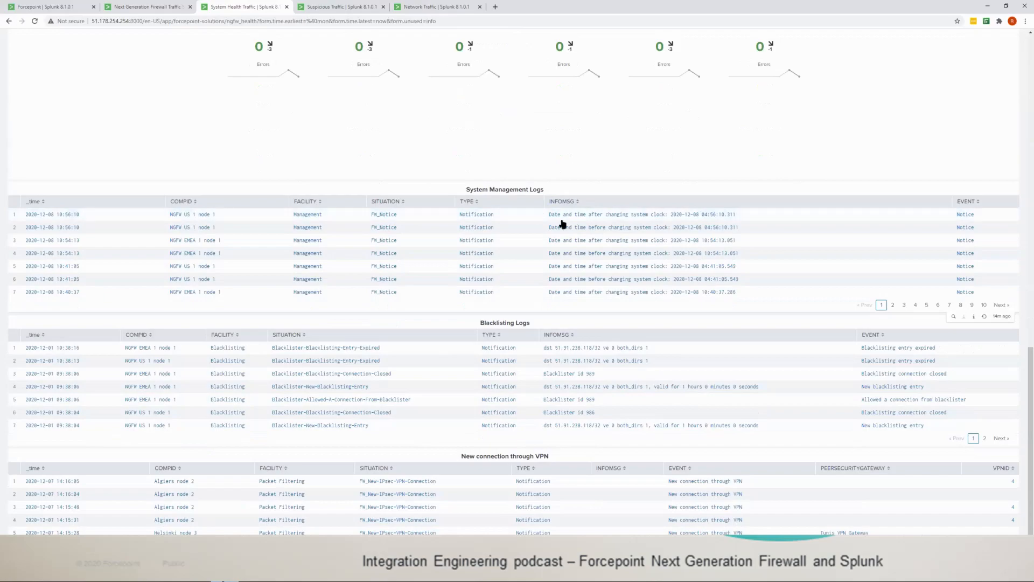
mouse_move(540, 252)
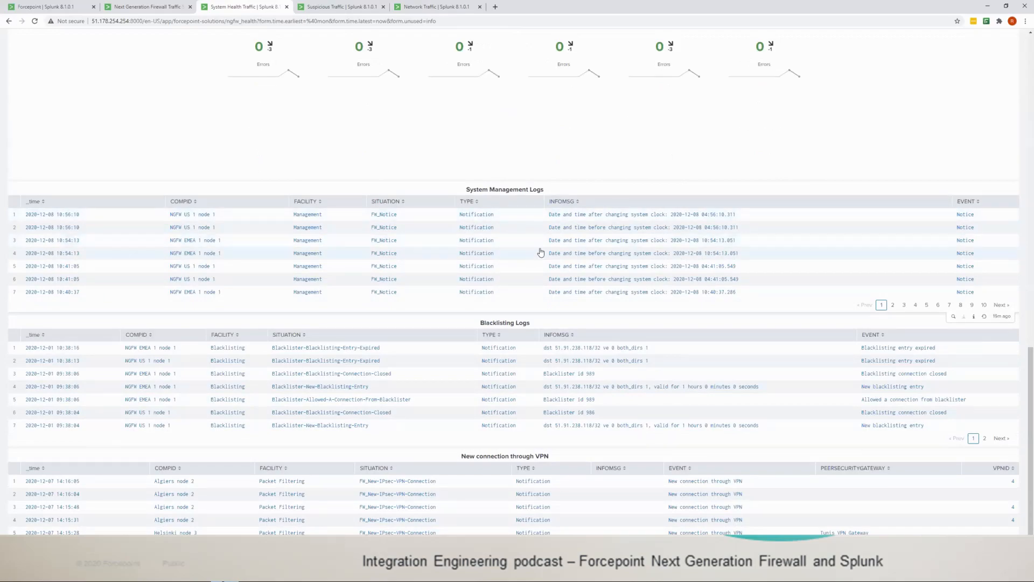
mouse_move(552, 332)
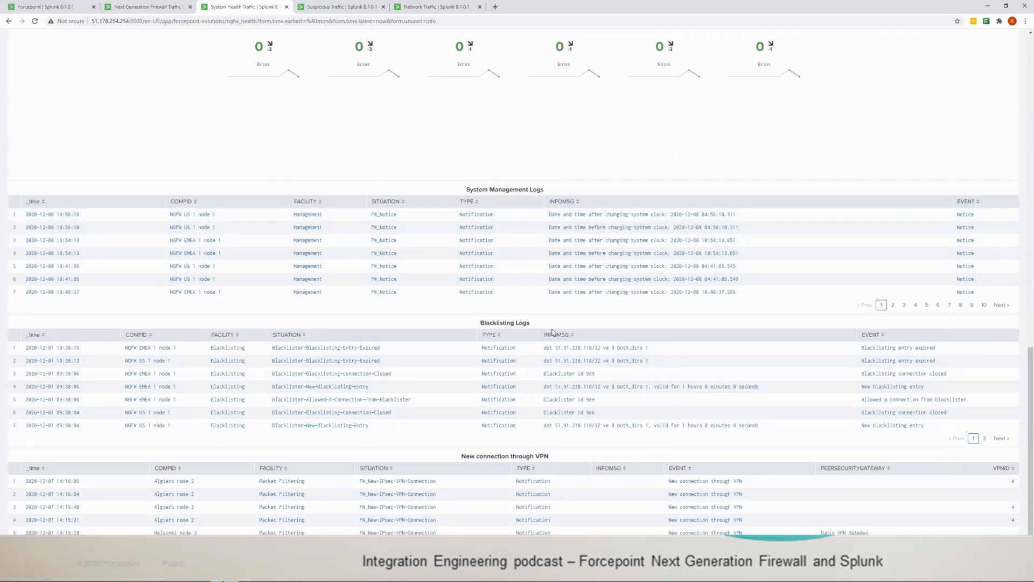
scroll(down, 3)
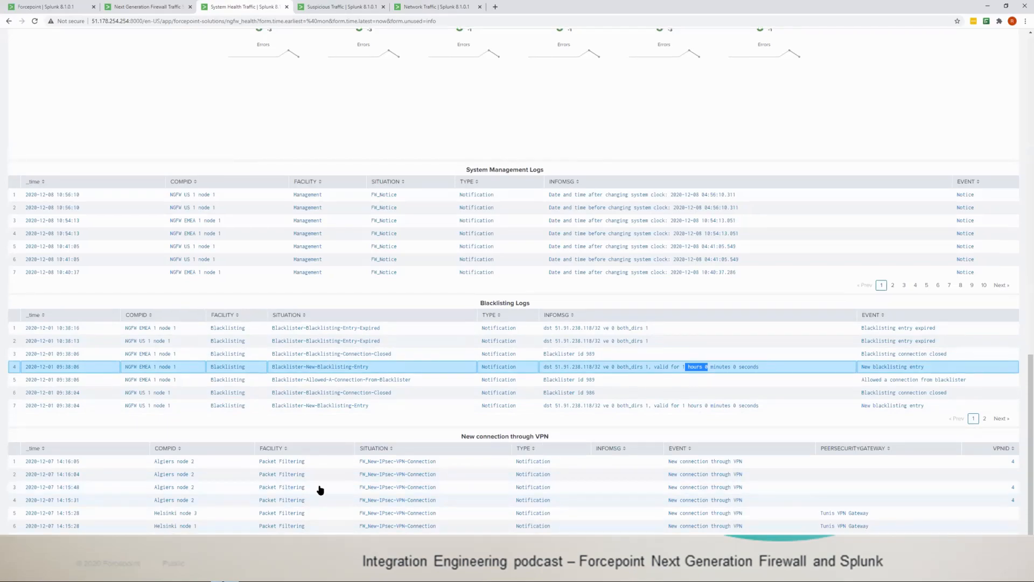
mouse_move(170, 463)
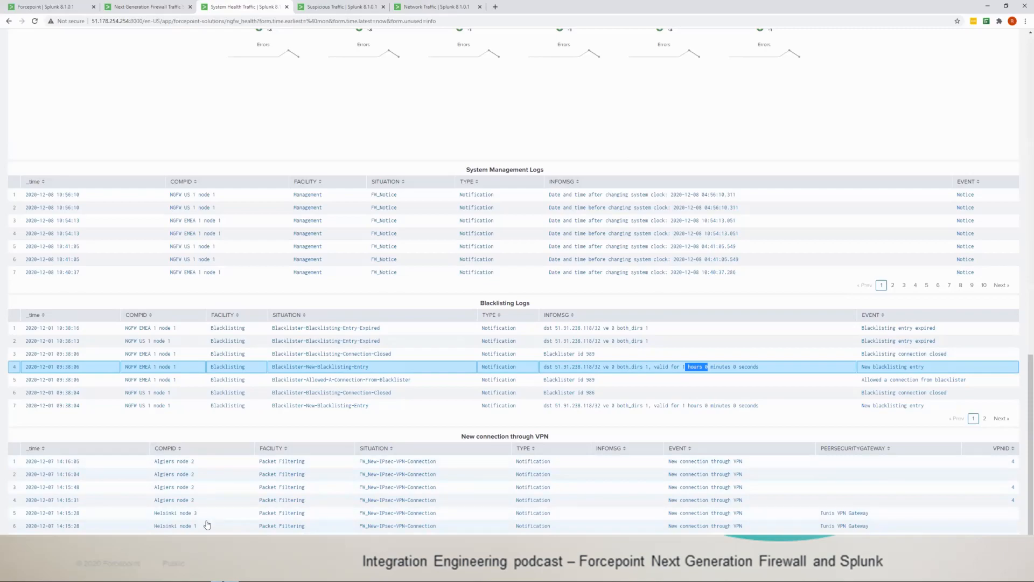
scroll(up, 3)
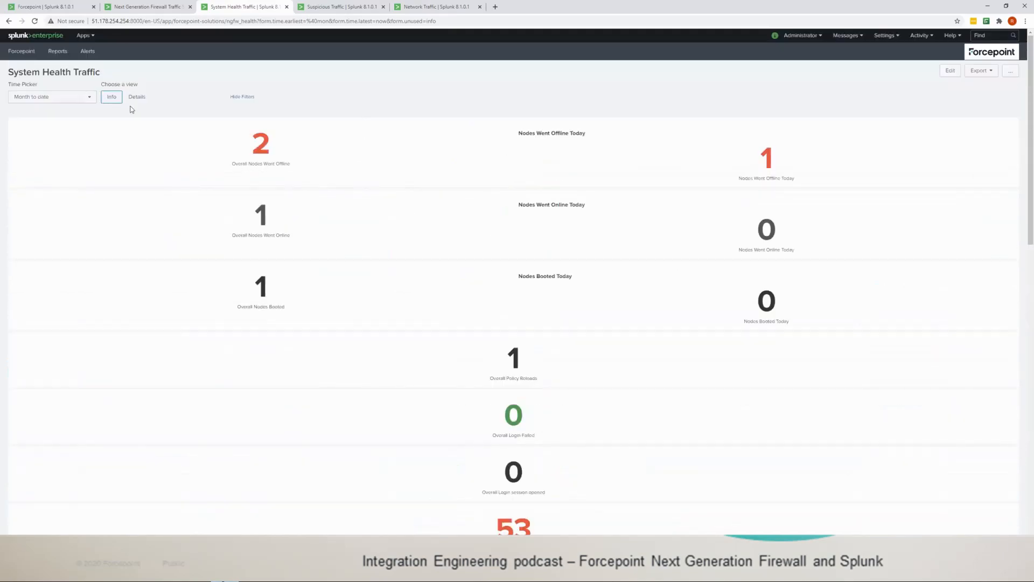
Switch System Health Traffic to the Details view and scroll through the paired event tables
click(136, 96)
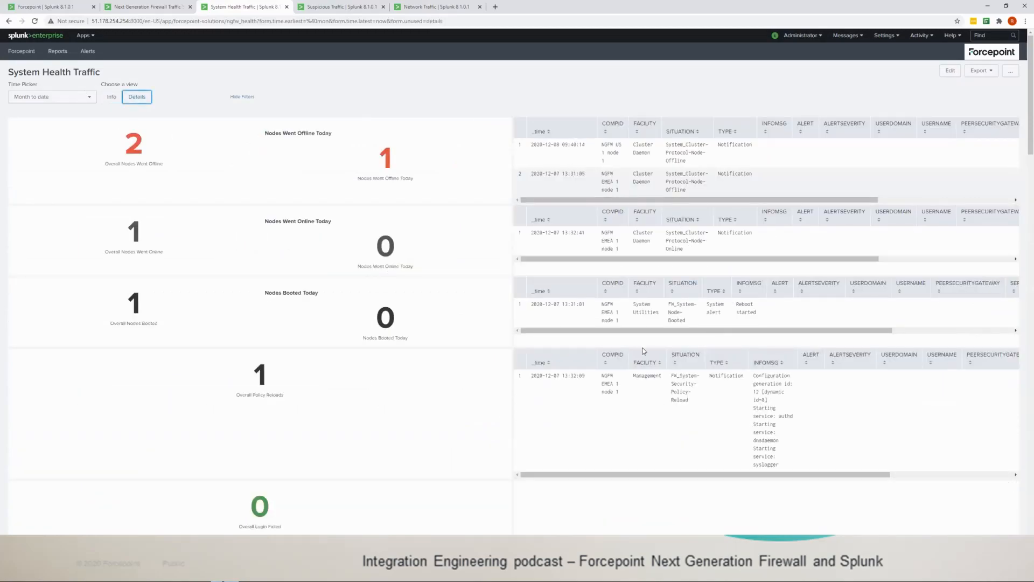
scroll(down, 3)
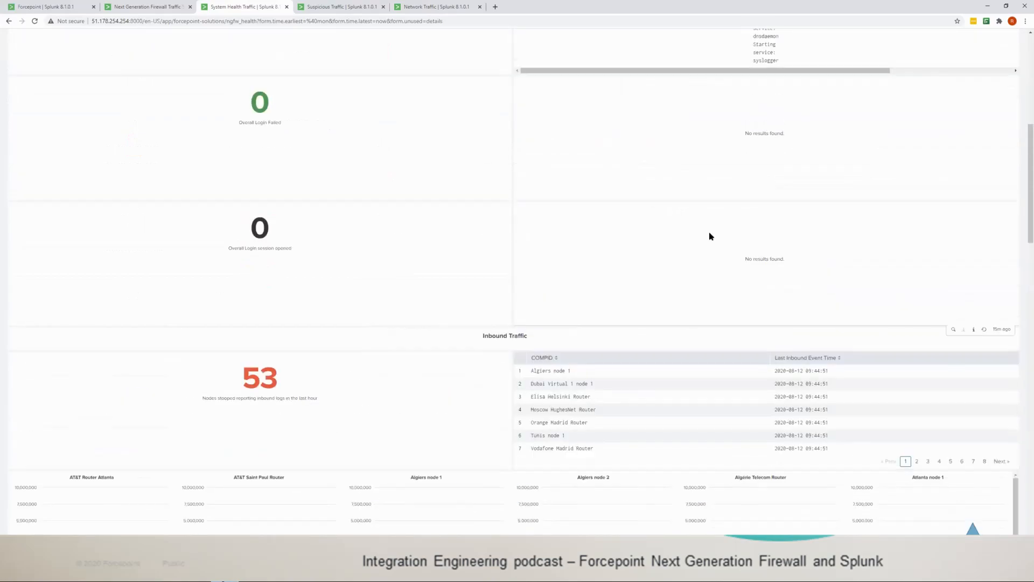
scroll(up, 3)
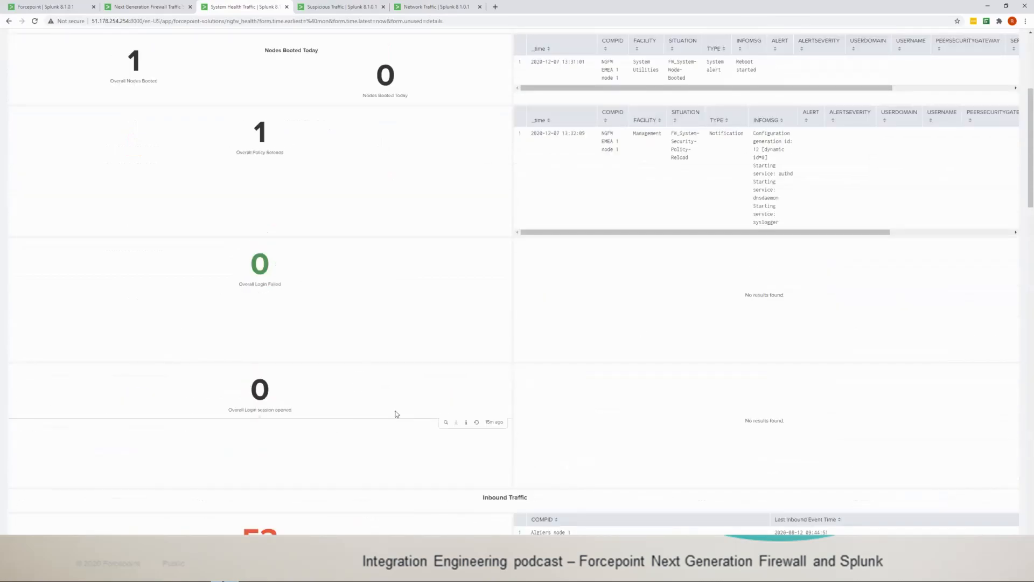
scroll(down, 3)
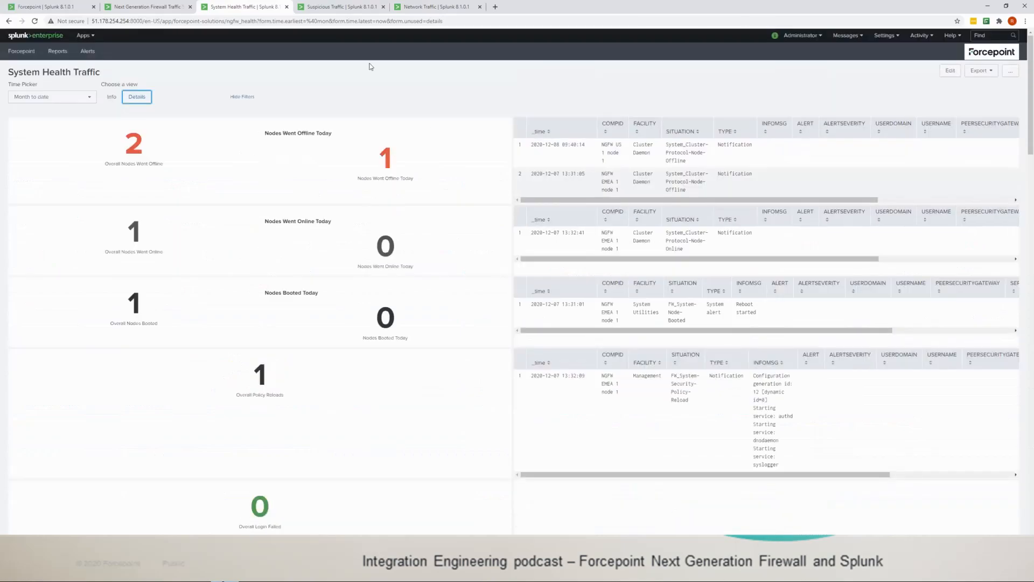
mouse_move(615, 79)
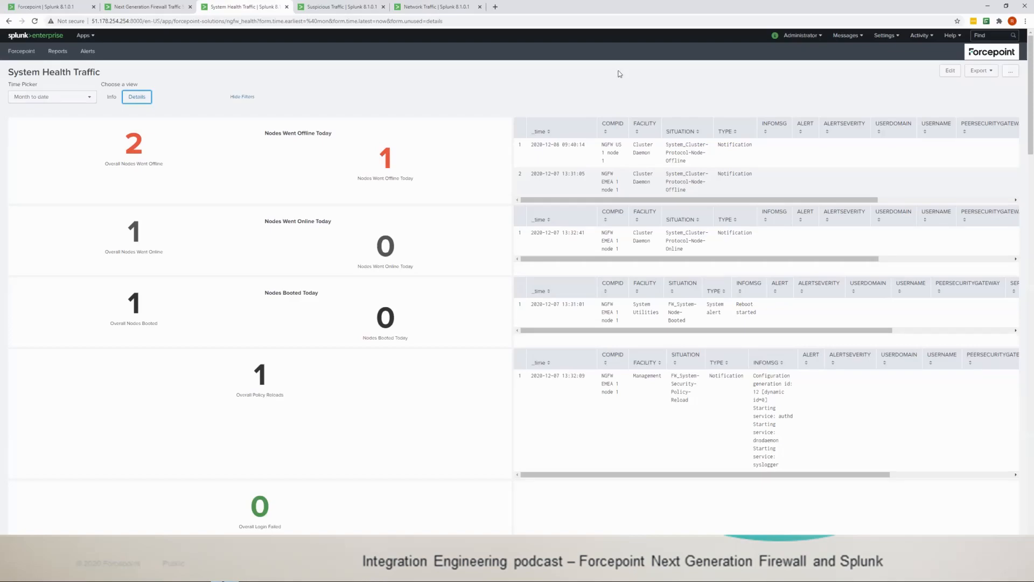
mouse_move(571, 77)
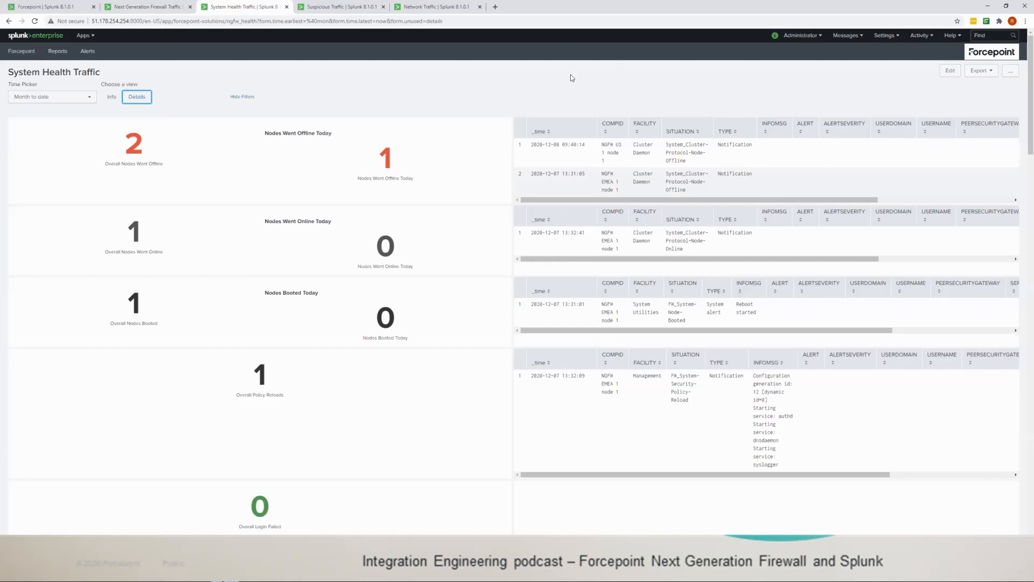
mouse_move(575, 73)
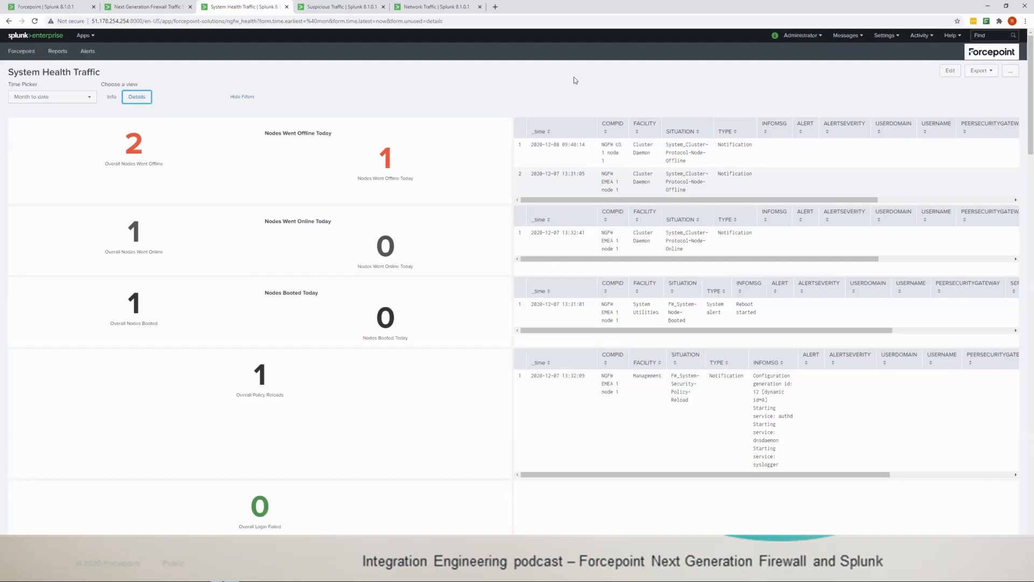
mouse_move(488, 149)
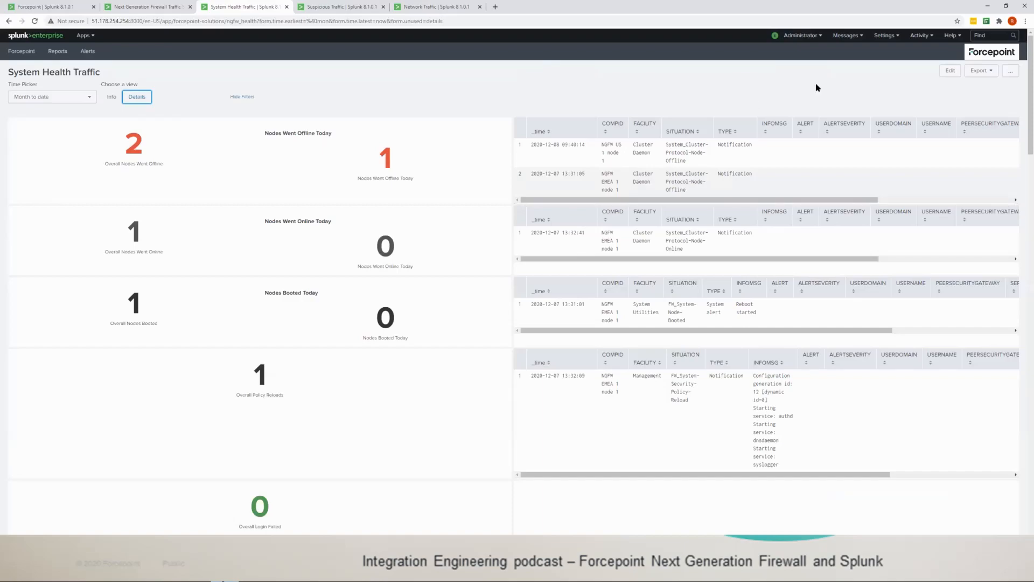
mouse_move(630, 87)
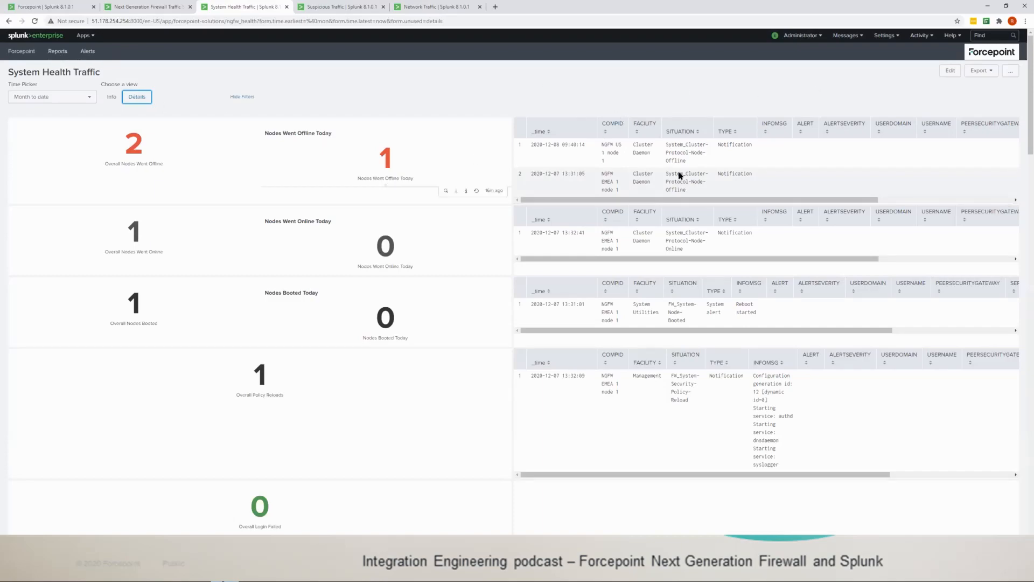
mouse_move(342, 215)
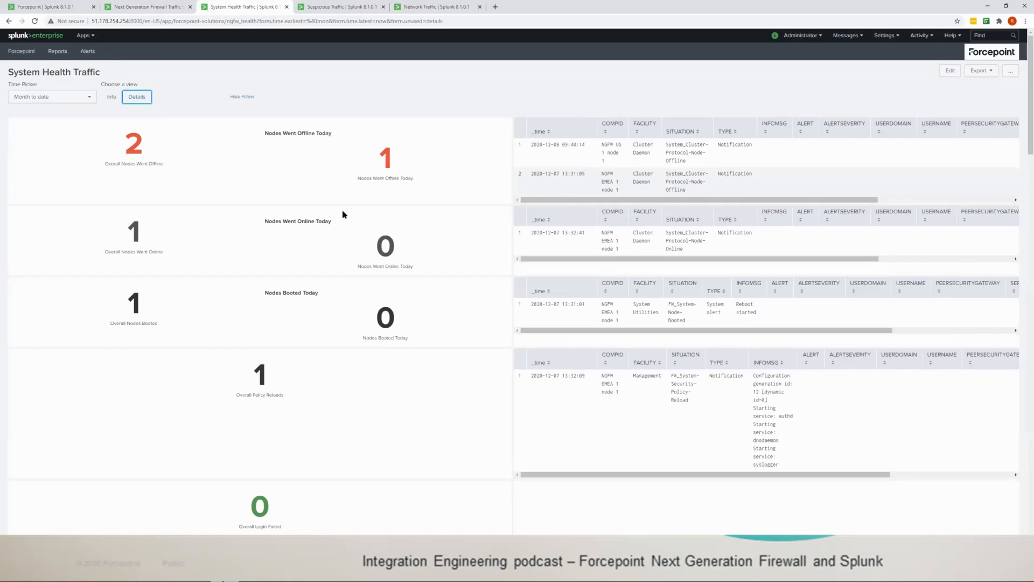
mouse_move(474, 109)
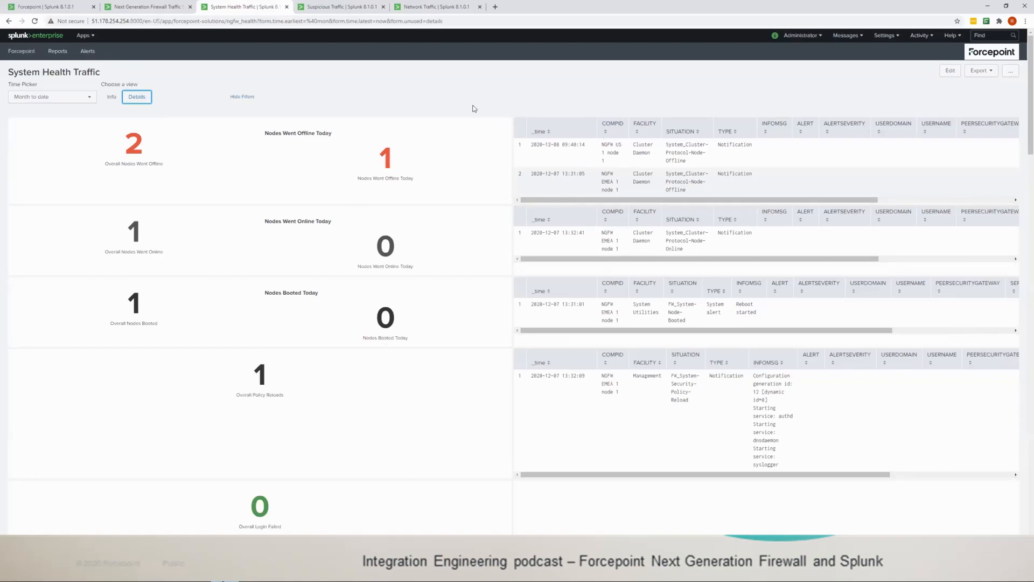
mouse_move(352, 46)
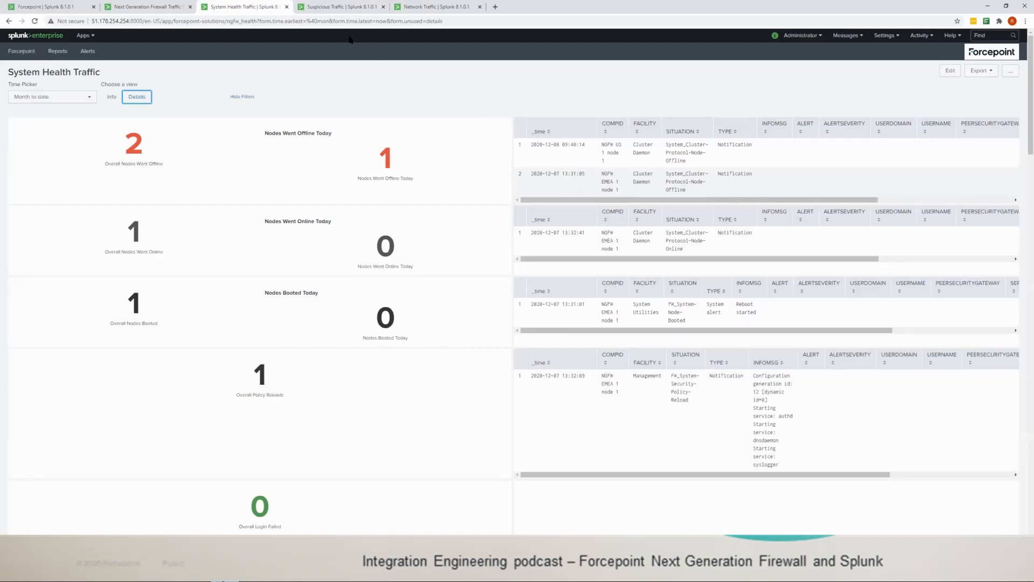
mouse_move(351, 47)
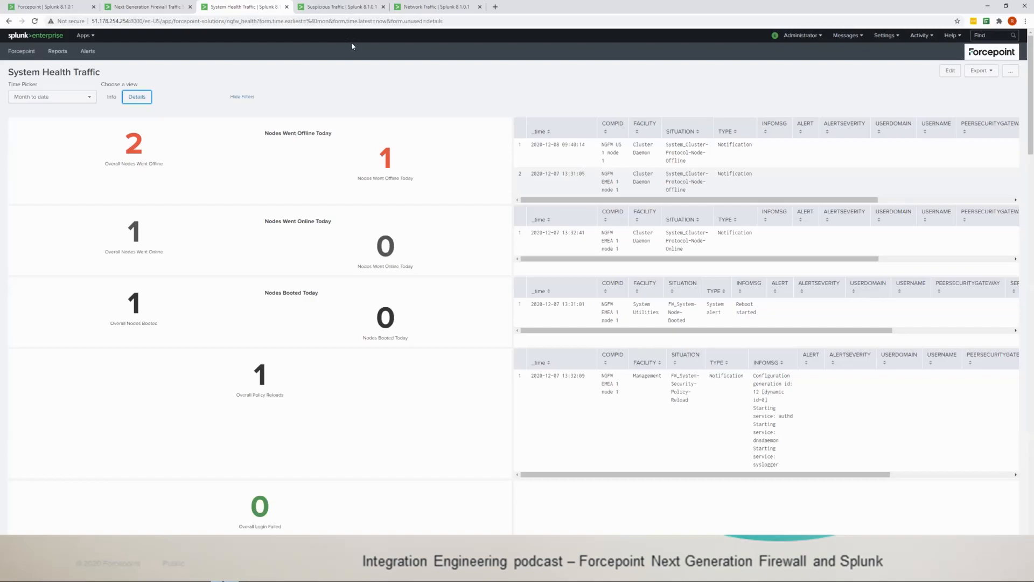
mouse_move(404, 54)
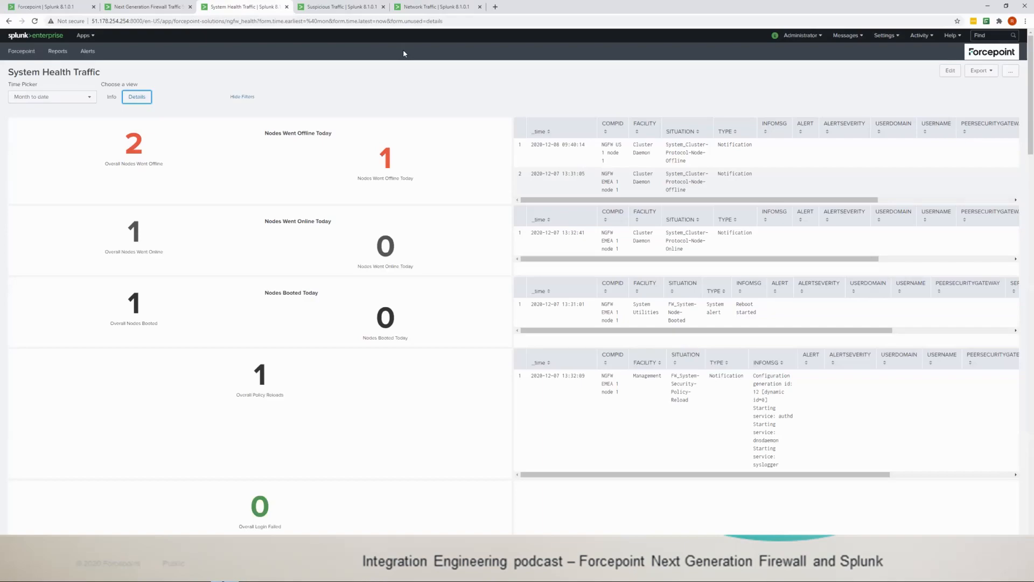
mouse_move(340, 21)
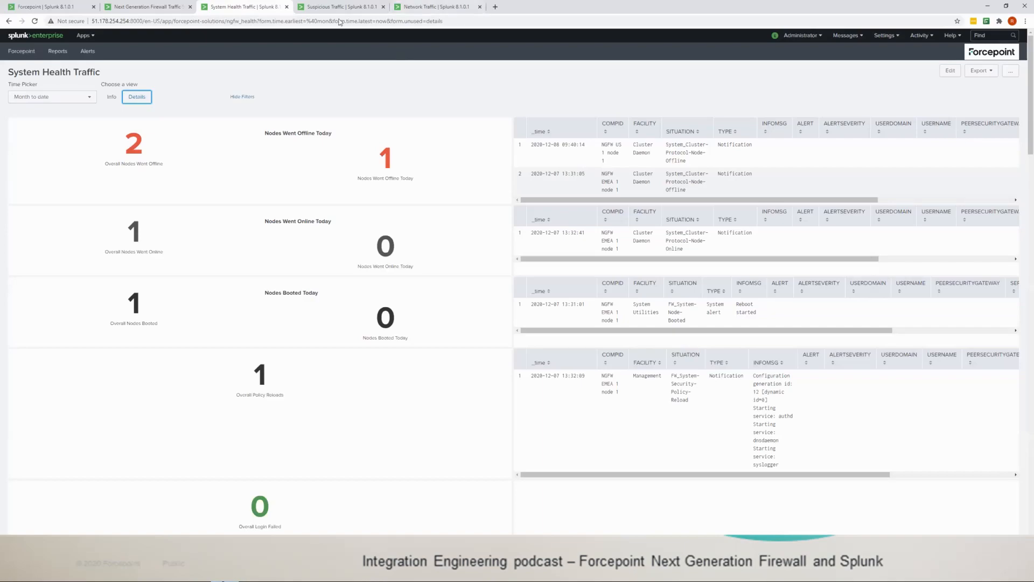
Bring up the Suspicious Traffic dashboard and choose the Info view of headline counts only
click(339, 6)
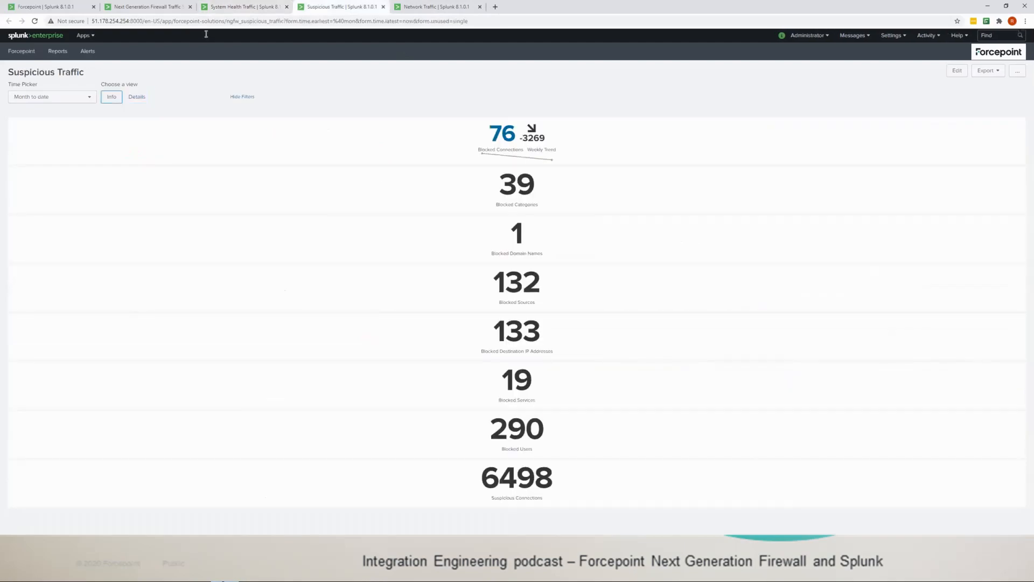
click(144, 7)
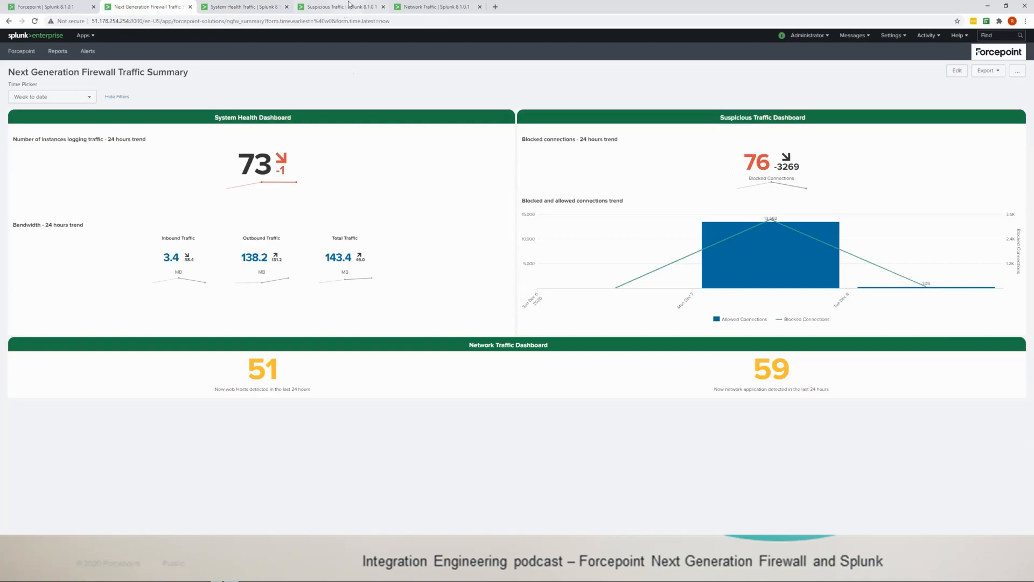
click(343, 6)
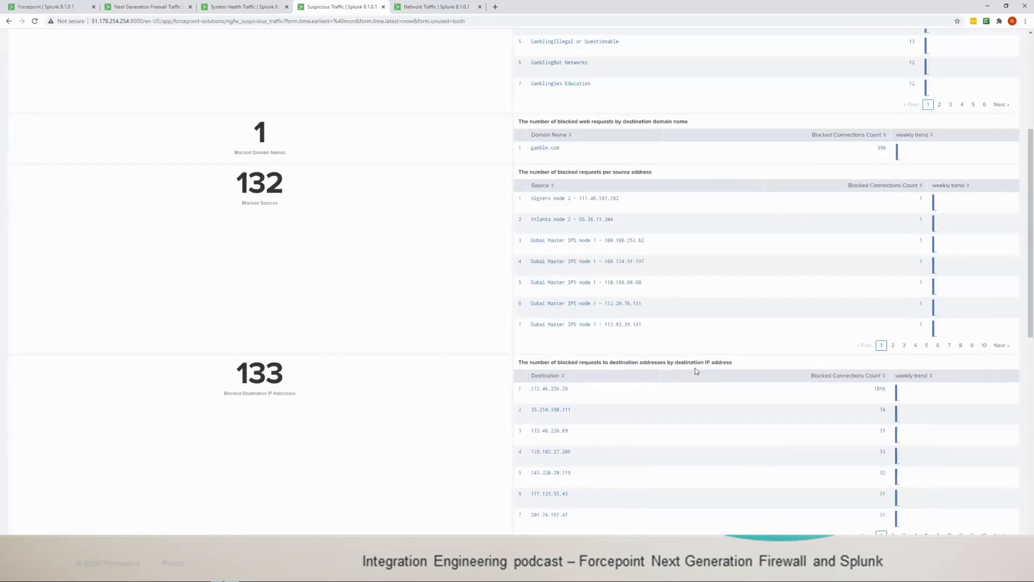
scroll(up, 3)
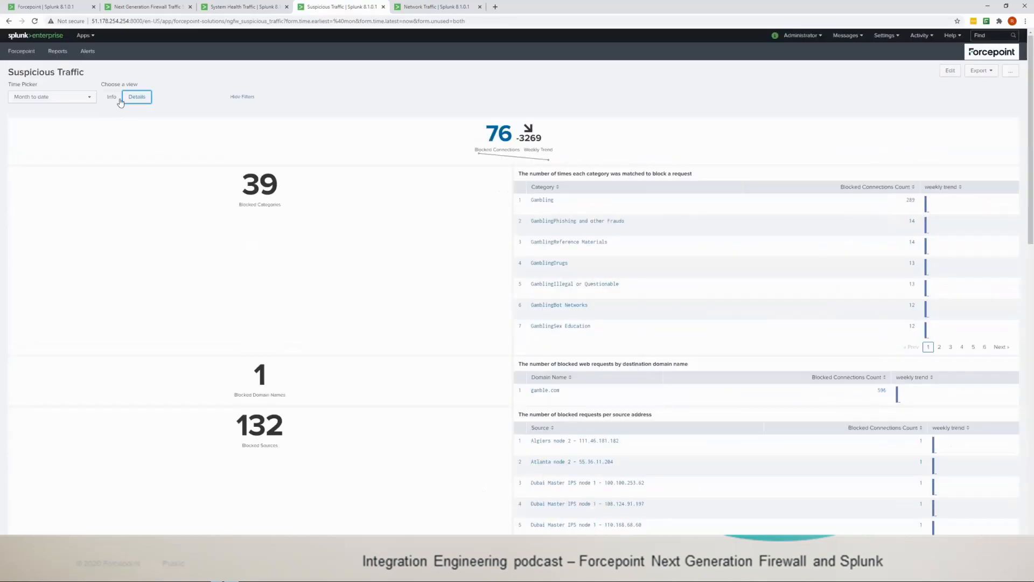
click(111, 96)
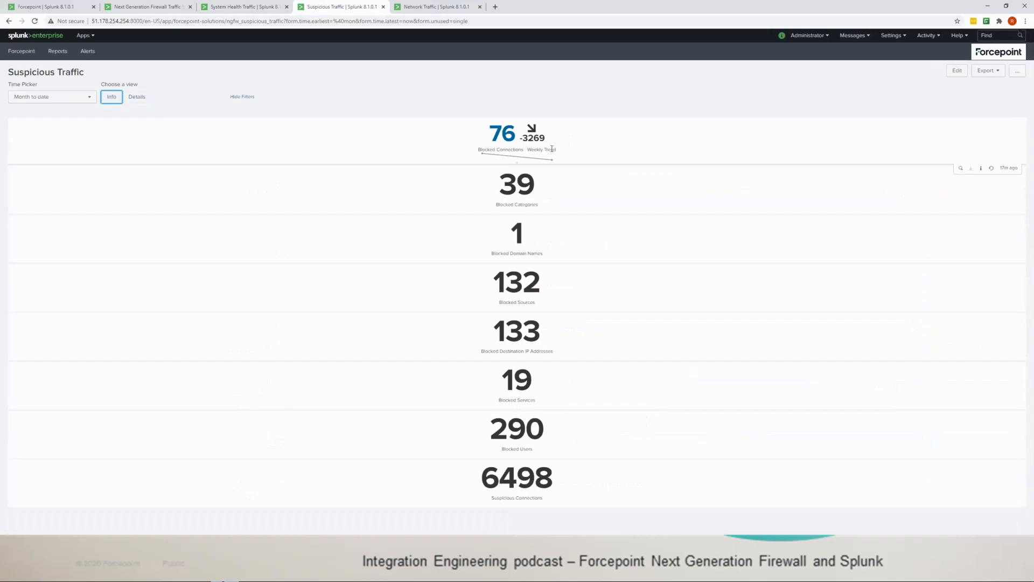
mouse_move(560, 154)
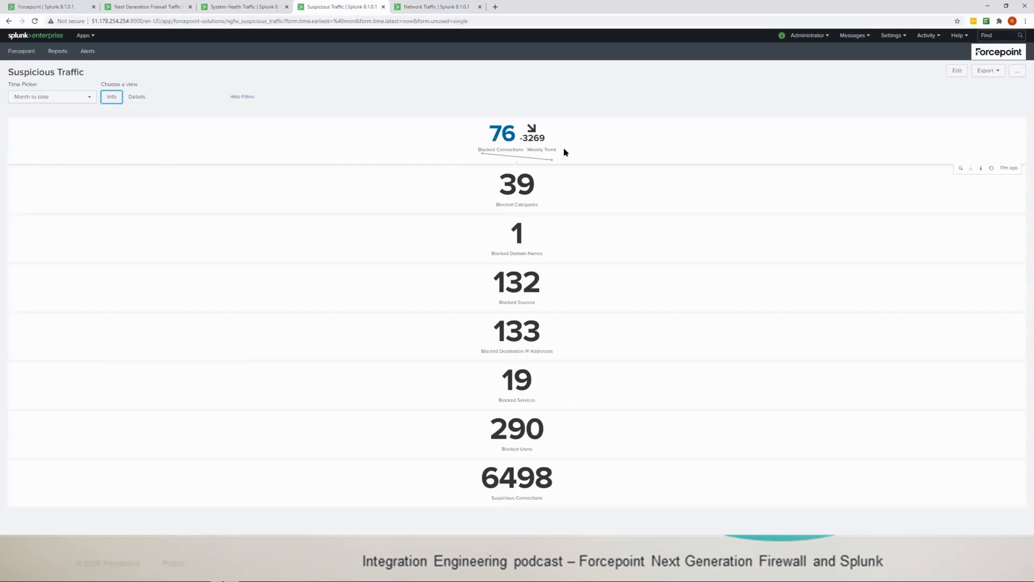
mouse_move(560, 137)
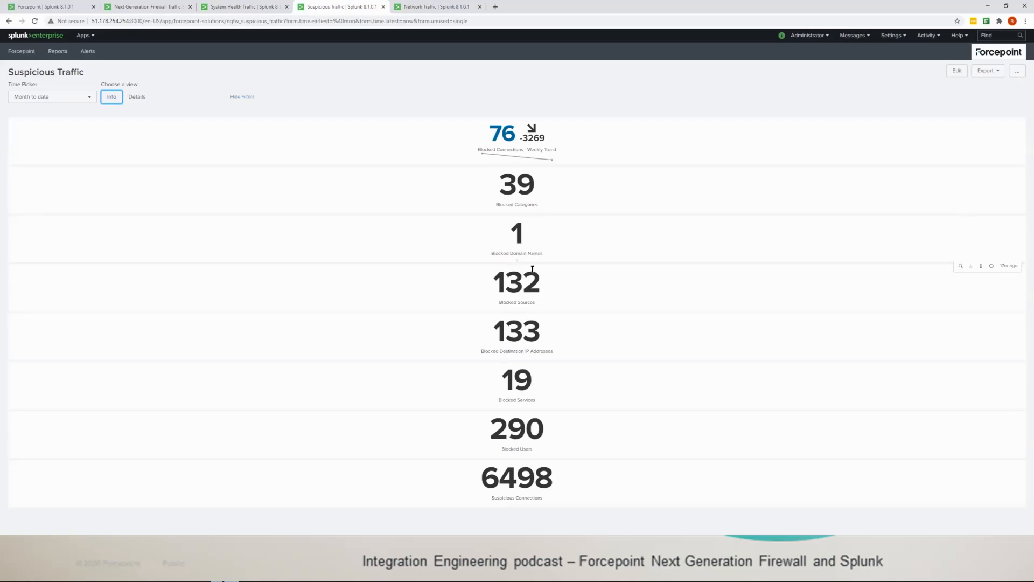
mouse_move(491, 364)
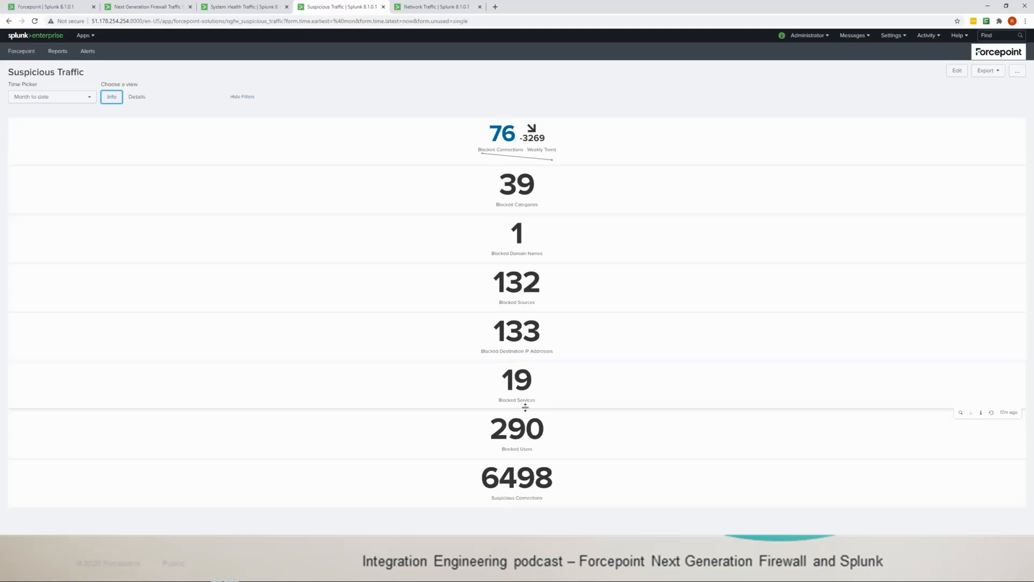
mouse_move(480, 453)
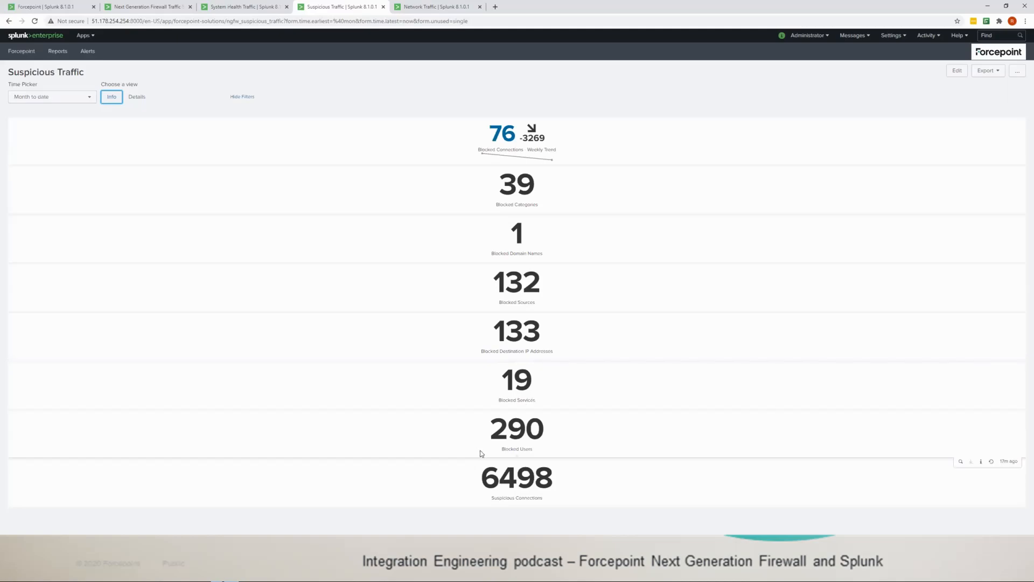
mouse_move(532, 500)
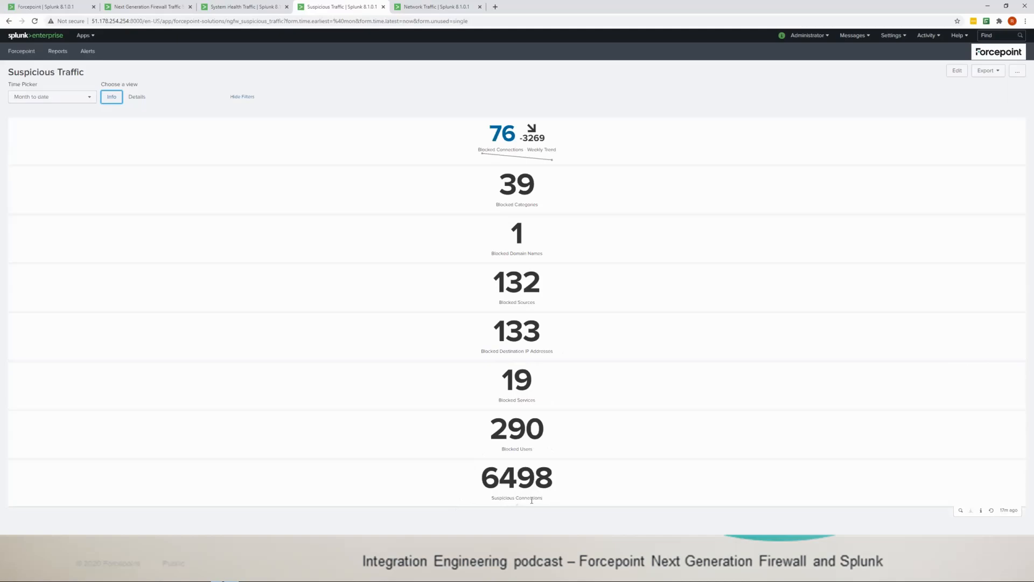
Review the Suspicious Traffic detail tables, then move on to the Network Traffic dashboard
click(136, 96)
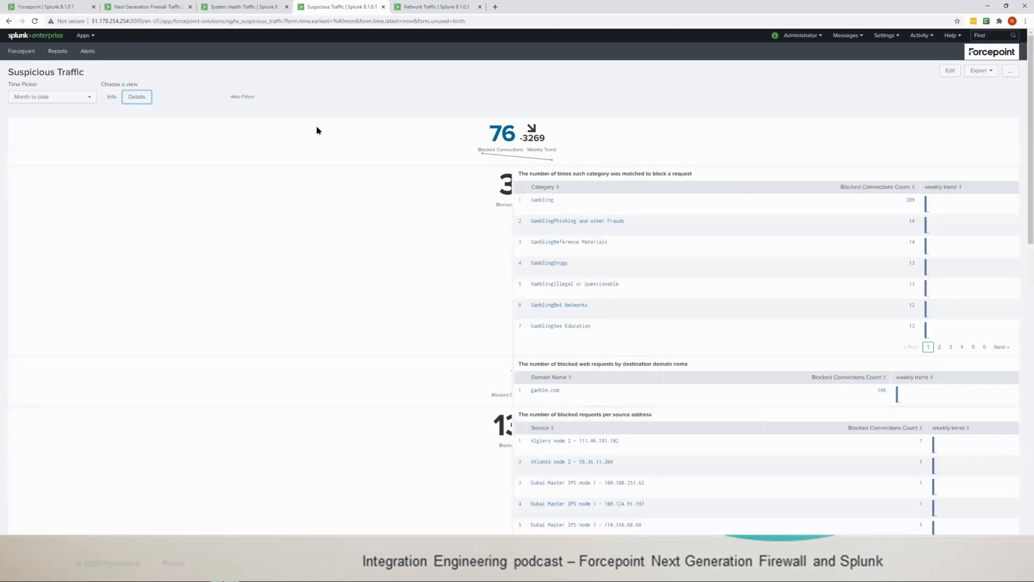
scroll(down, 3)
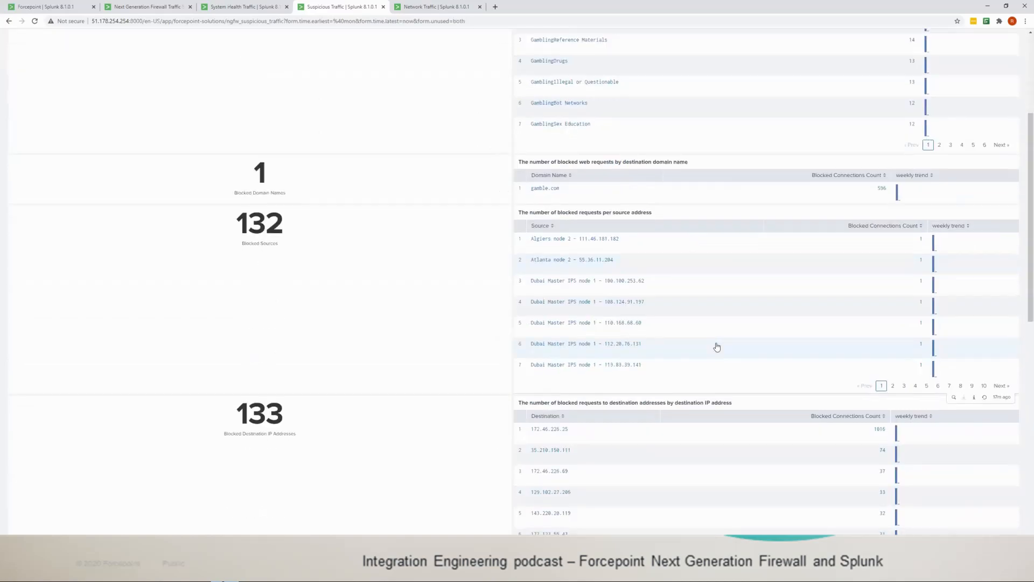
scroll(down, 3)
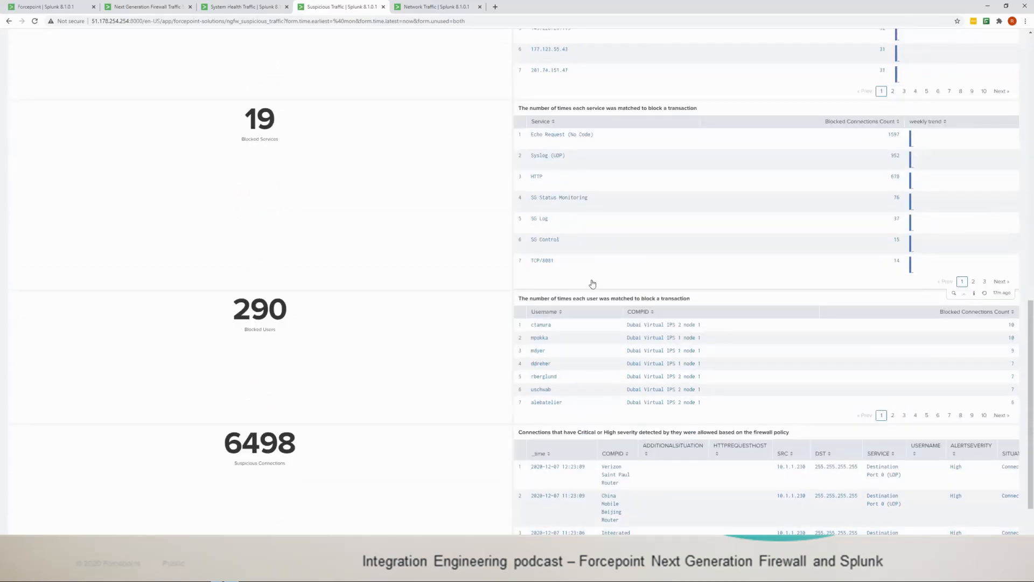
scroll(up, 3)
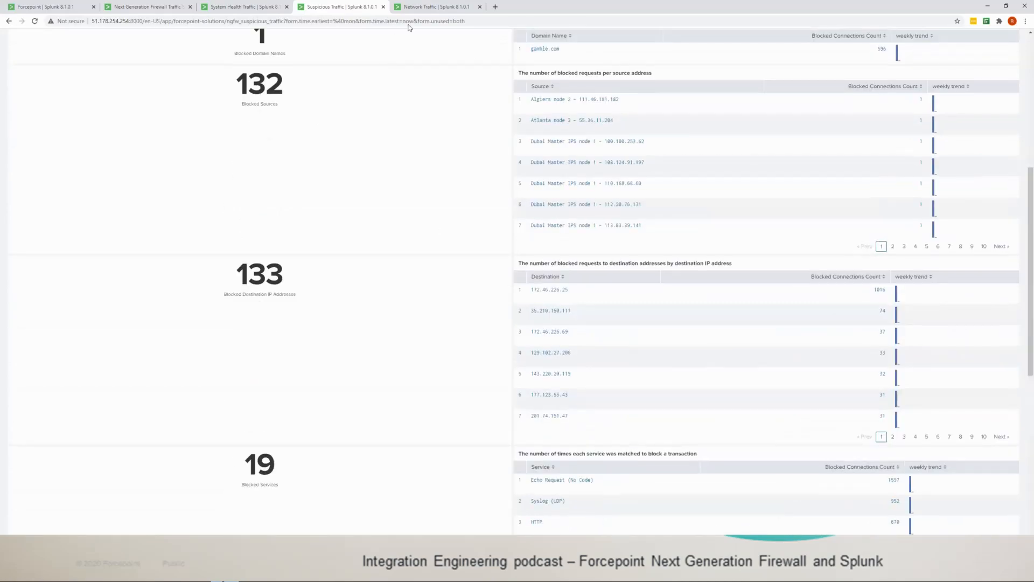
click(435, 7)
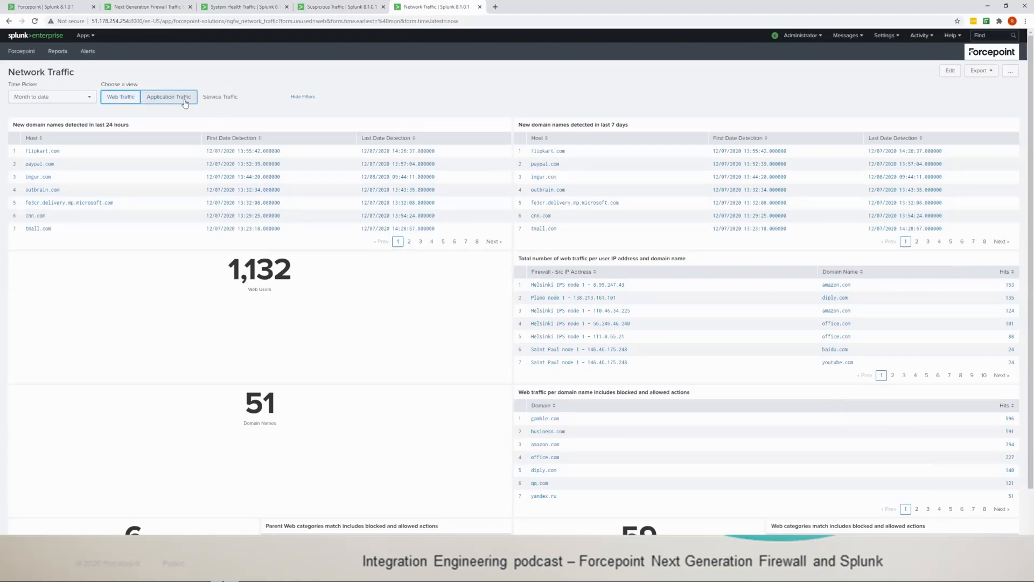
click(220, 96)
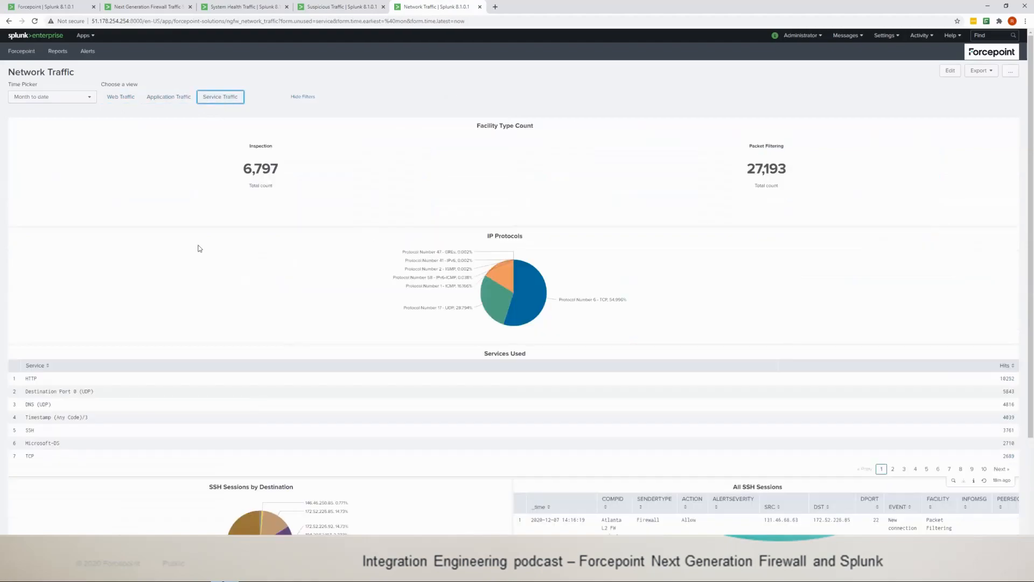
click(119, 96)
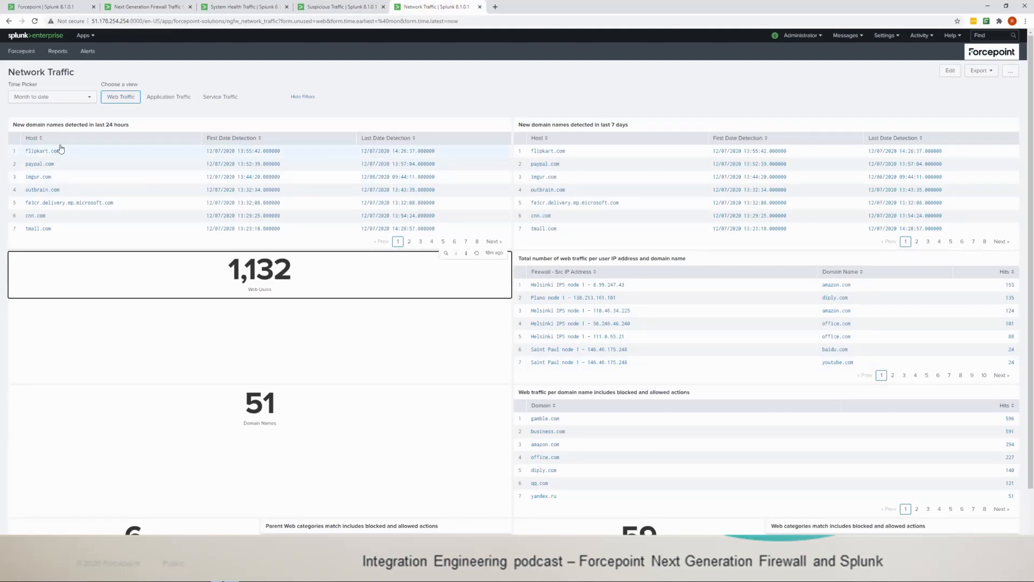
mouse_move(93, 136)
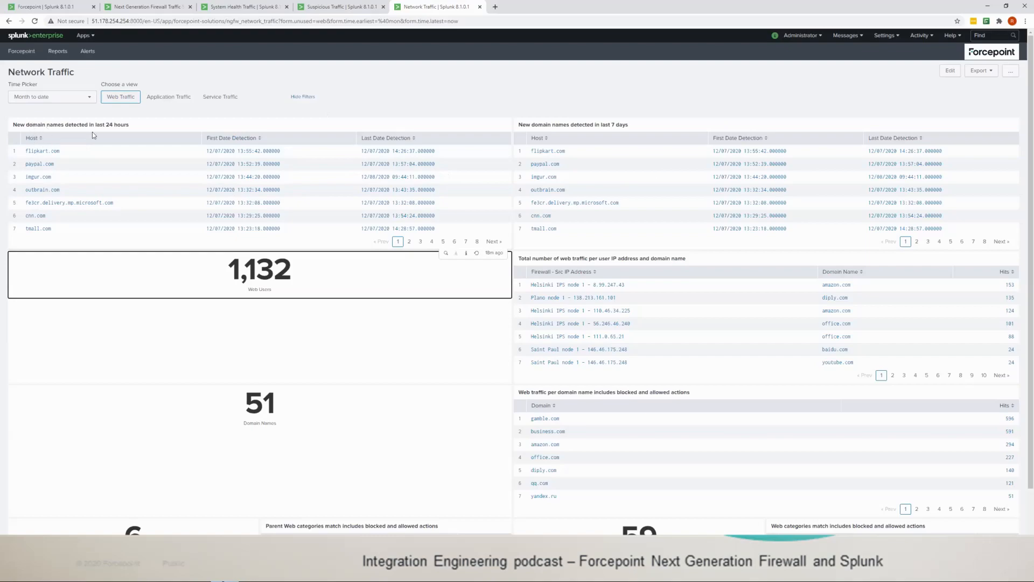
mouse_move(127, 128)
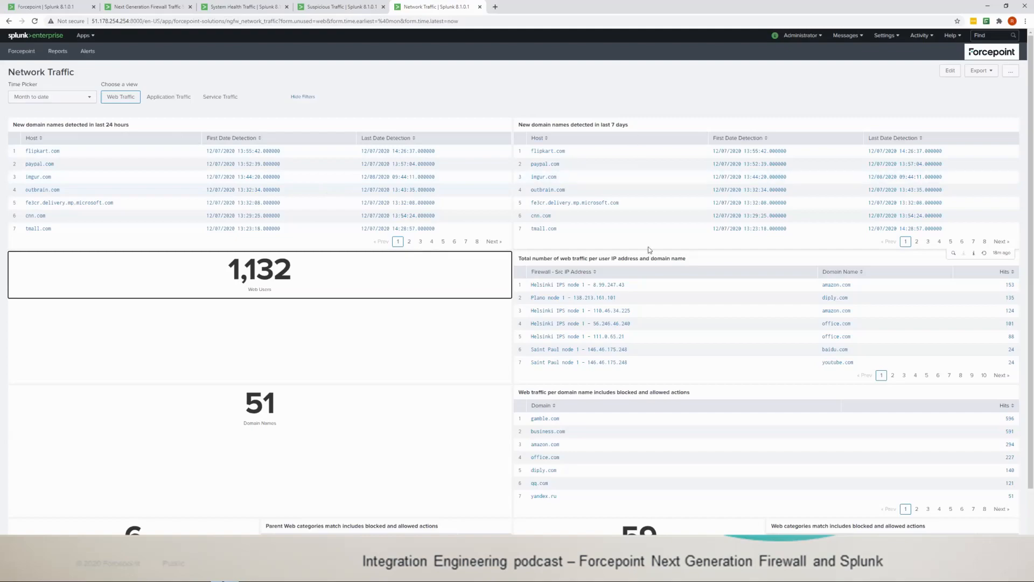
mouse_move(553, 228)
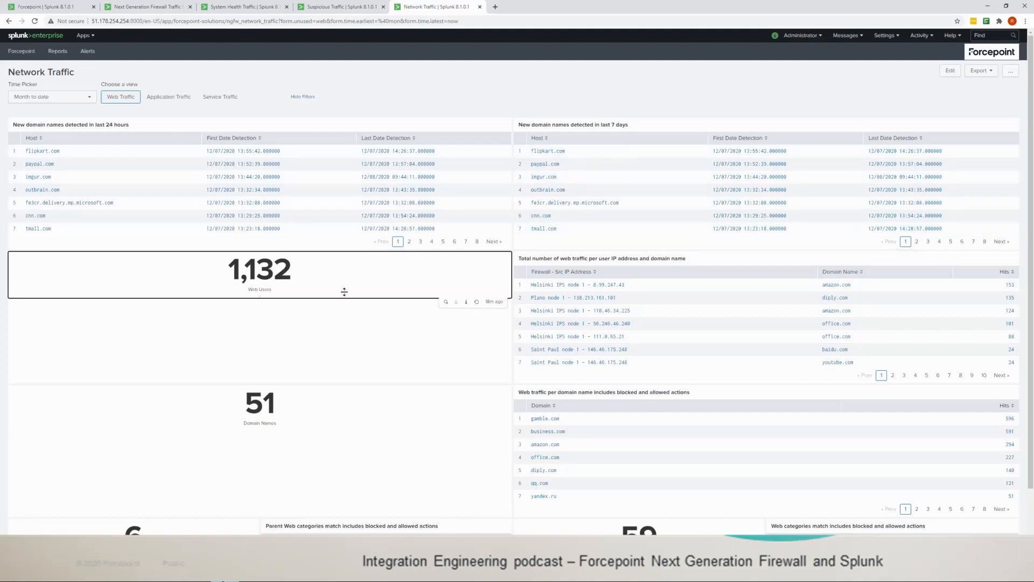
mouse_move(578, 268)
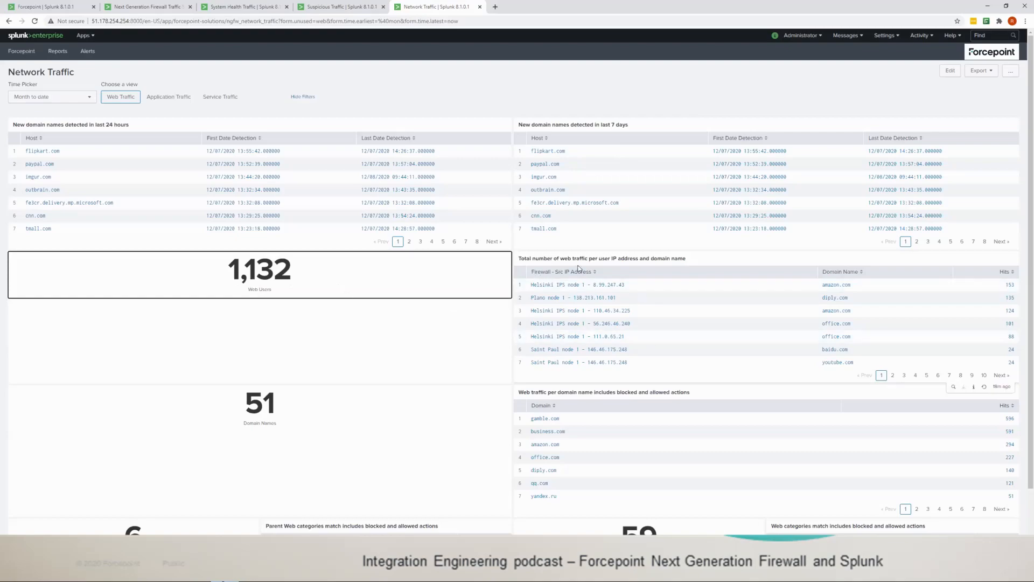
mouse_move(629, 265)
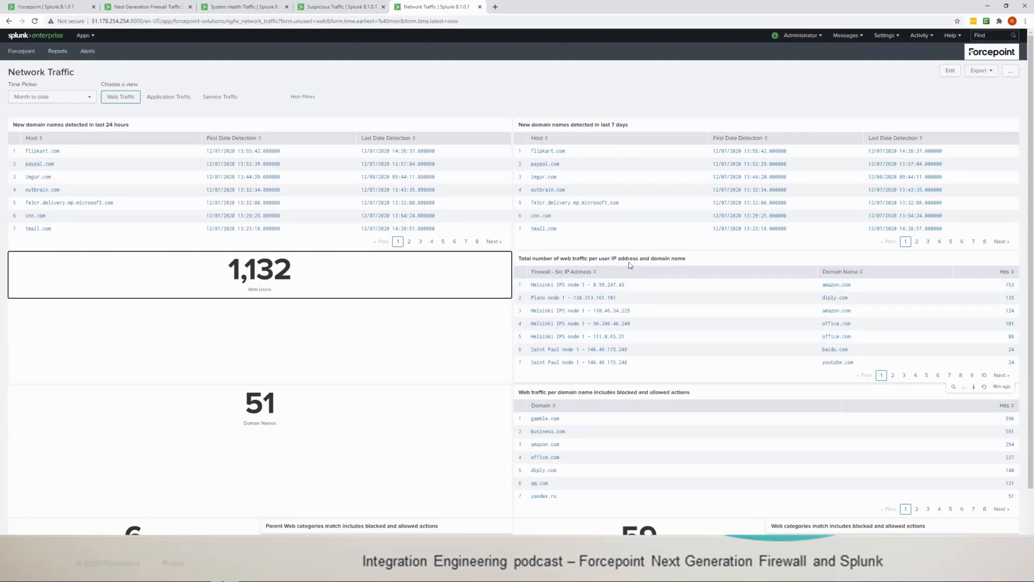
mouse_move(542, 297)
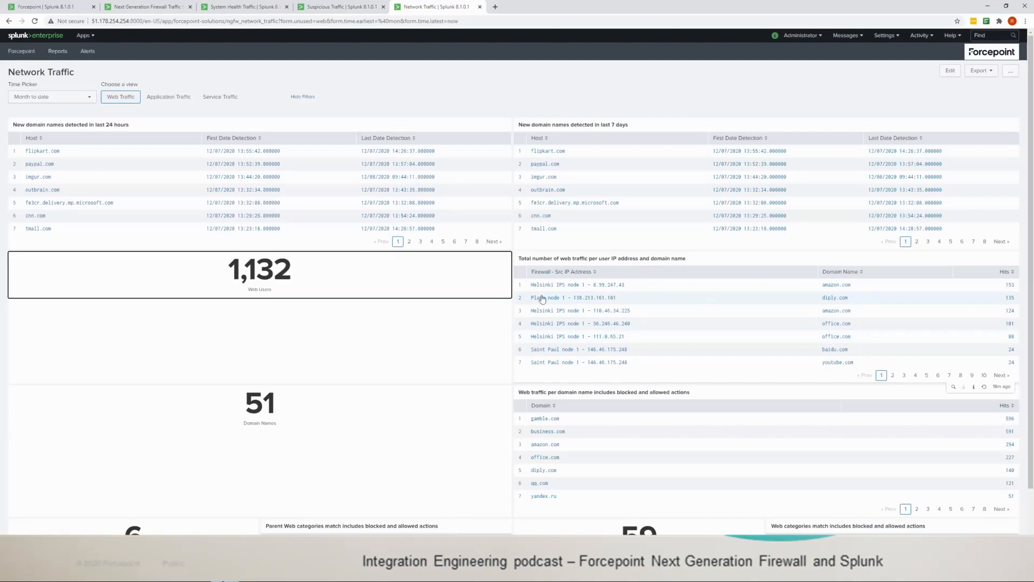
mouse_move(559, 288)
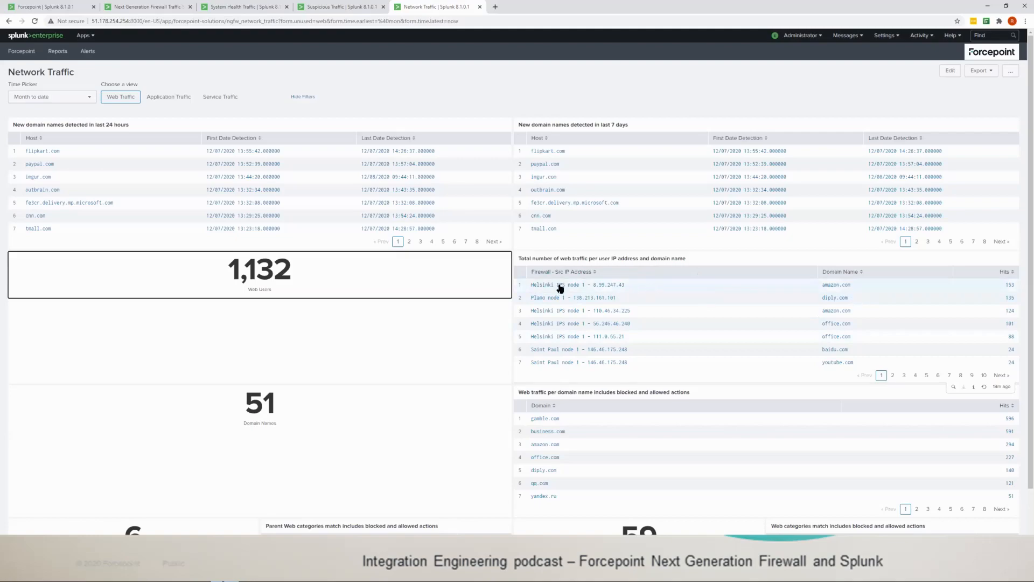
scroll(down, 3)
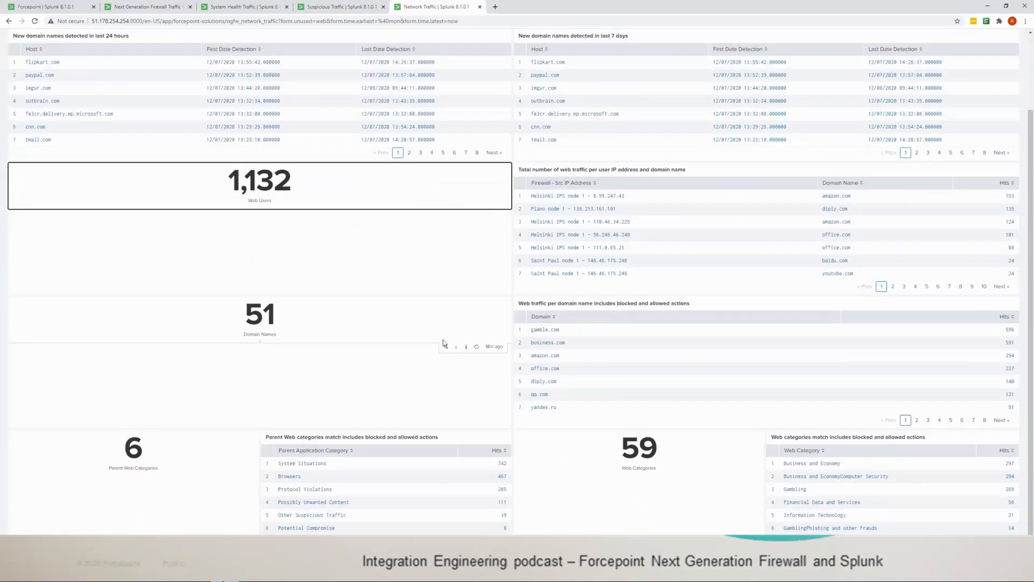
mouse_move(765, 337)
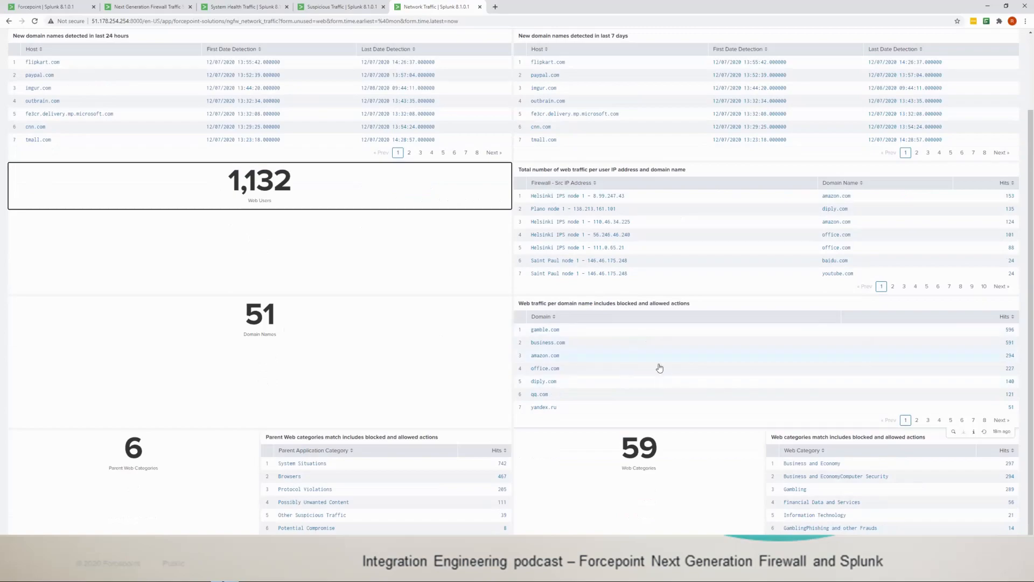
mouse_move(142, 476)
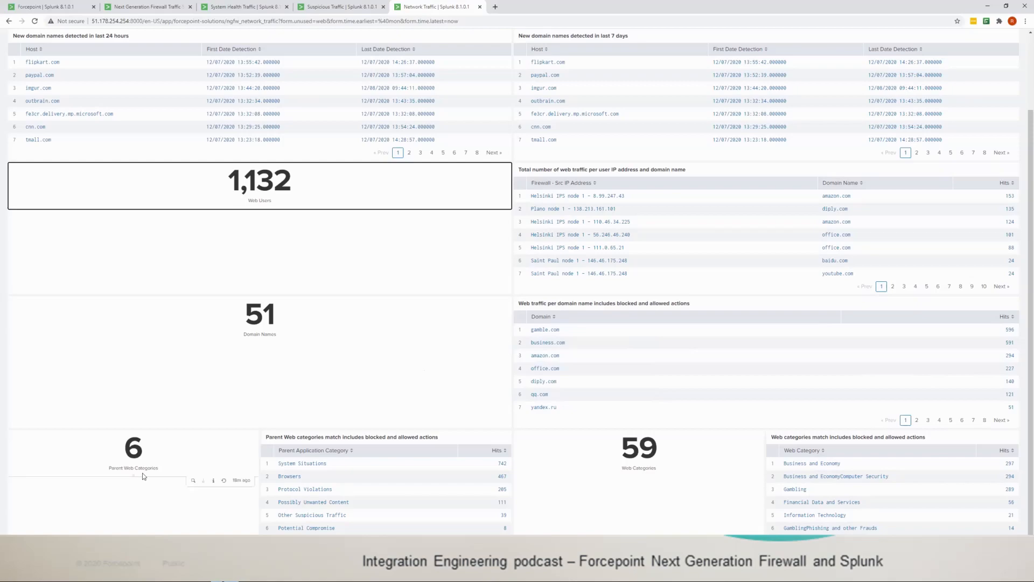
mouse_move(281, 330)
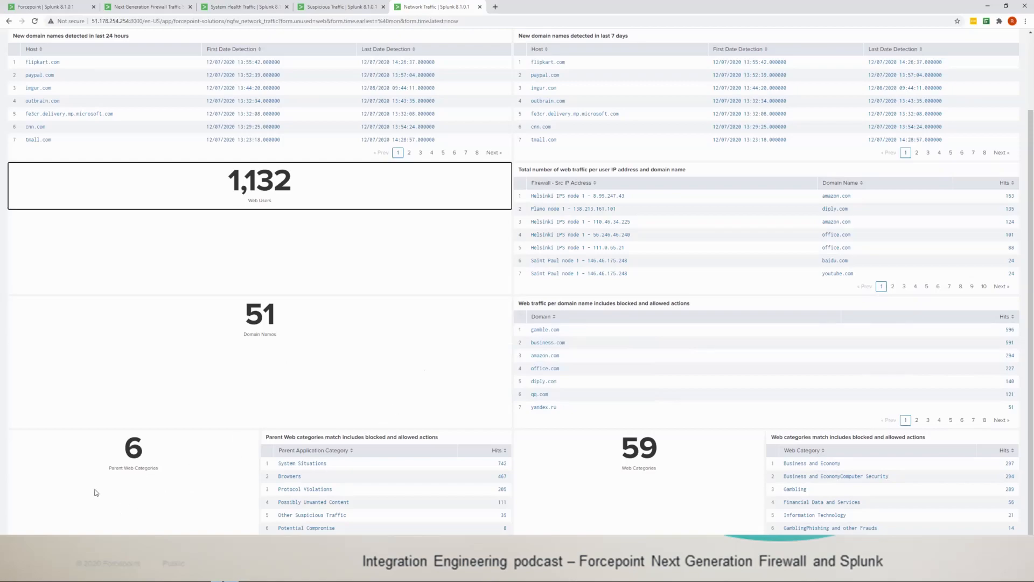
mouse_move(442, 486)
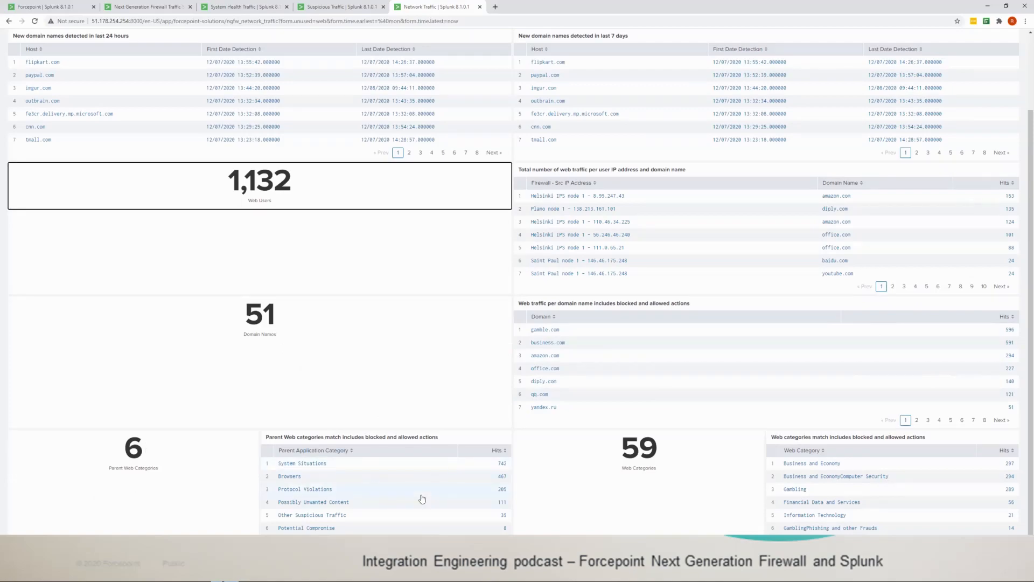
mouse_move(700, 482)
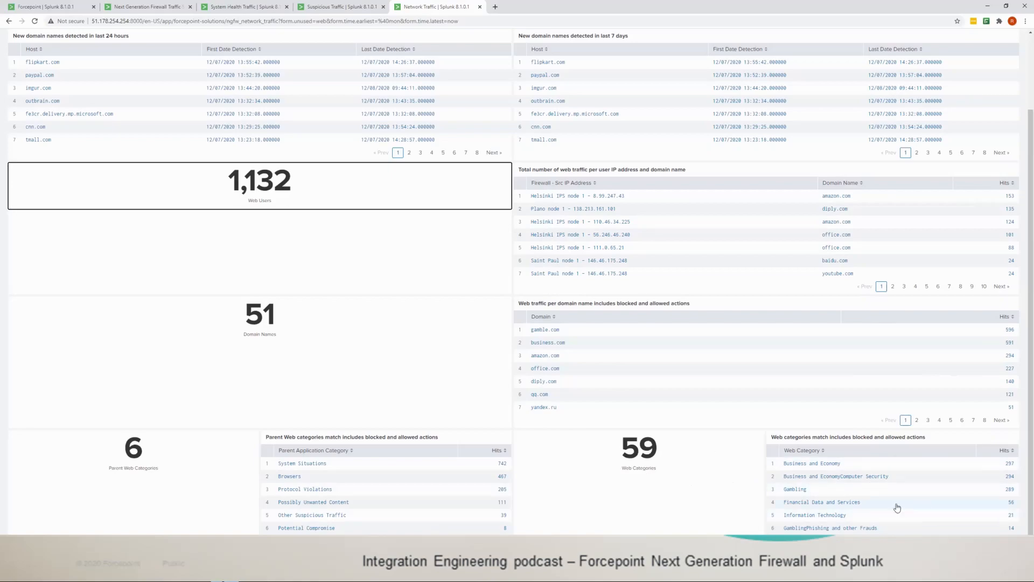
mouse_move(887, 492)
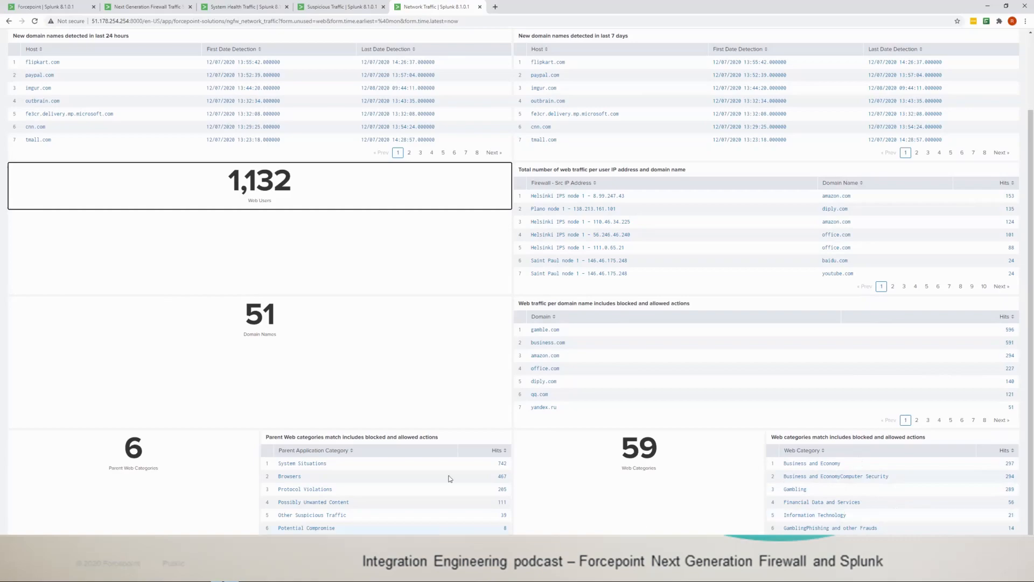
Choose the Application Traffic view showing 1,964 application users and 59 applications
click(169, 96)
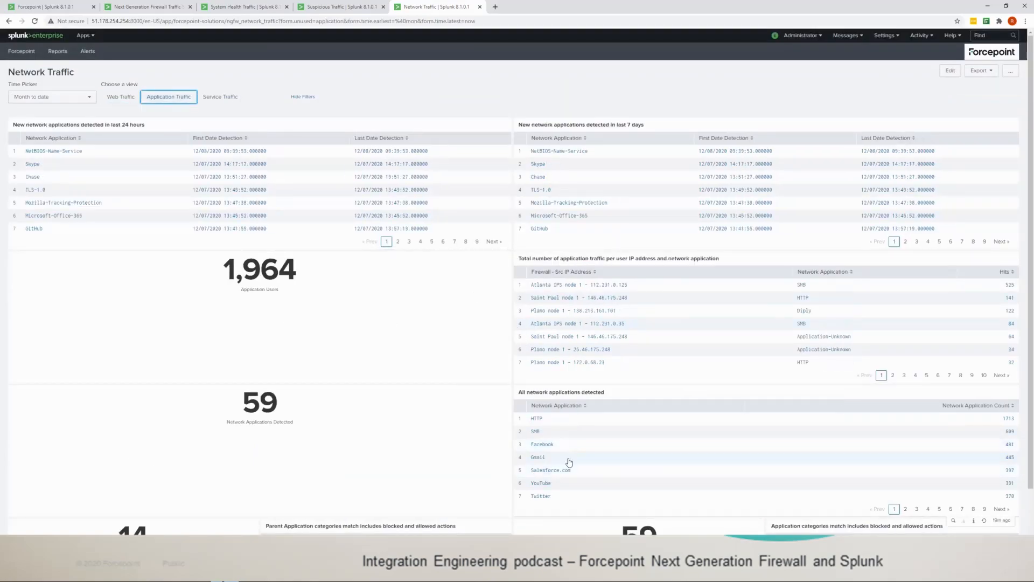
mouse_move(560, 521)
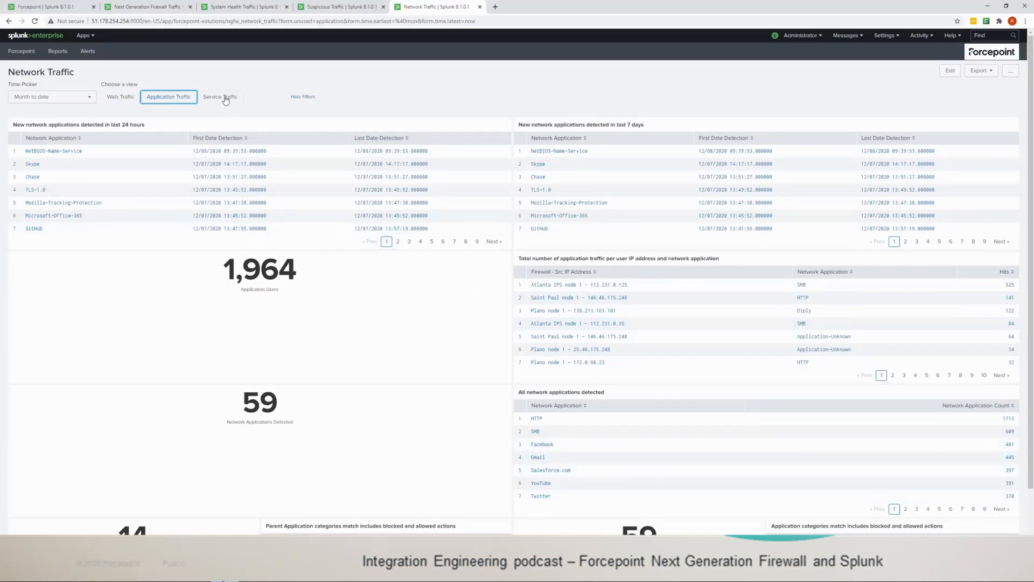
Choose the Service Traffic view and scroll through IP protocols, services used and SSH sessions
click(220, 96)
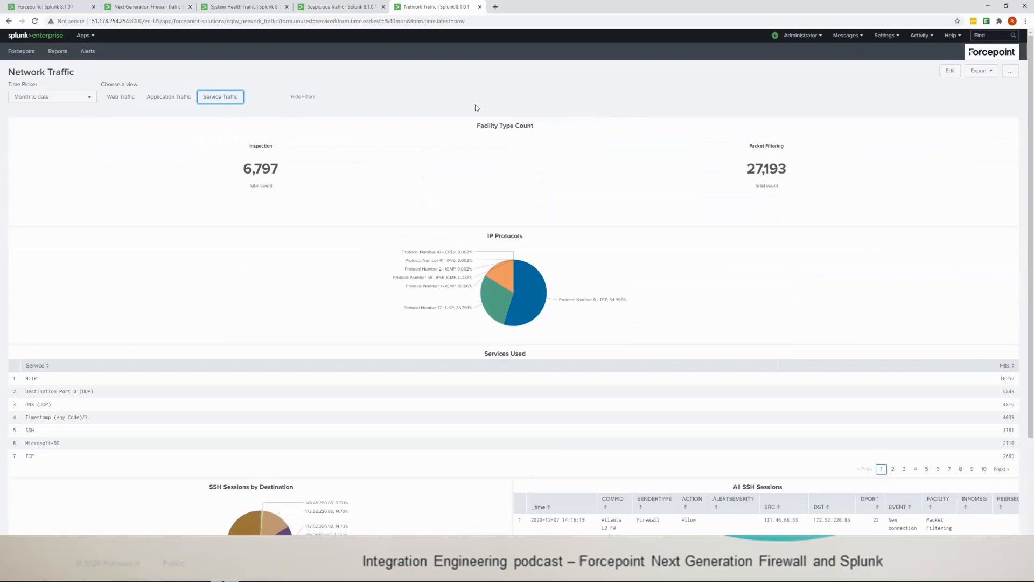
mouse_move(782, 177)
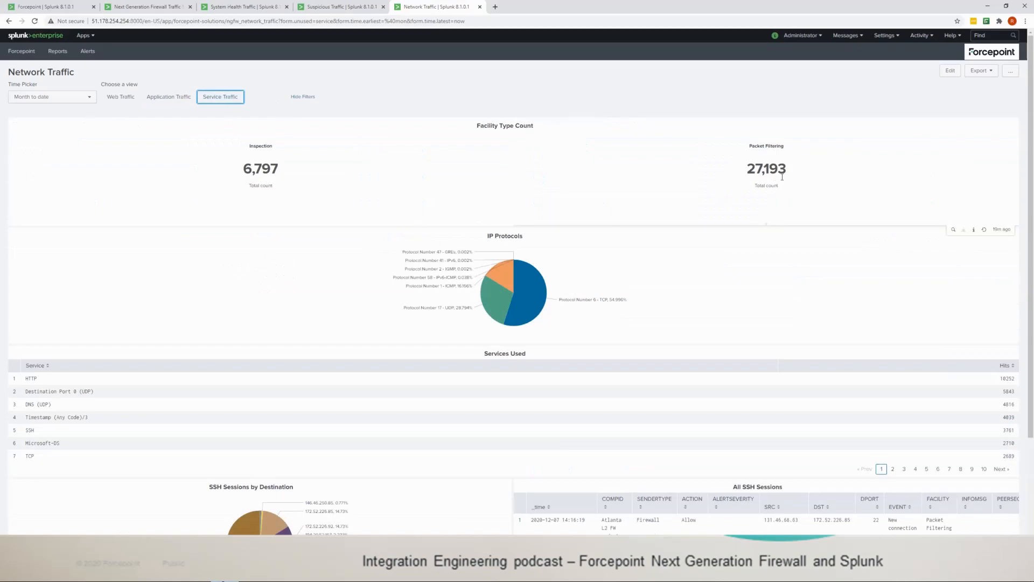
mouse_move(357, 282)
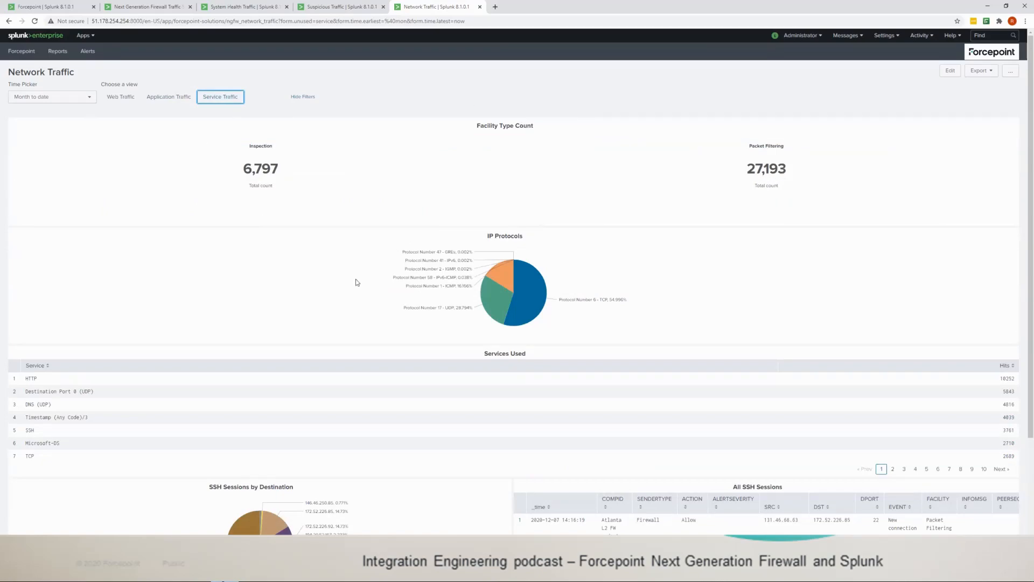
mouse_move(550, 330)
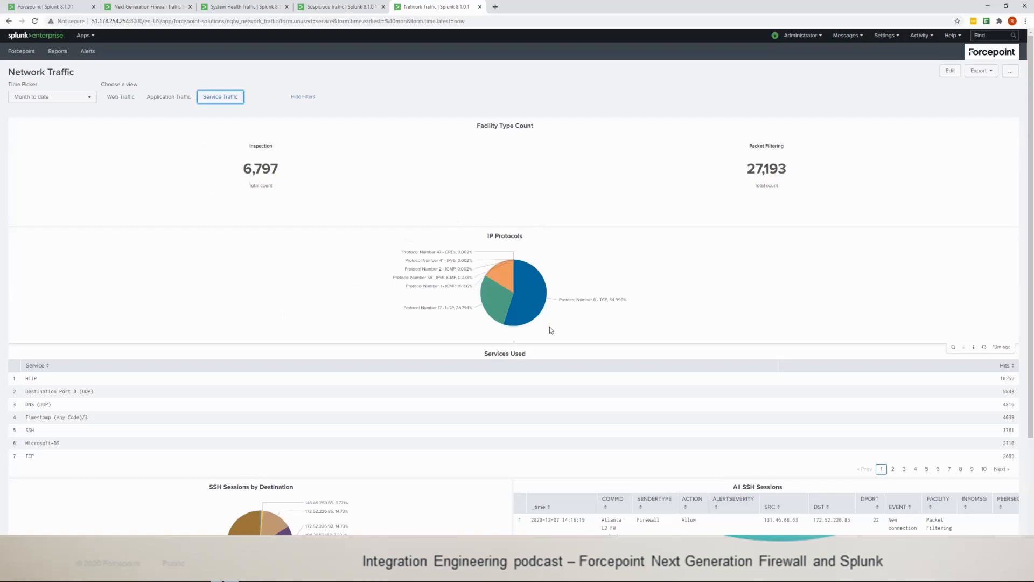
mouse_move(223, 184)
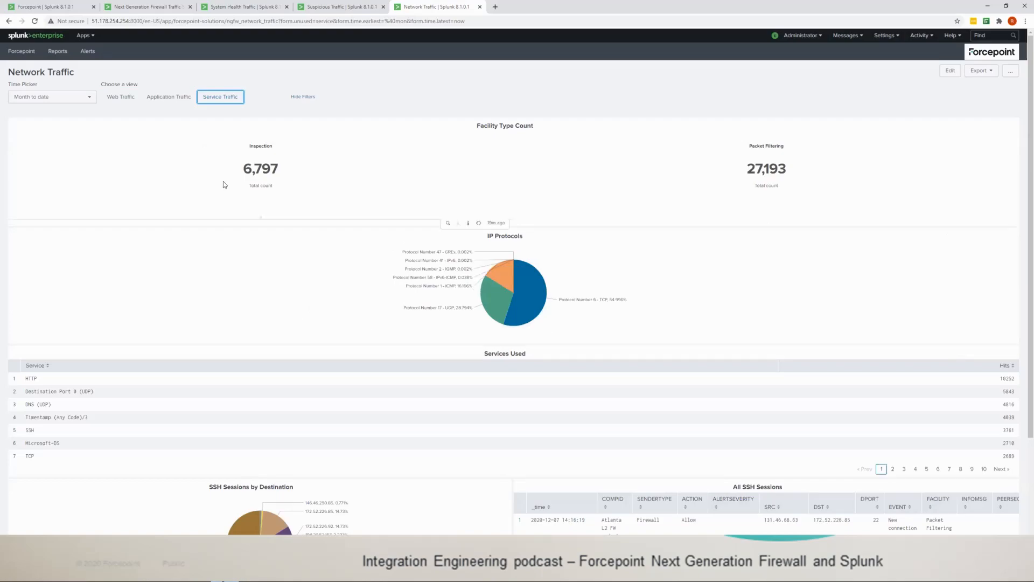
mouse_move(272, 145)
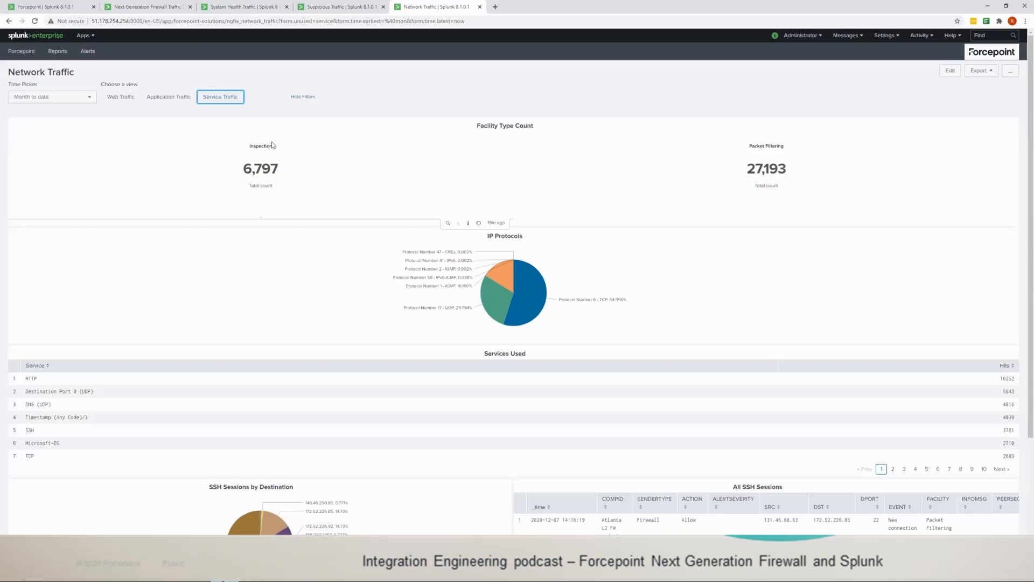
mouse_move(588, 271)
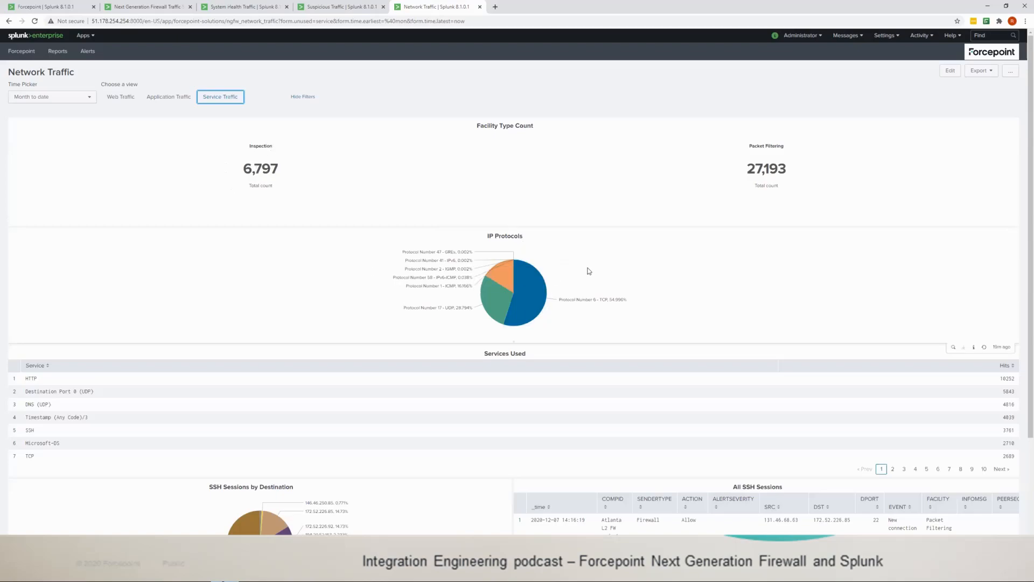
mouse_move(545, 301)
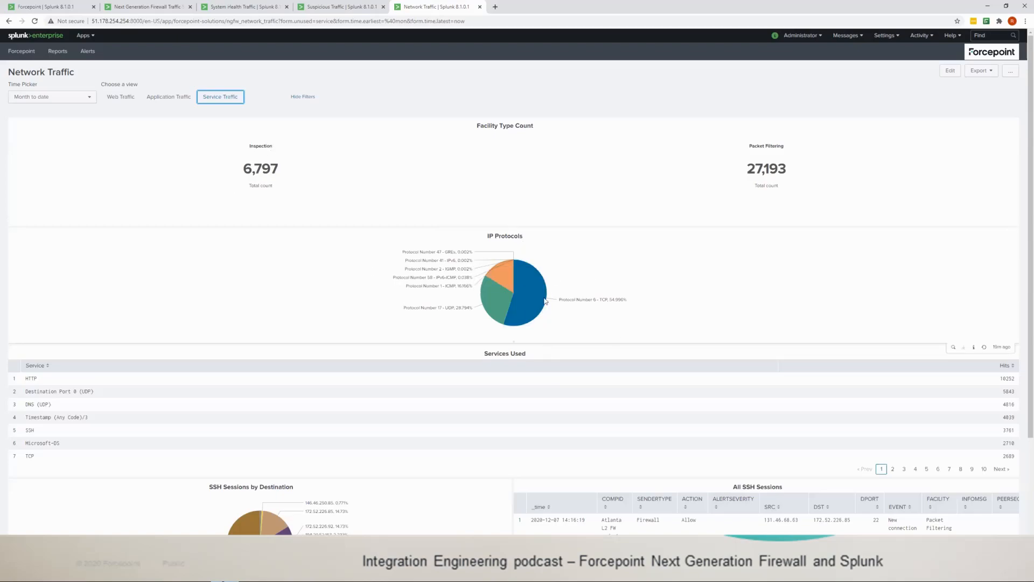
mouse_move(596, 310)
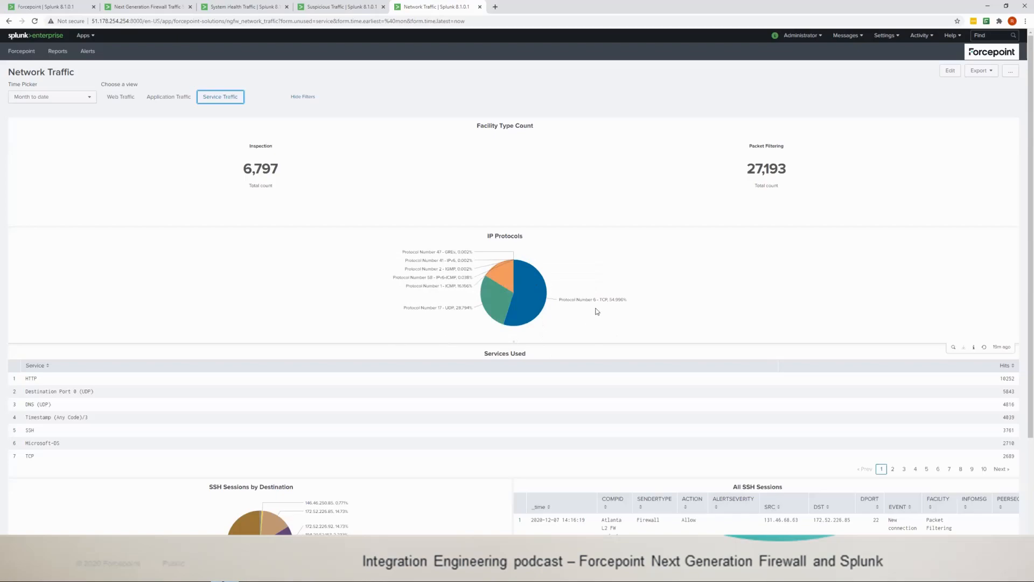
mouse_move(622, 300)
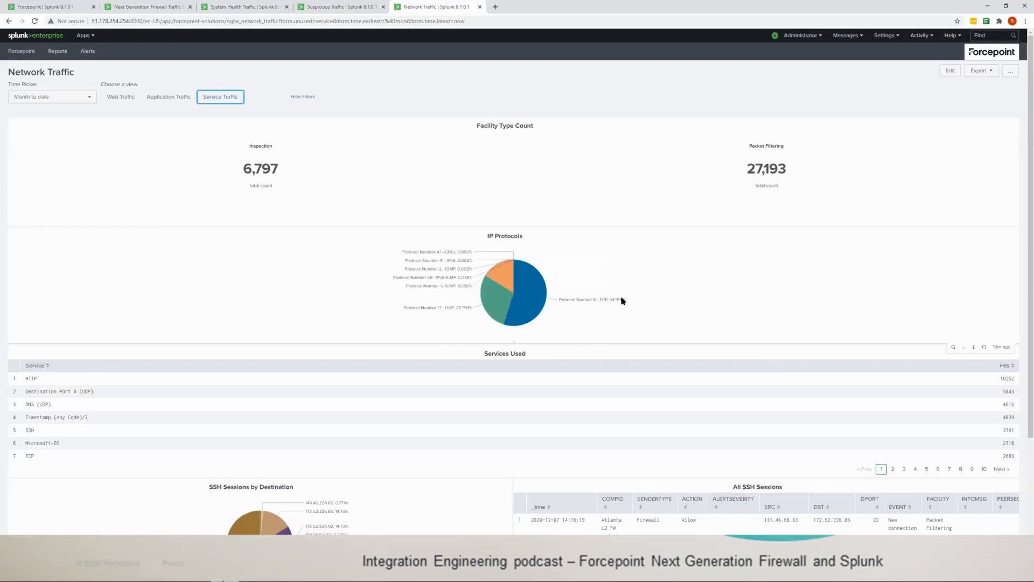
scroll(down, 3)
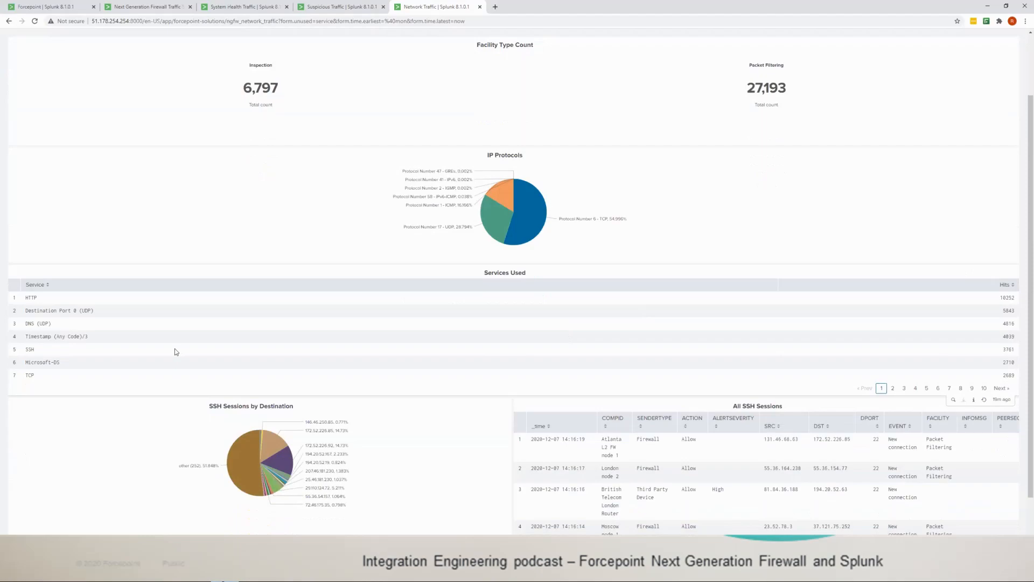
mouse_move(116, 305)
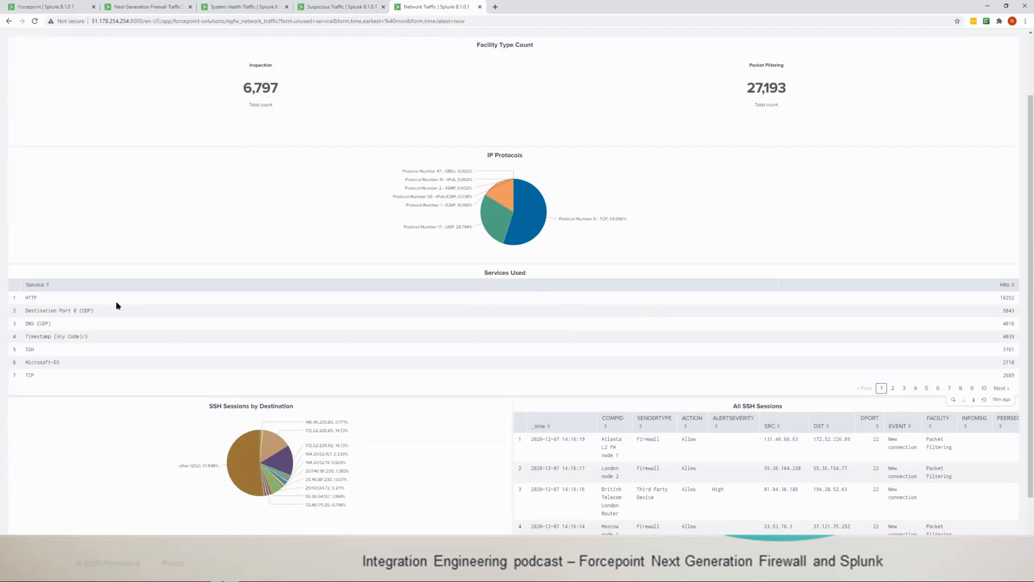
mouse_move(584, 401)
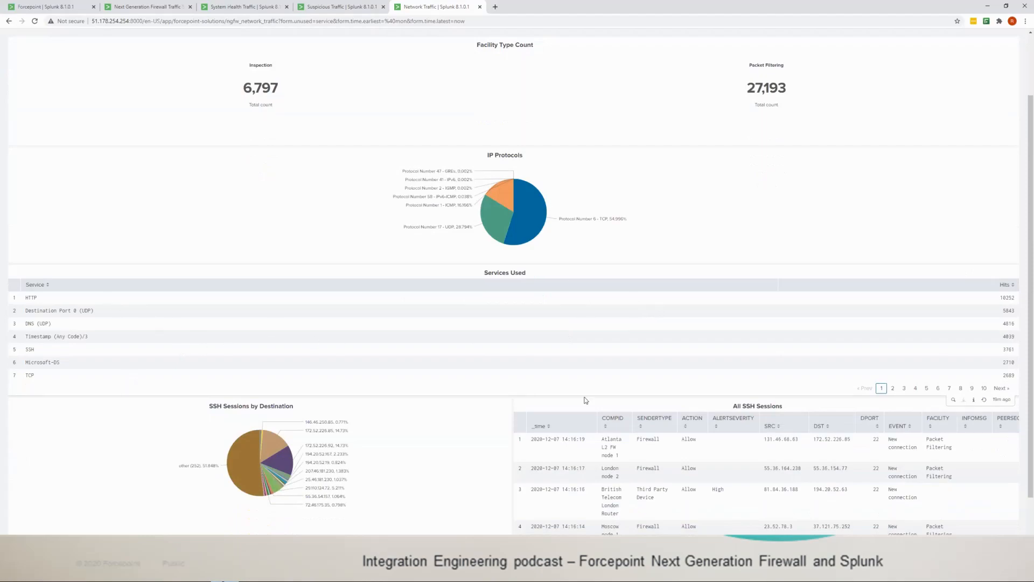
scroll(down, 3)
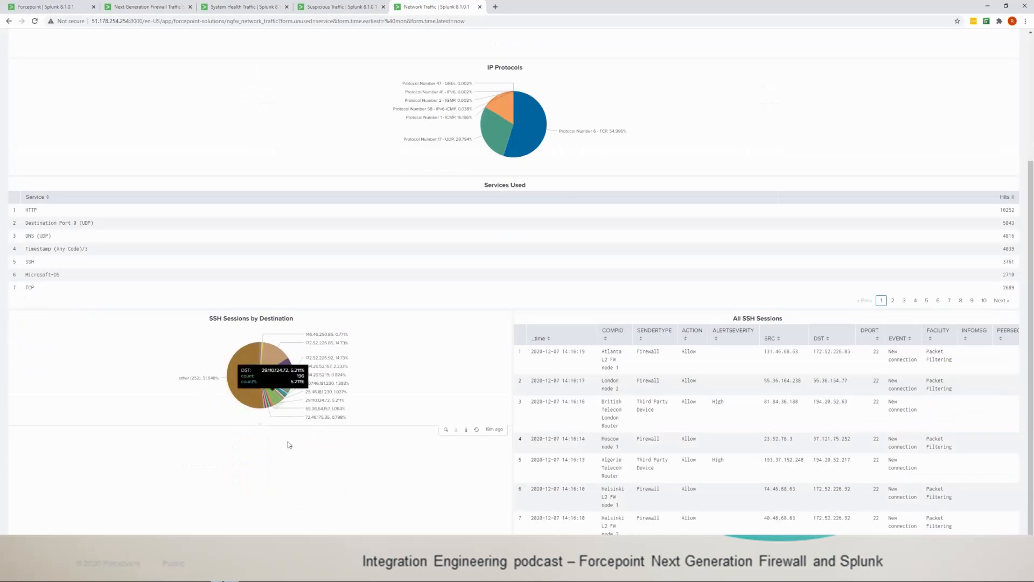
mouse_move(324, 342)
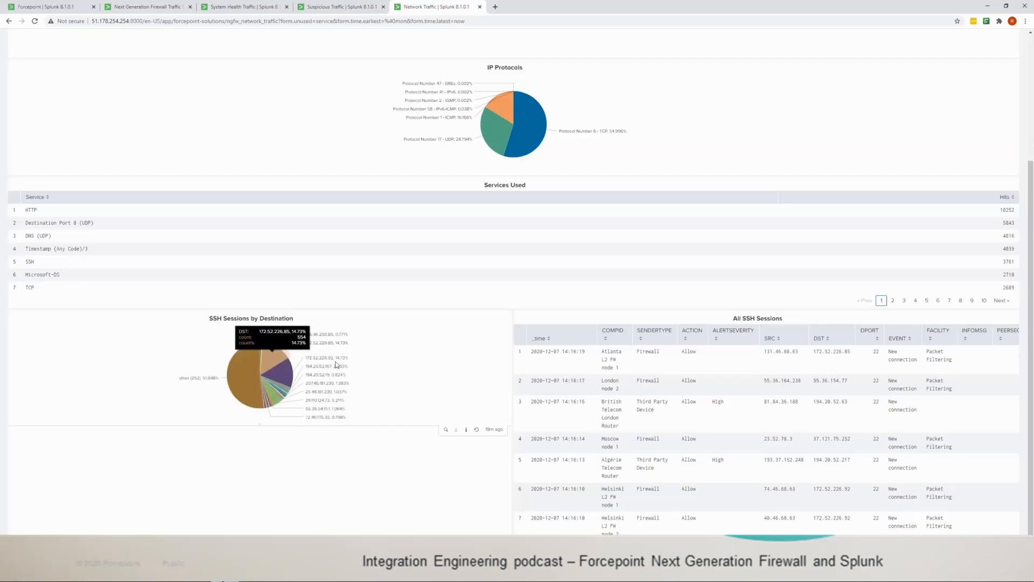
scroll(up, 3)
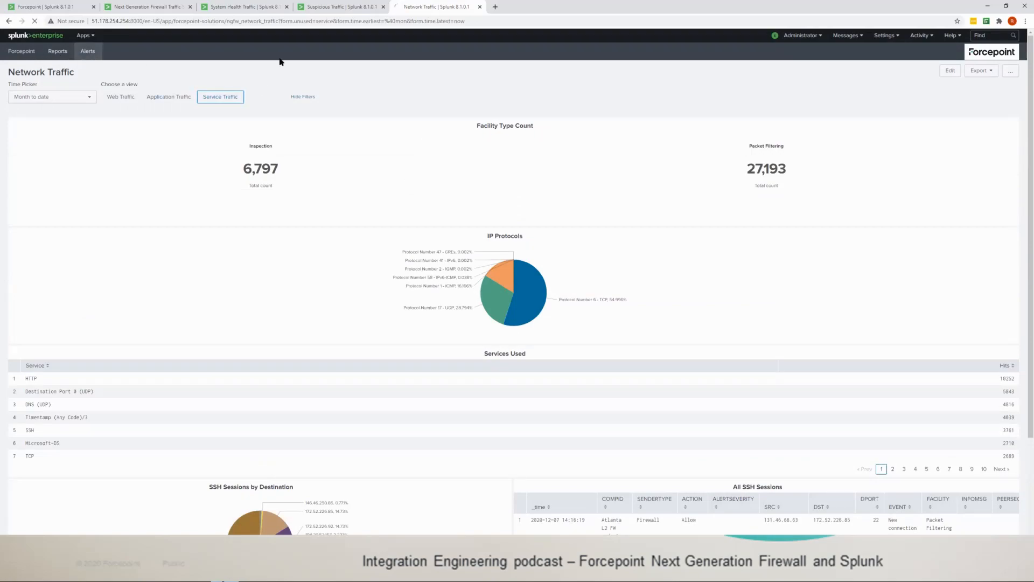
Open the Alerts list and select the 'Next Generation Firewall - Nodes Went Offline' alert
click(87, 52)
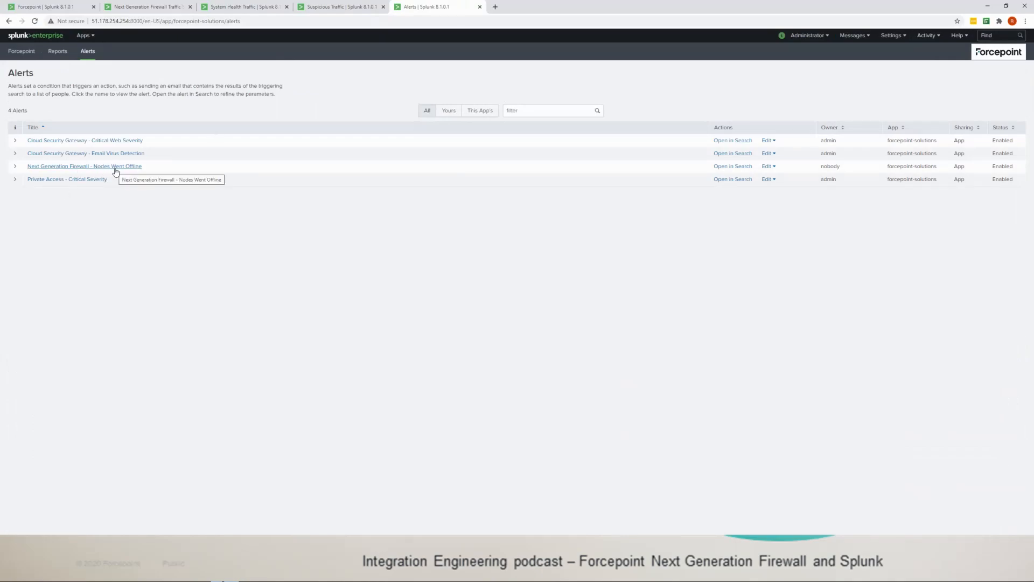
mouse_move(175, 170)
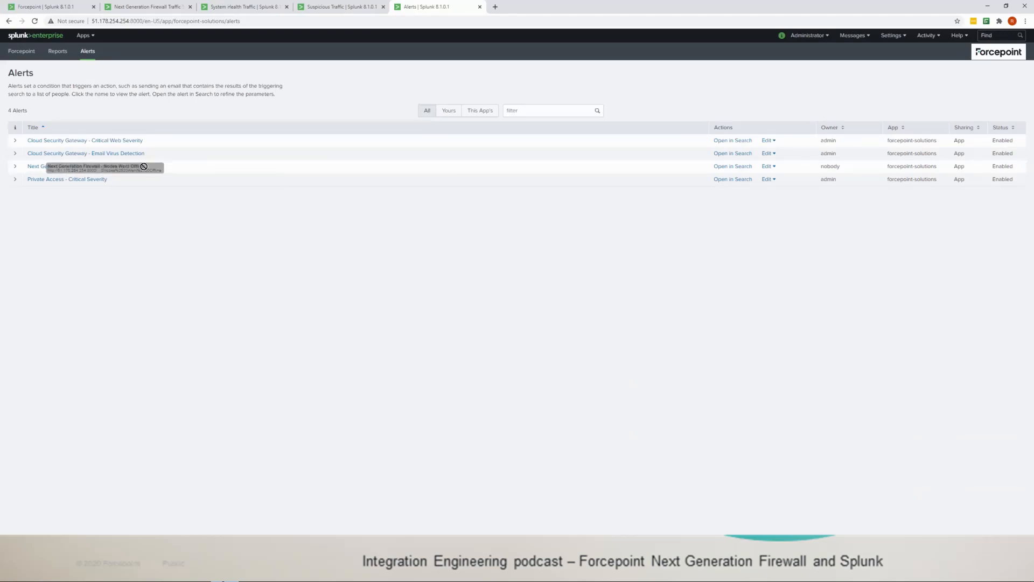
click(22, 51)
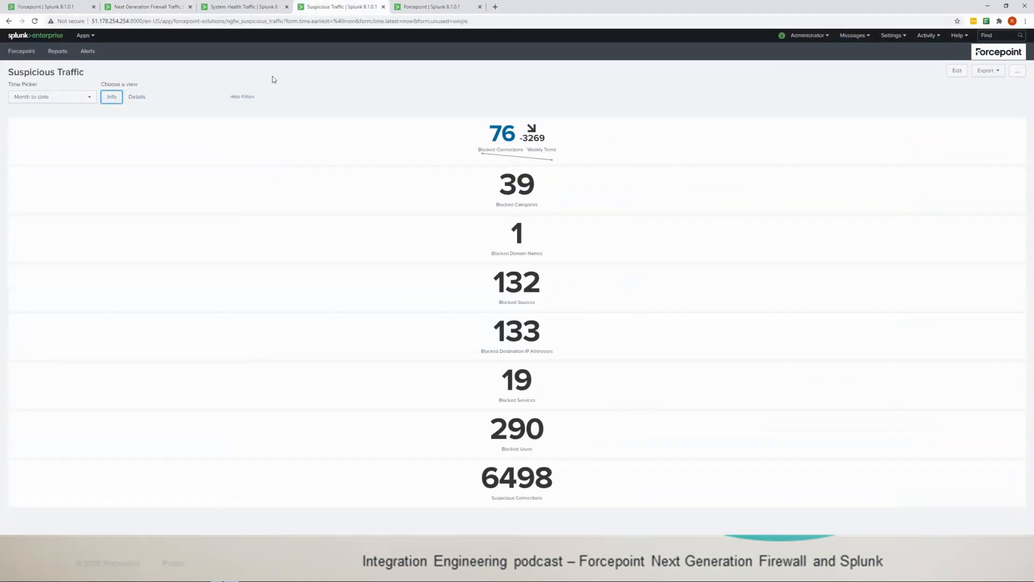
mouse_move(354, 91)
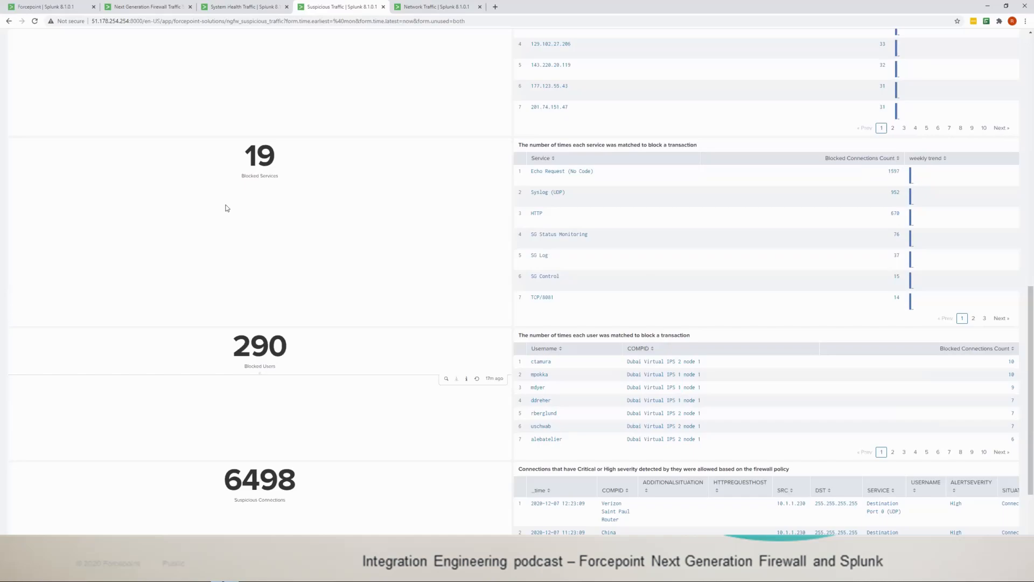
mouse_move(442, 233)
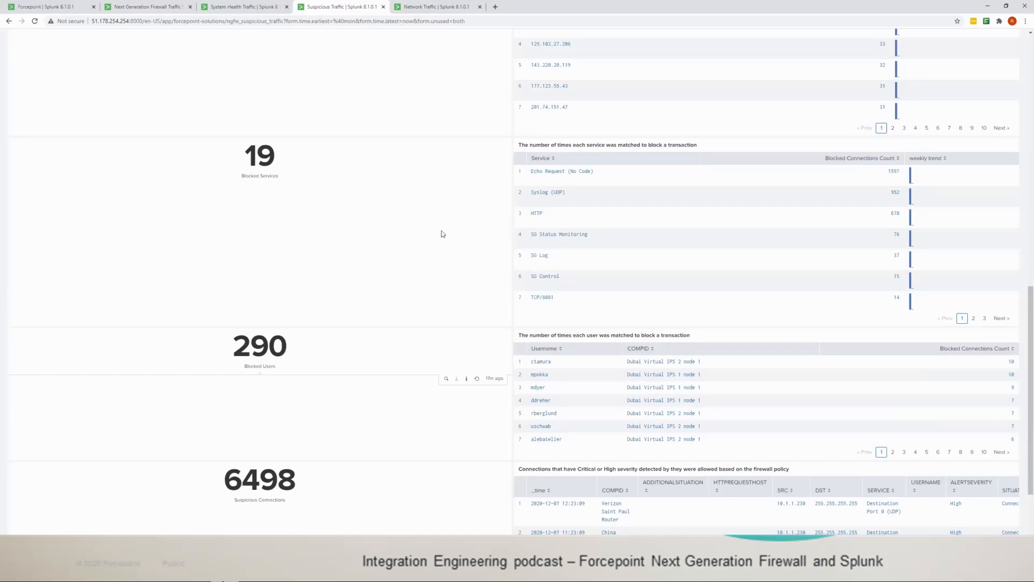
scroll(down, 3)
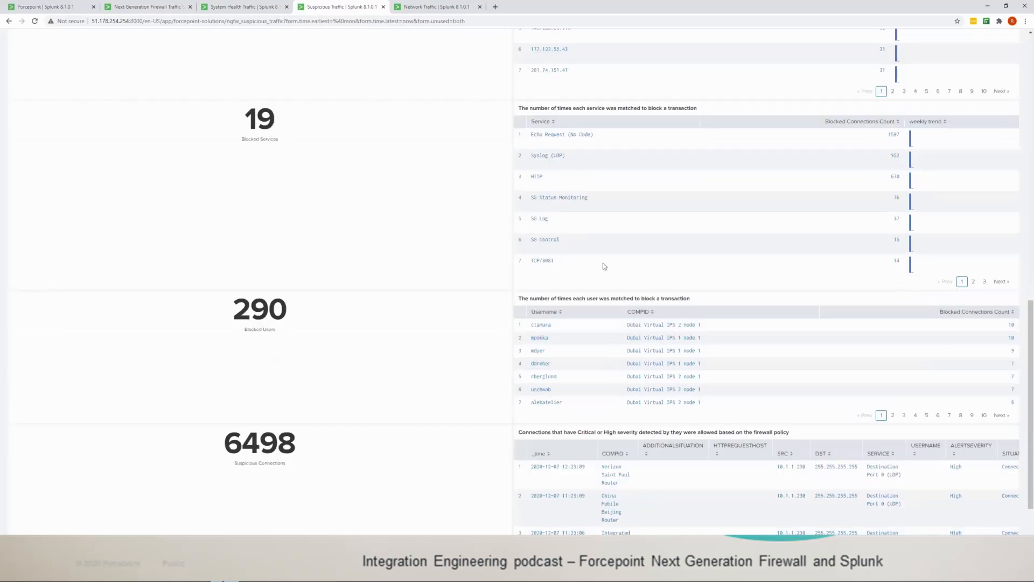
mouse_move(591, 284)
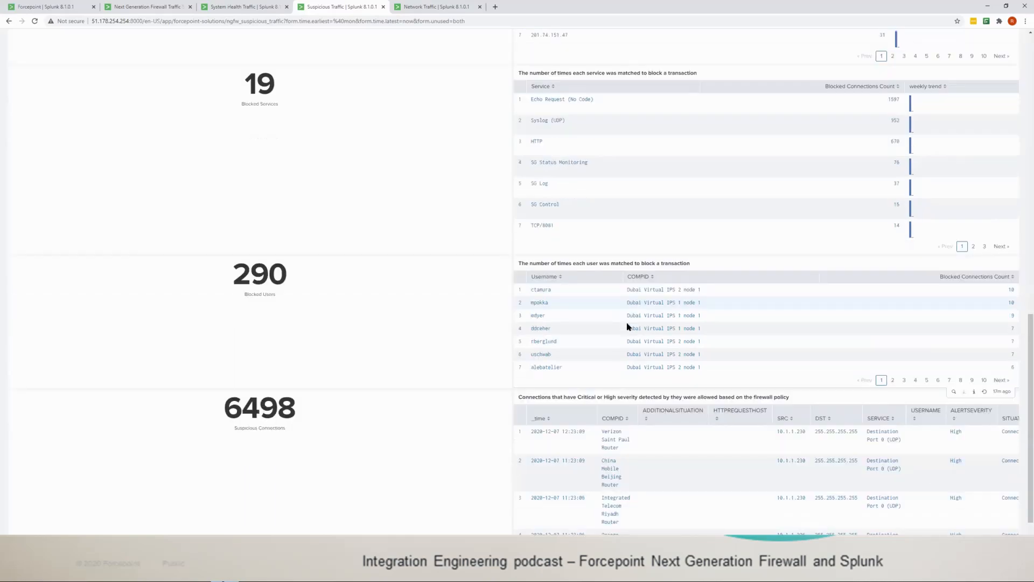
scroll(down, 3)
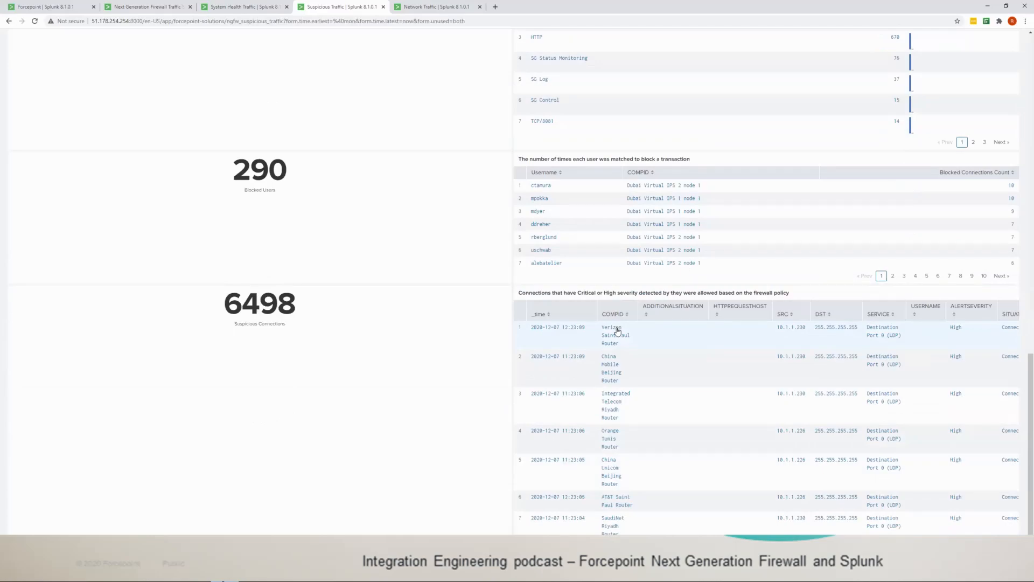
mouse_move(617, 333)
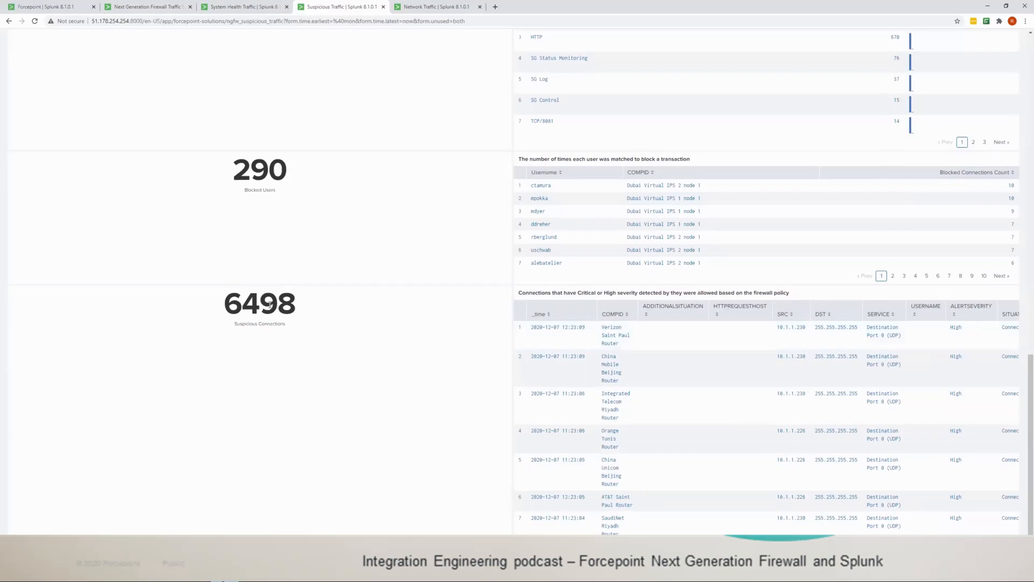
mouse_move(381, 308)
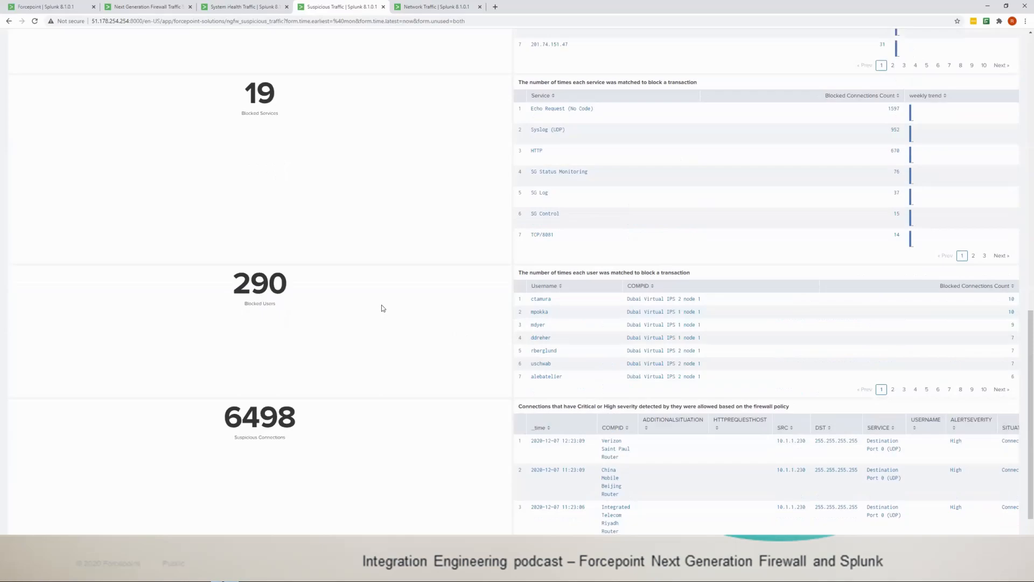
scroll(up, 3)
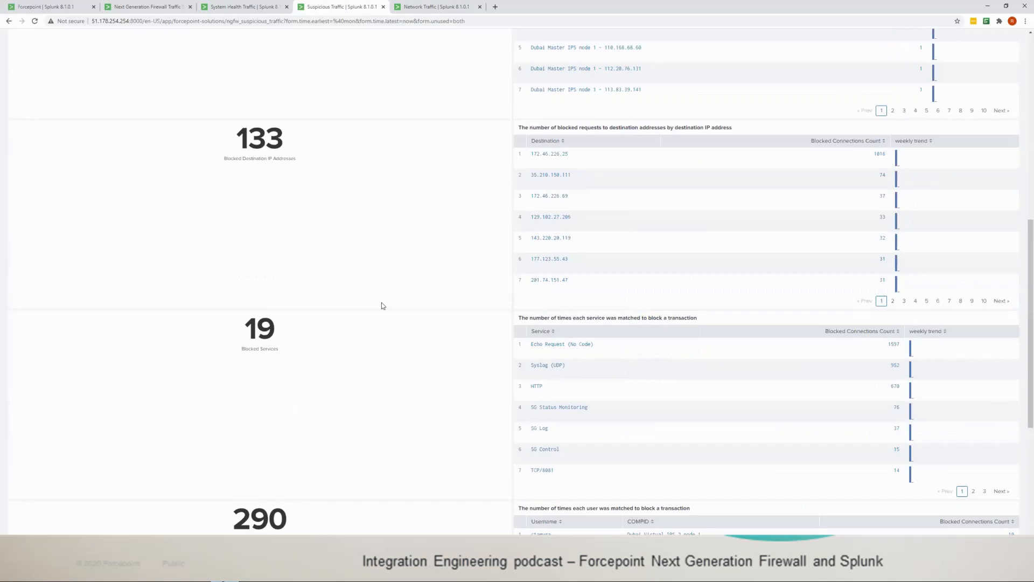
scroll(up, 3)
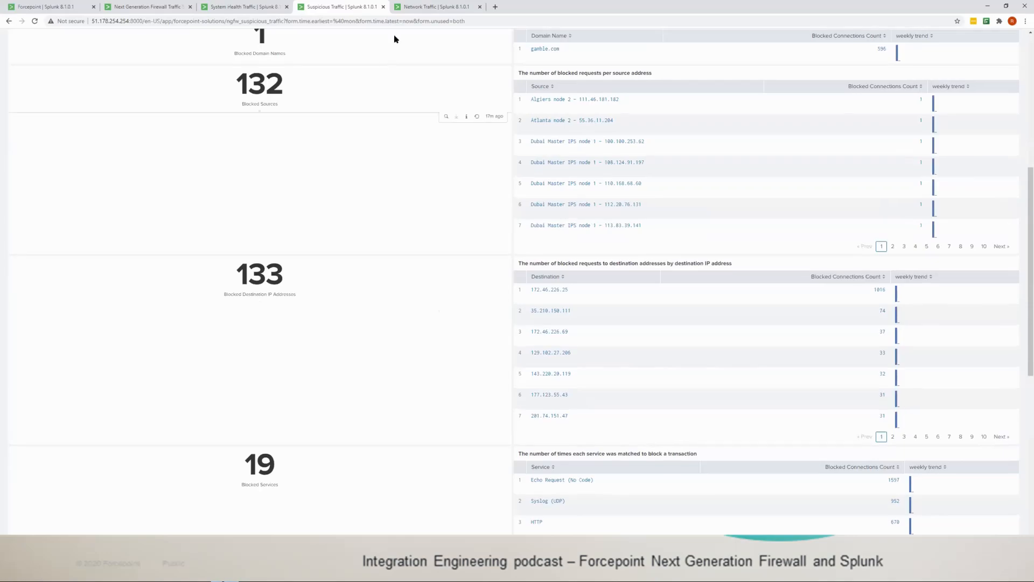
mouse_move(394, 35)
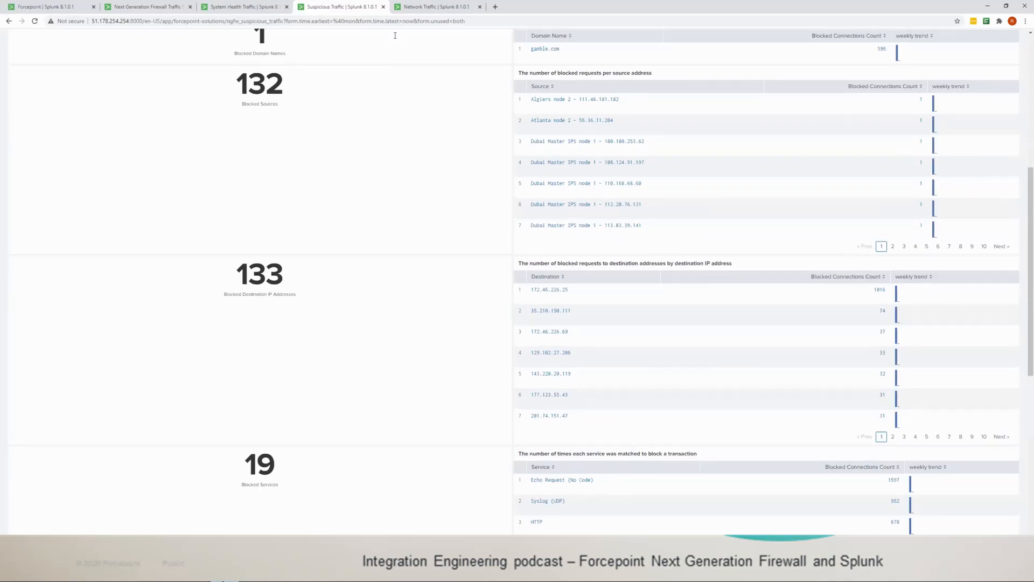
mouse_move(407, 27)
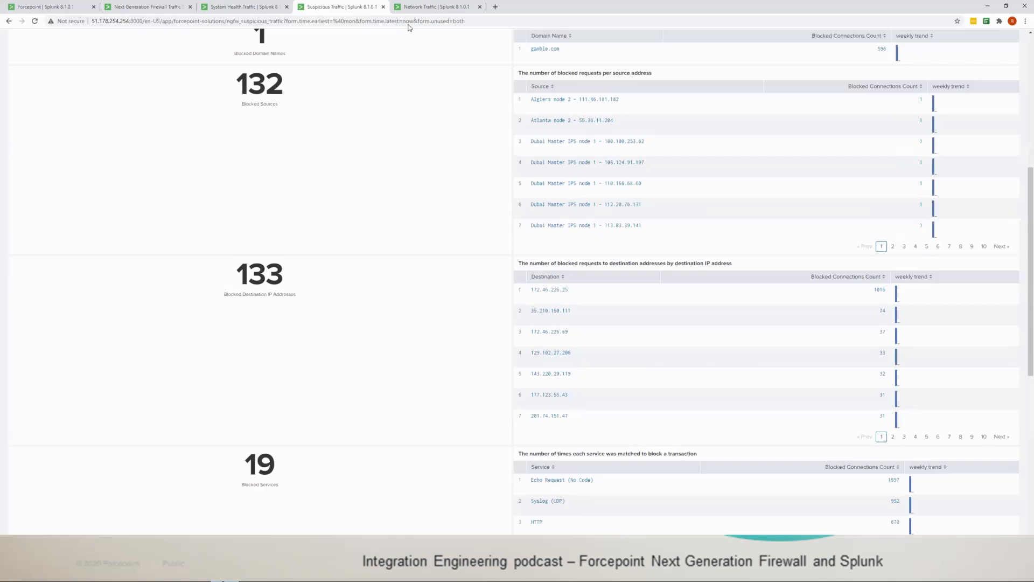
mouse_move(435, 69)
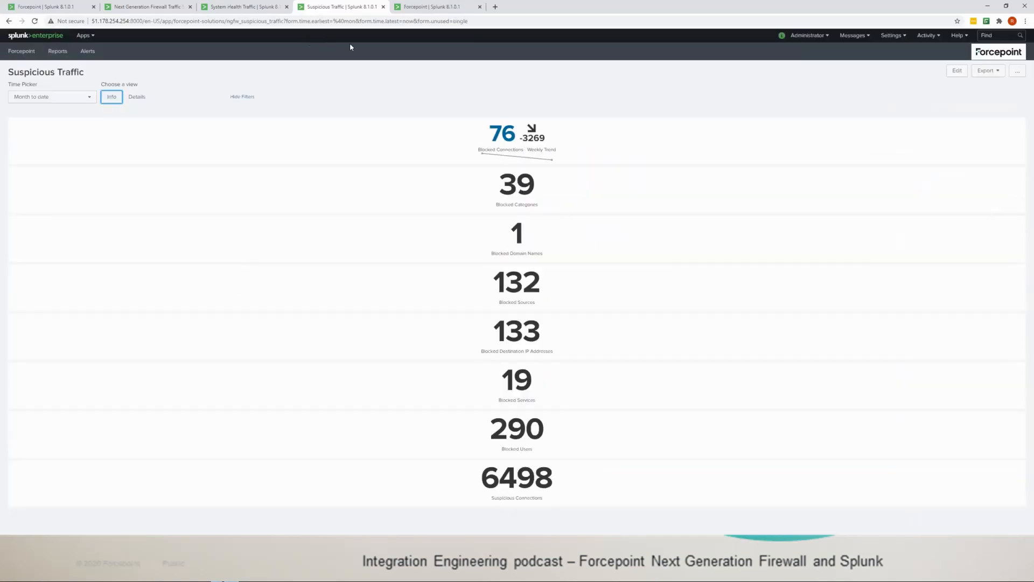
mouse_move(356, 49)
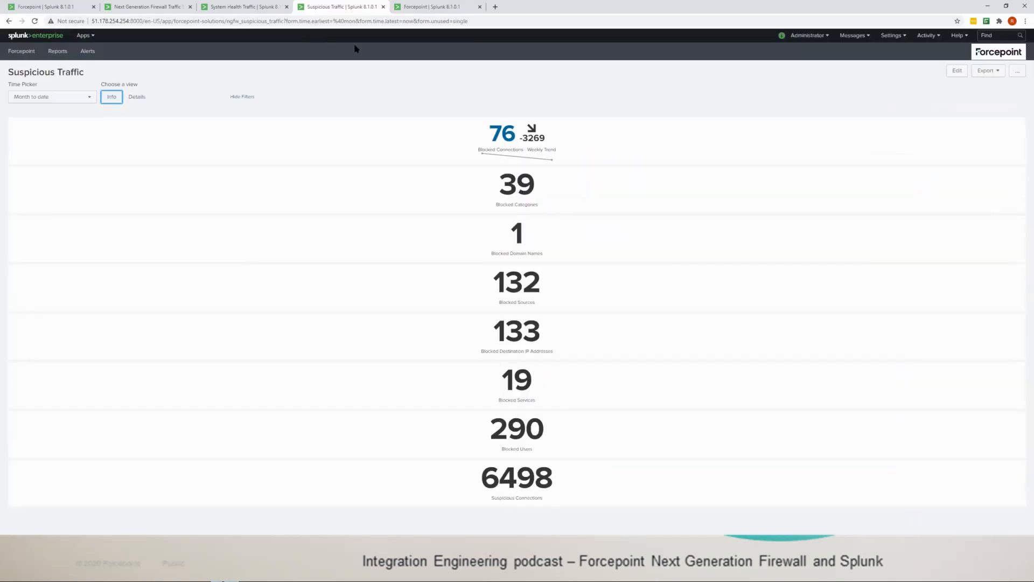